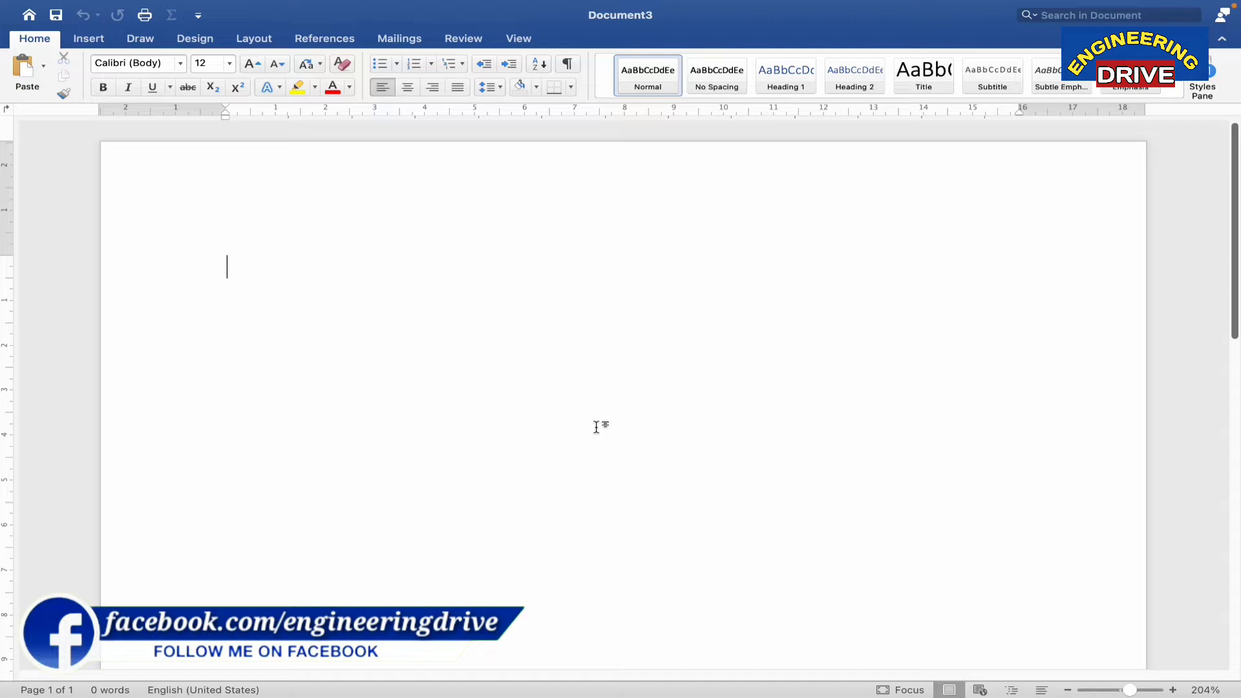
{"action": "mouse_move", "coordinate": [370, 394]}
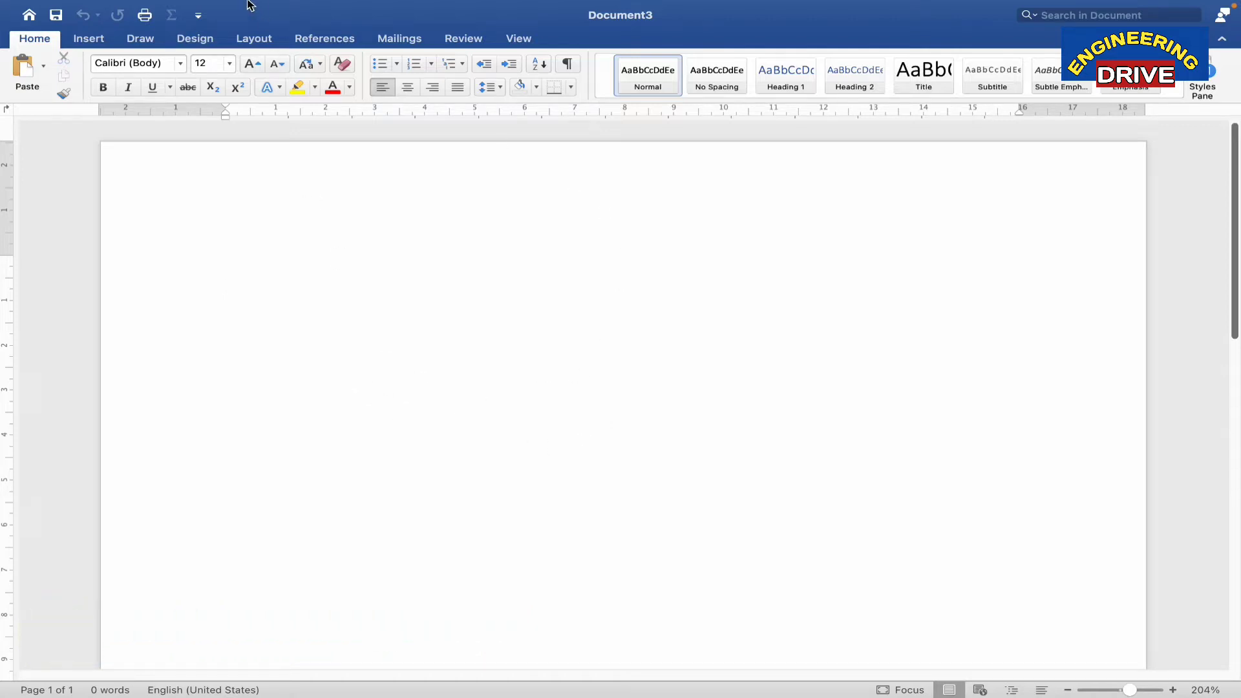
Change the page size to 4x6 from the Layout size list.
{"action": "left_click", "coordinate": [227, 267]}
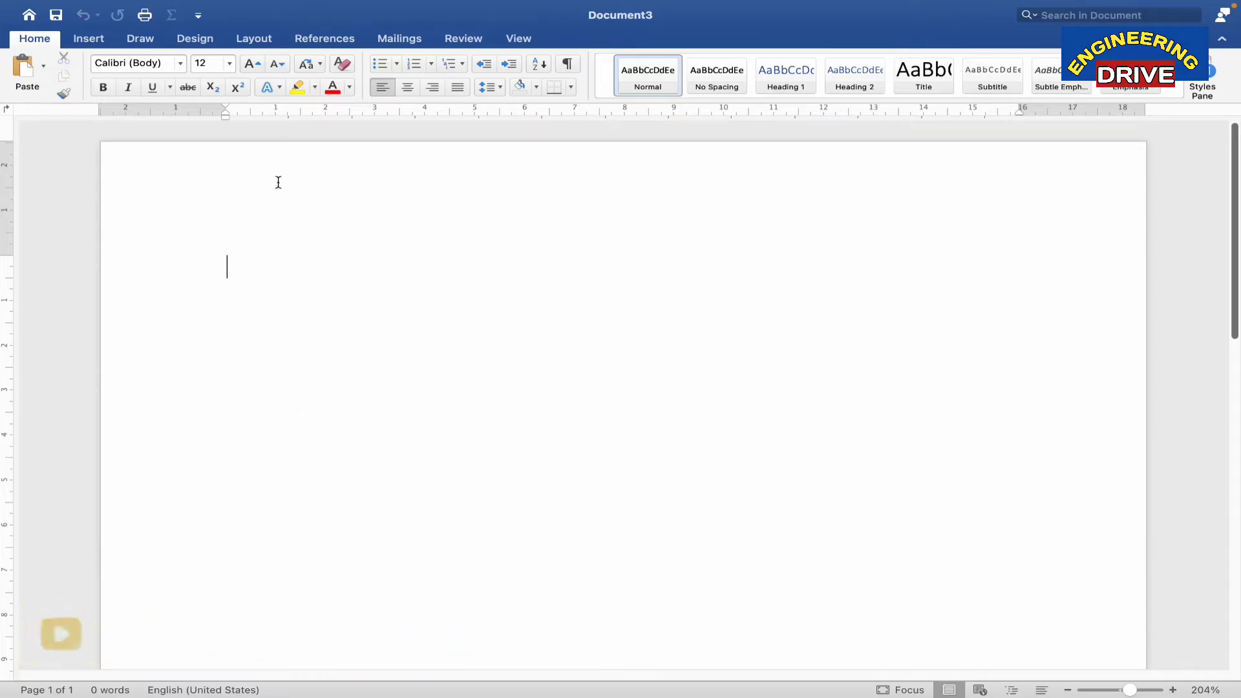
{"action": "left_click", "coordinate": [253, 38]}
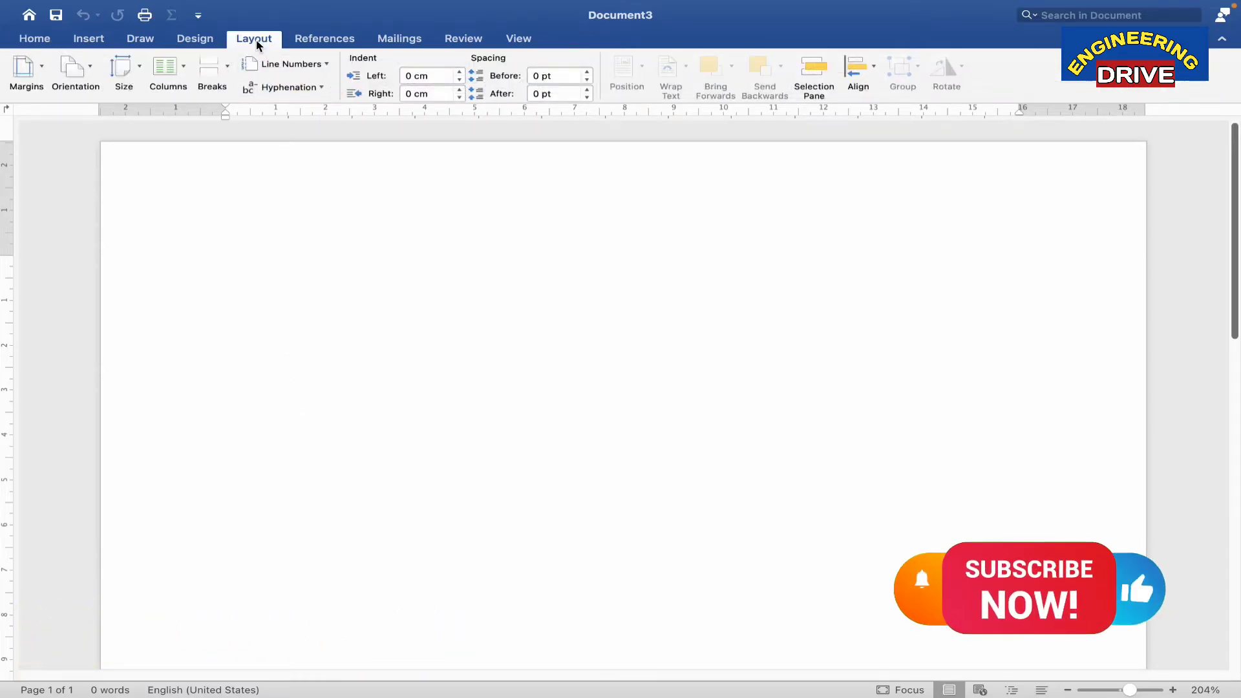
{"action": "left_click", "coordinate": [227, 267]}
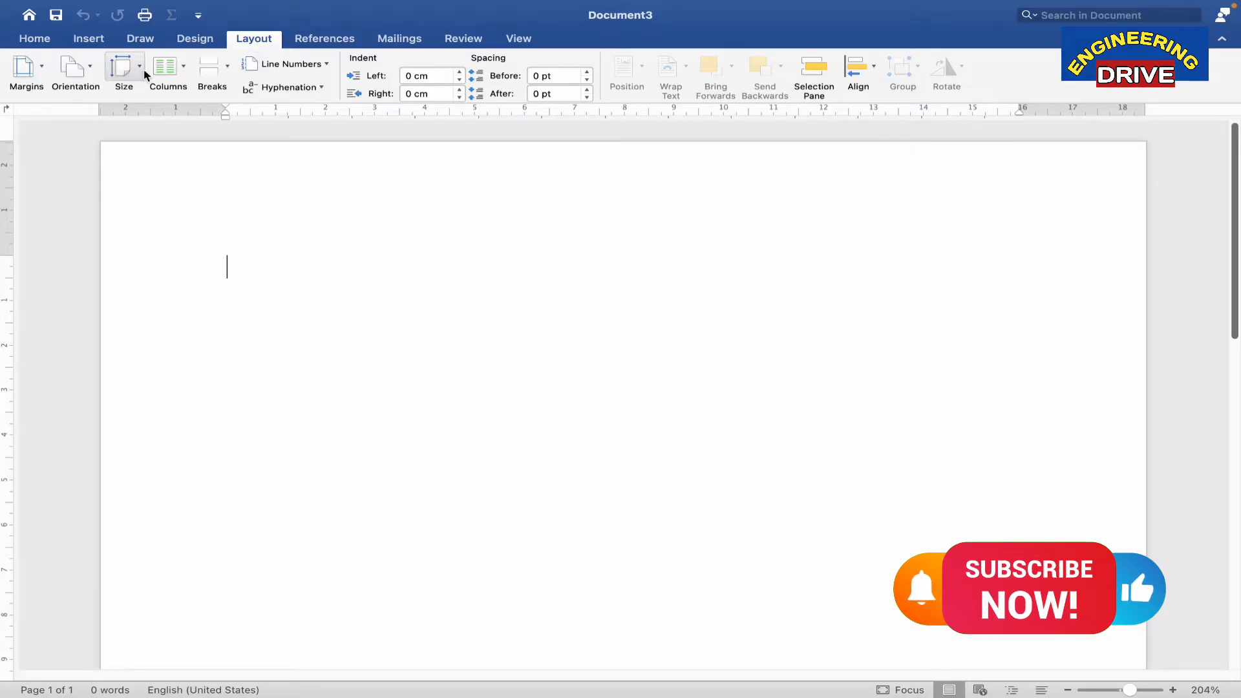
{"action": "mouse_move", "coordinate": [123, 71]}
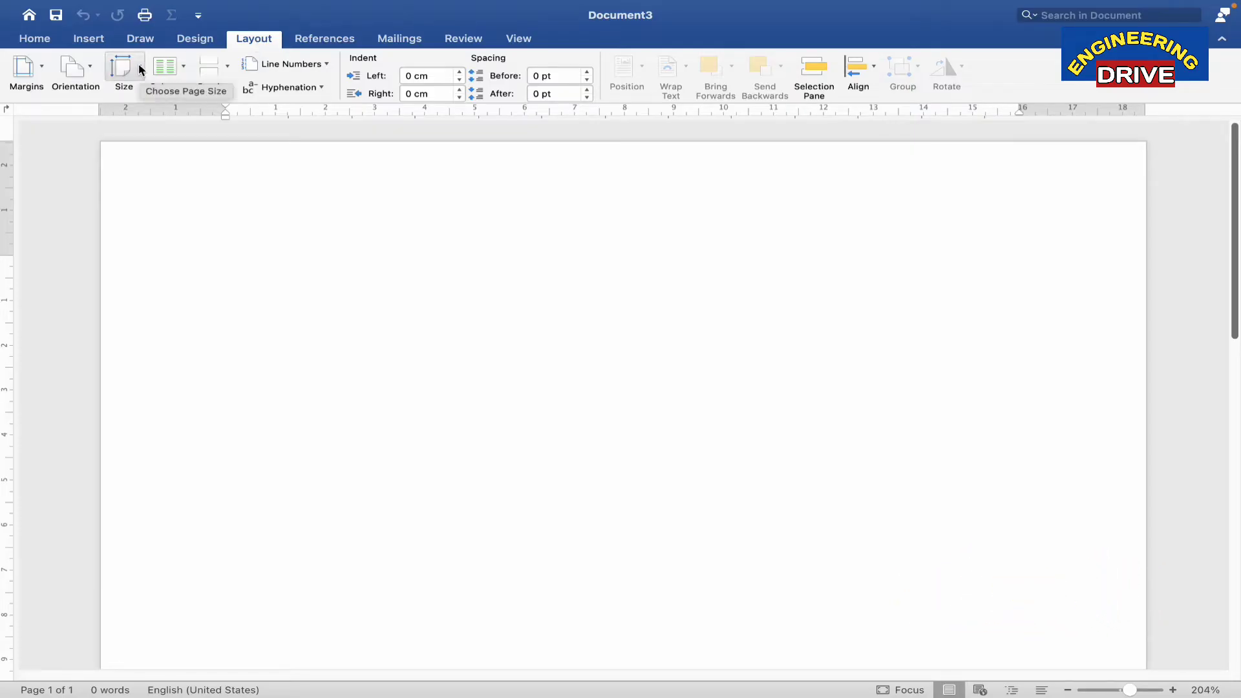
{"action": "left_click", "coordinate": [123, 67]}
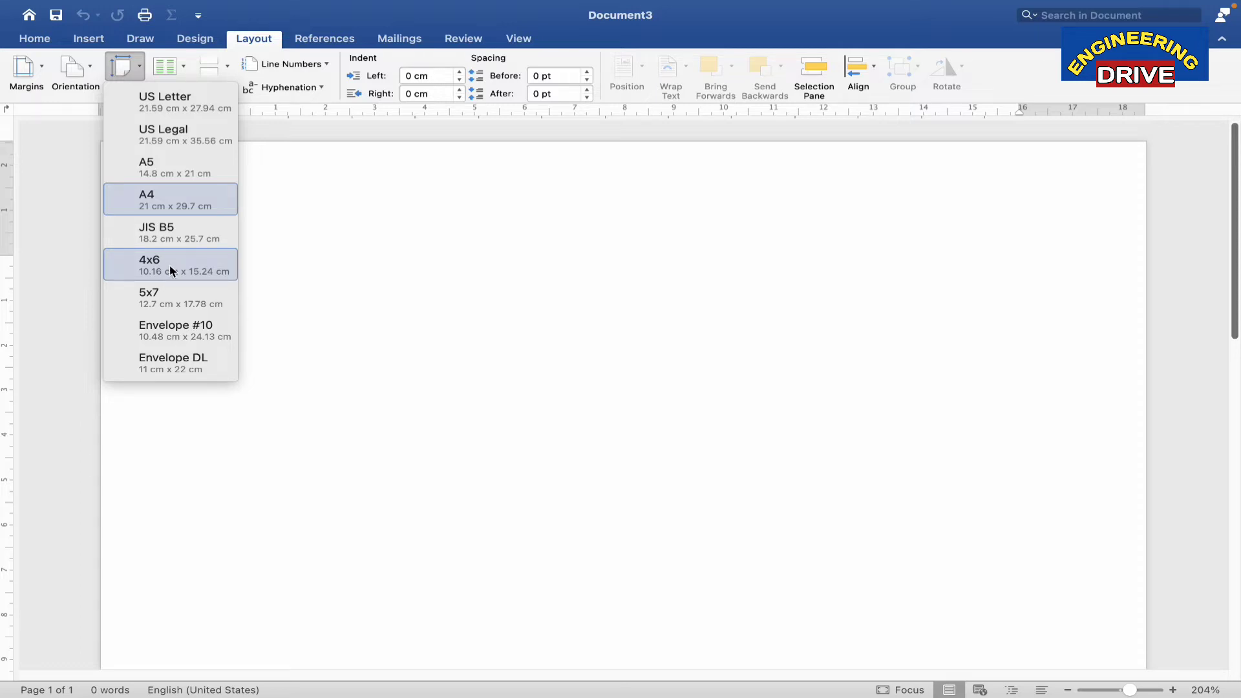
{"action": "left_click", "coordinate": [170, 265]}
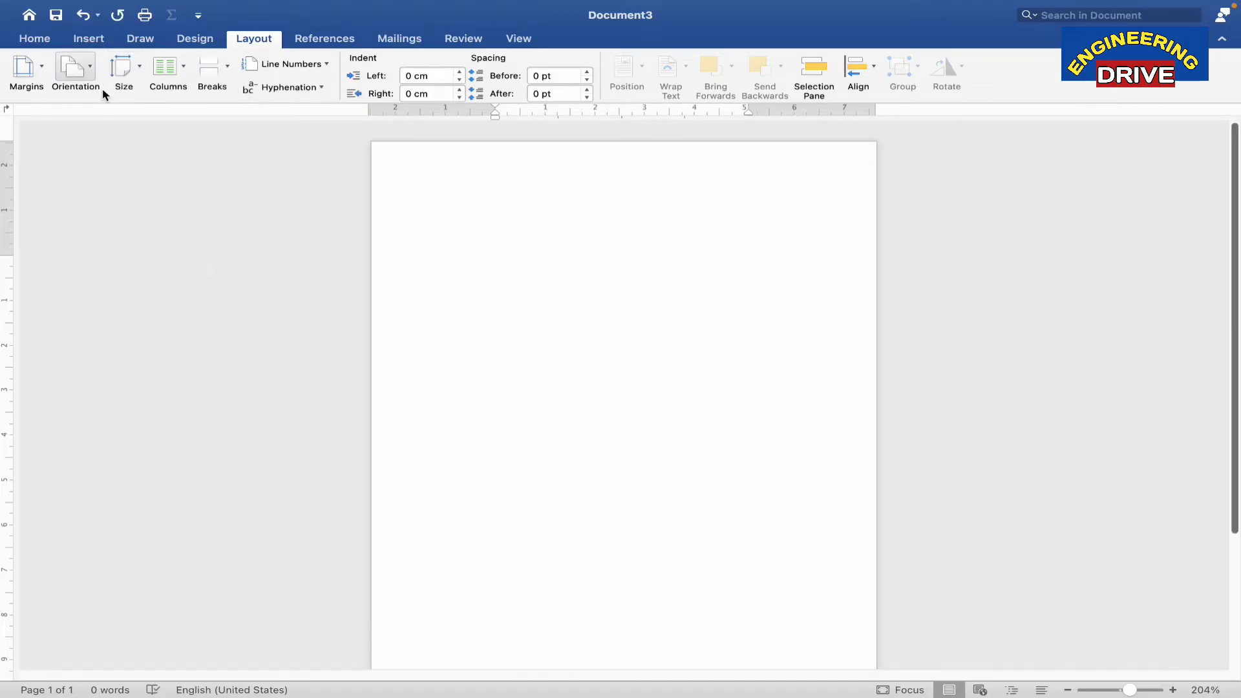
Switch the page orientation to landscape.
{"action": "left_click", "coordinate": [75, 71]}
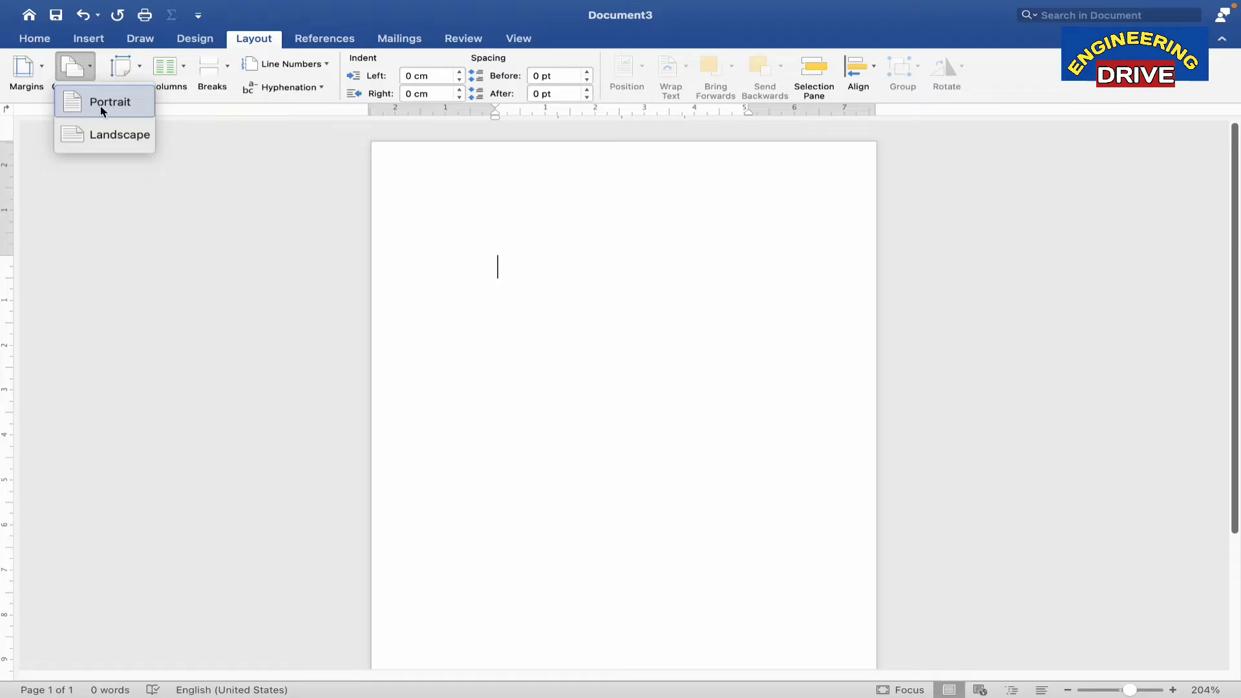
{"action": "mouse_move", "coordinate": [125, 110]}
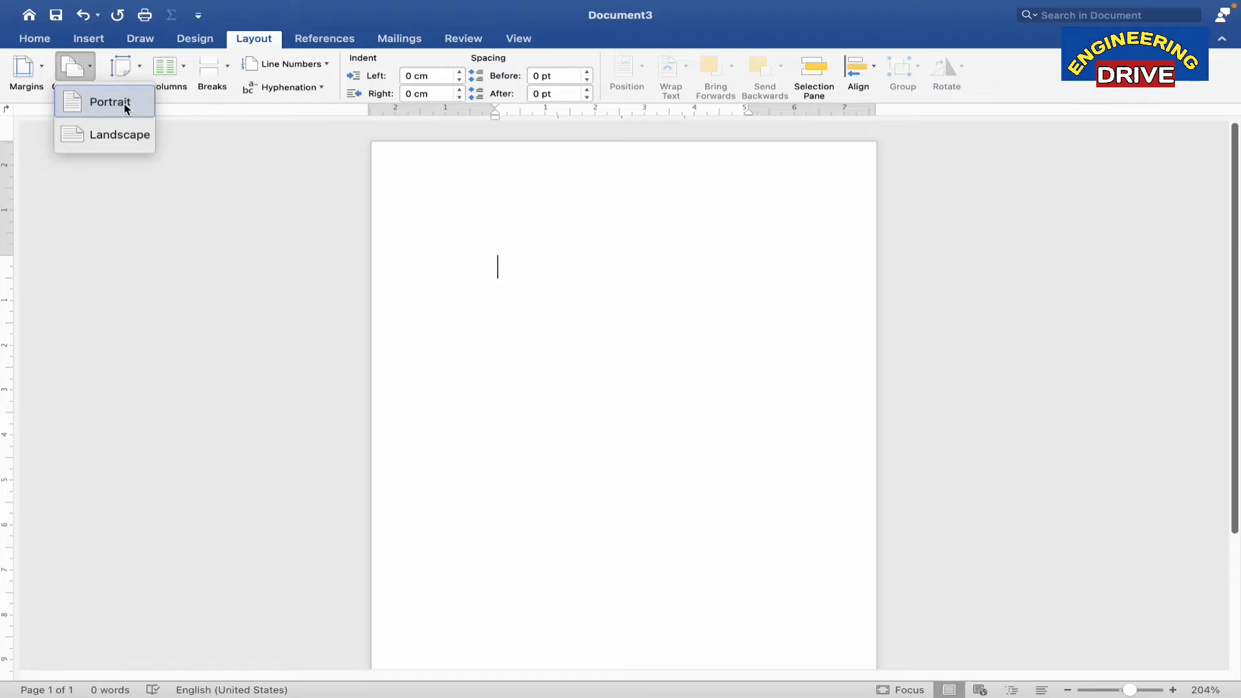
{"action": "left_click", "coordinate": [119, 134]}
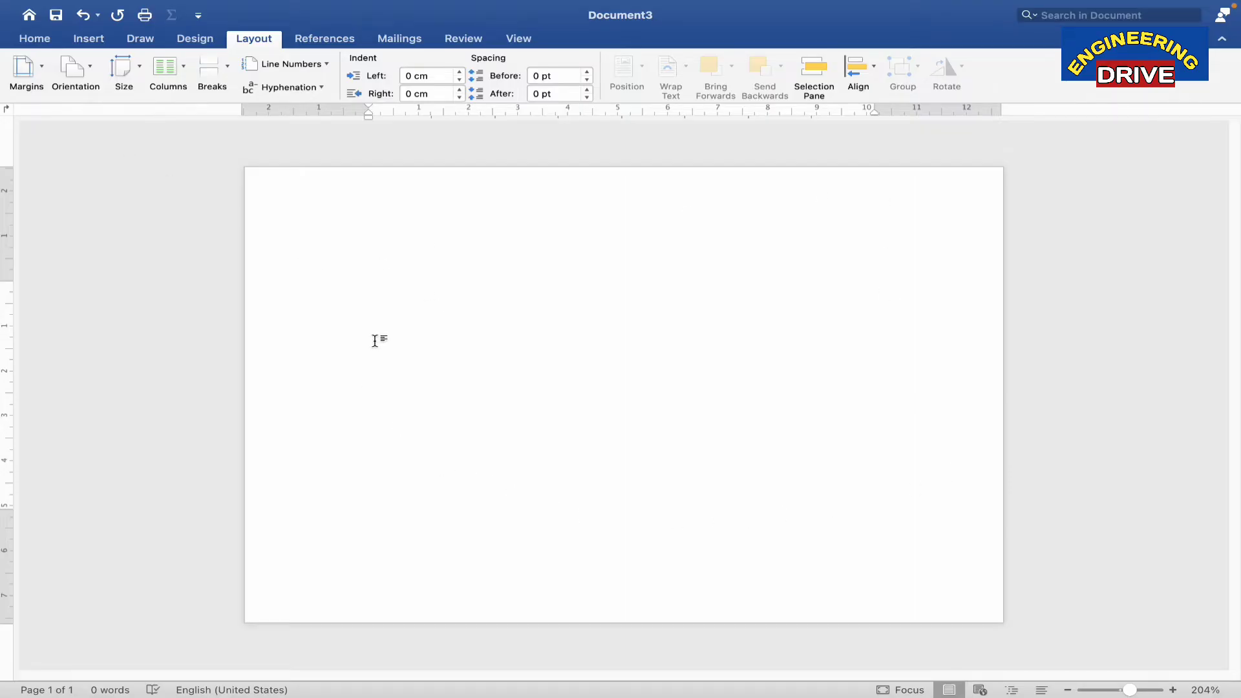
{"action": "left_click", "coordinate": [371, 292]}
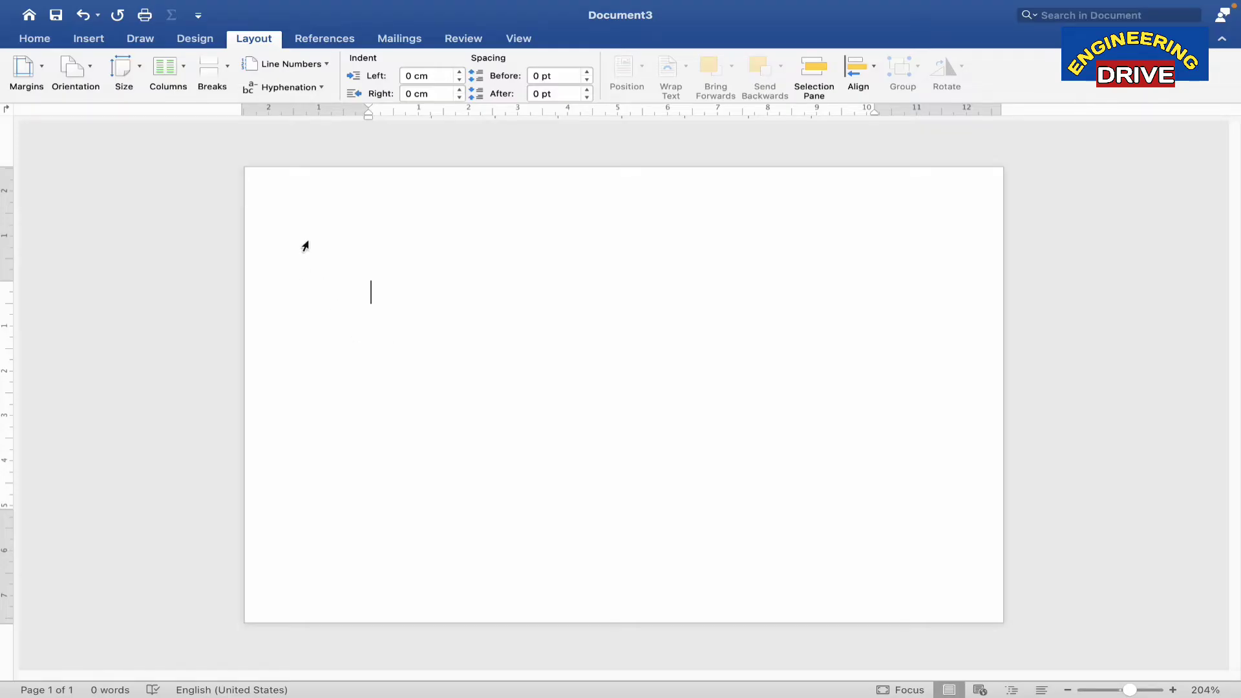
{"action": "mouse_move", "coordinate": [412, 258]}
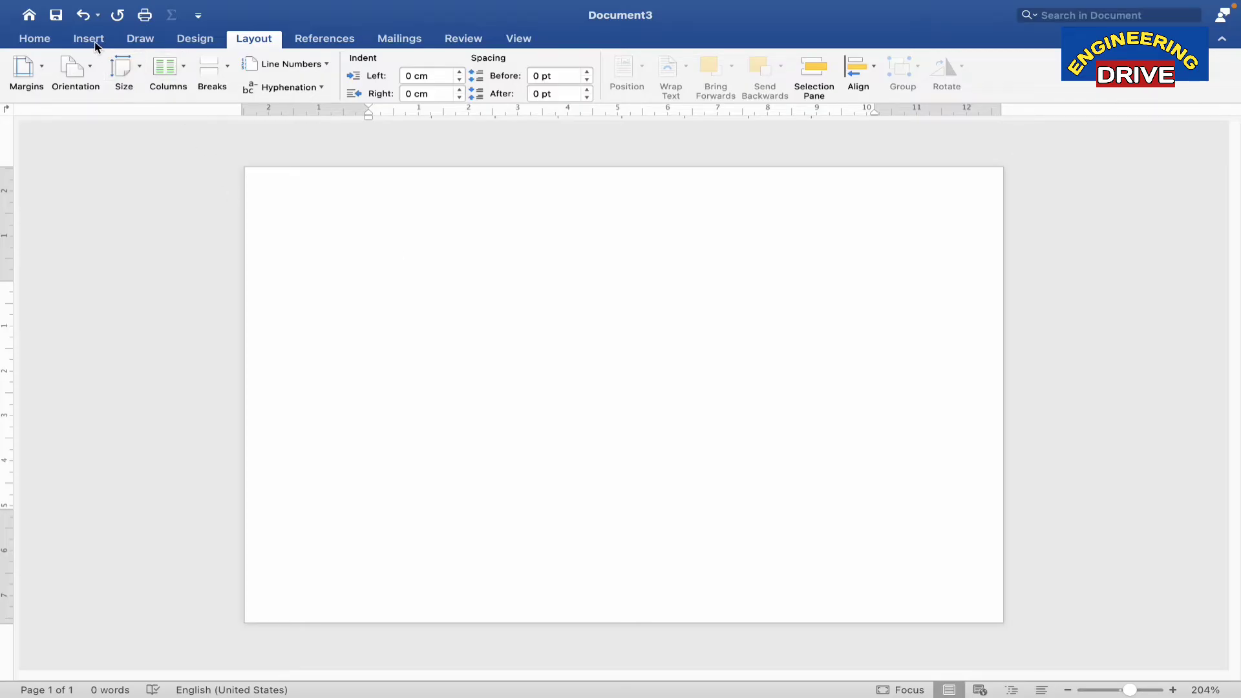
Insert the JPG portrait photo from the Desktop using Picture from File.
{"action": "left_click", "coordinate": [370, 291]}
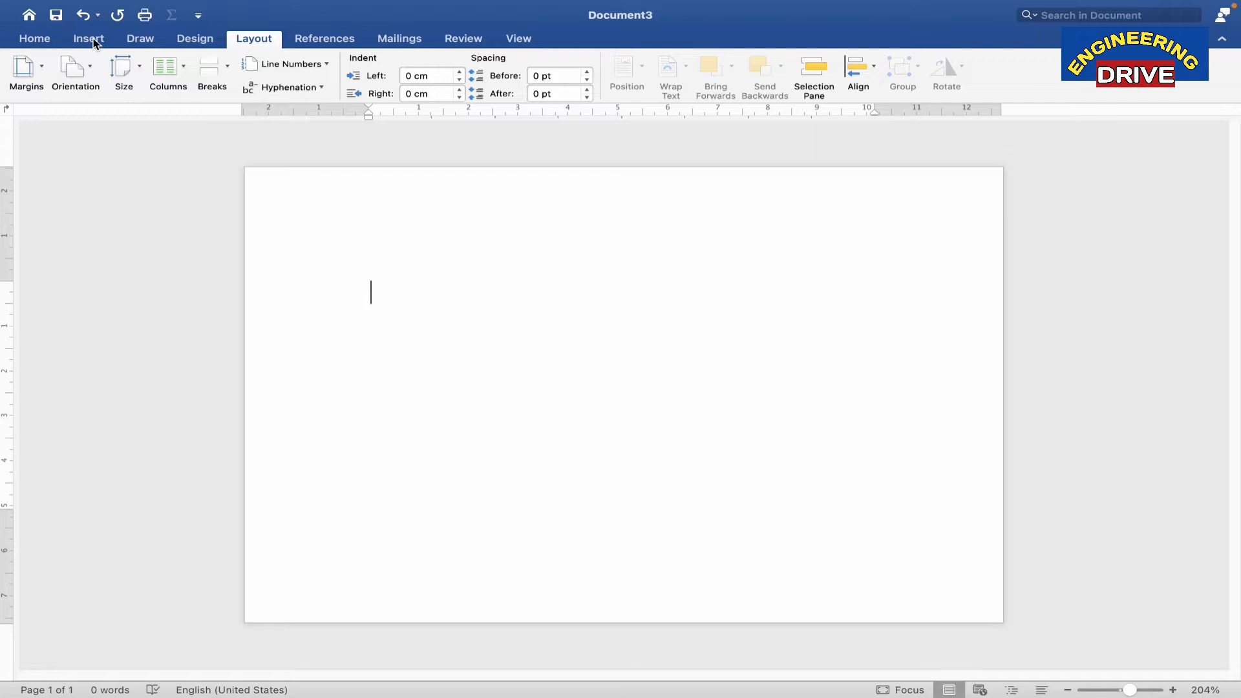
{"action": "left_click", "coordinate": [88, 38]}
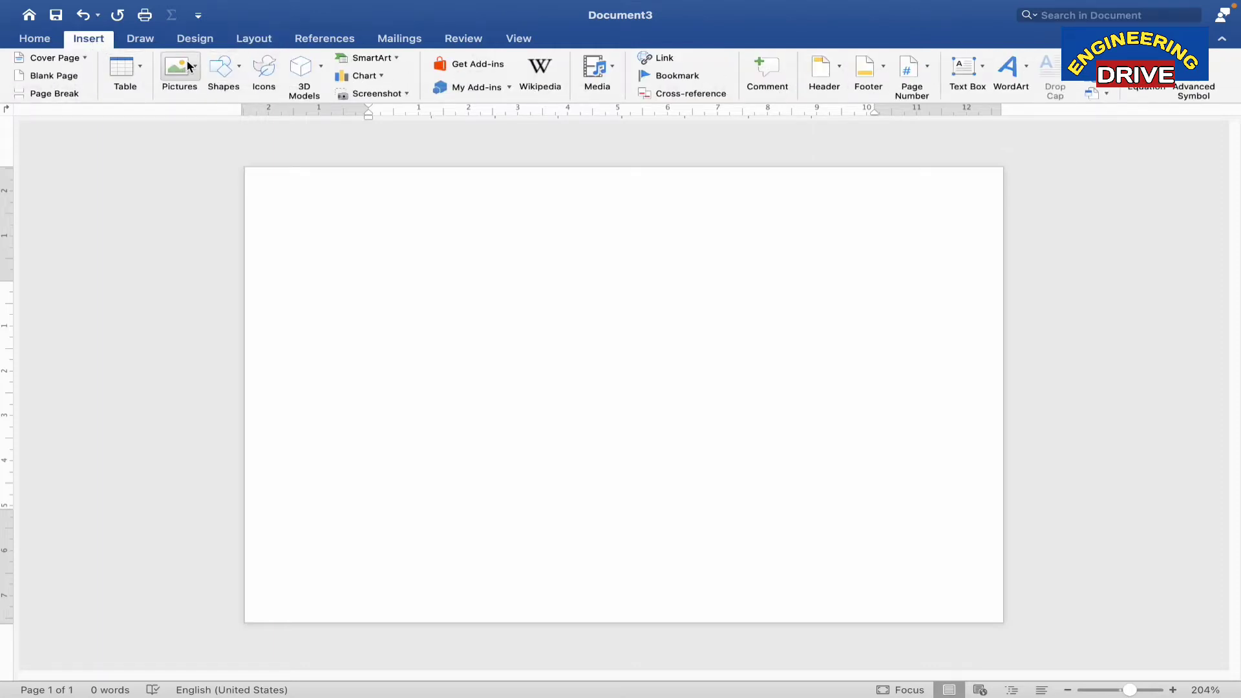
{"action": "left_click", "coordinate": [178, 68]}
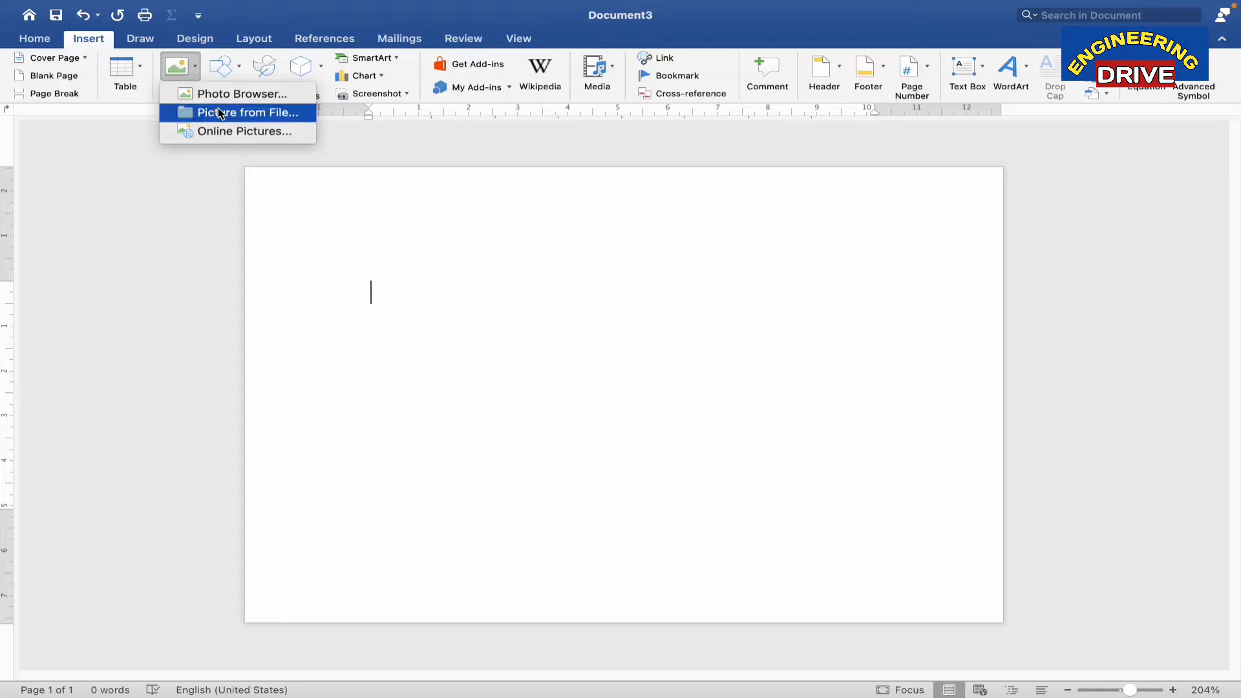
{"action": "left_click", "coordinate": [245, 113]}
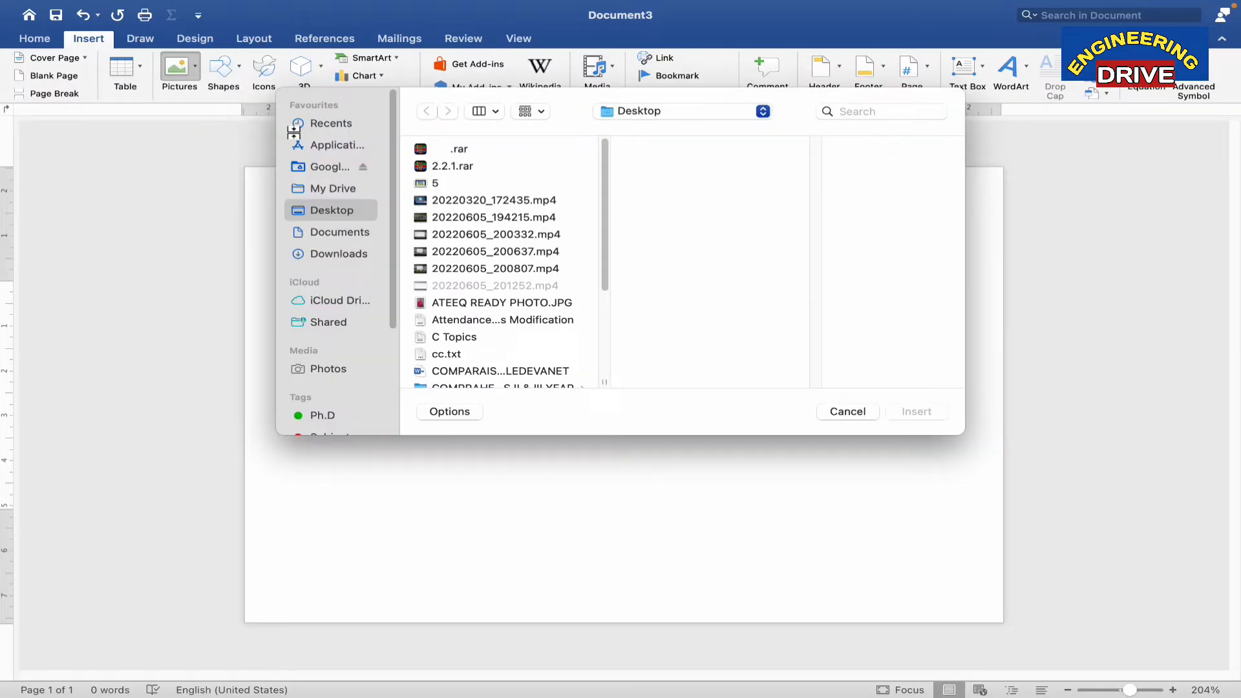
{"action": "mouse_move", "coordinate": [371, 236]}
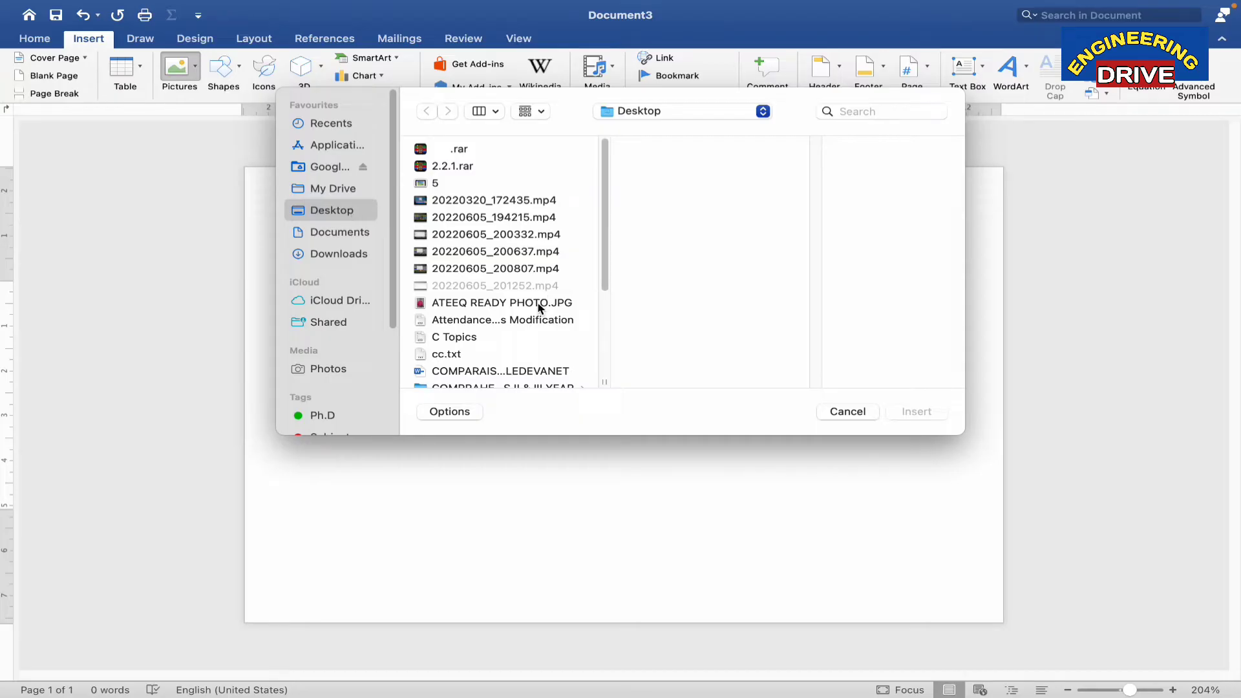
{"action": "left_click", "coordinate": [502, 303]}
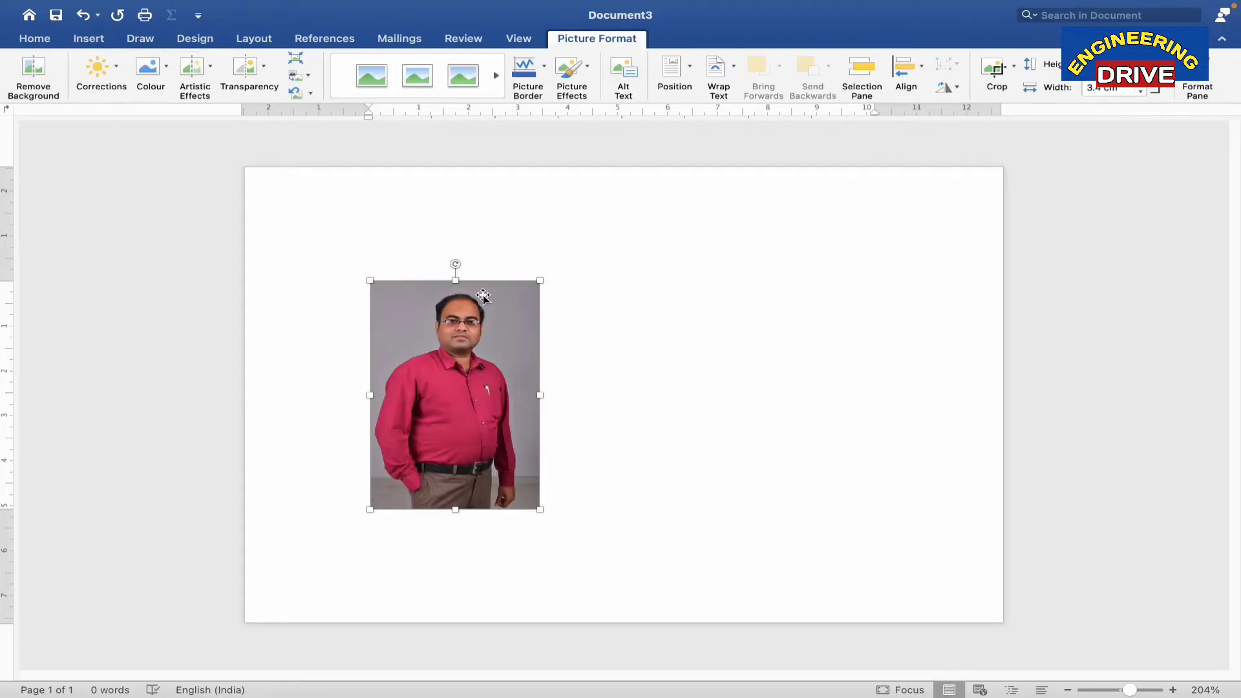
{"action": "mouse_move", "coordinate": [799, 419]}
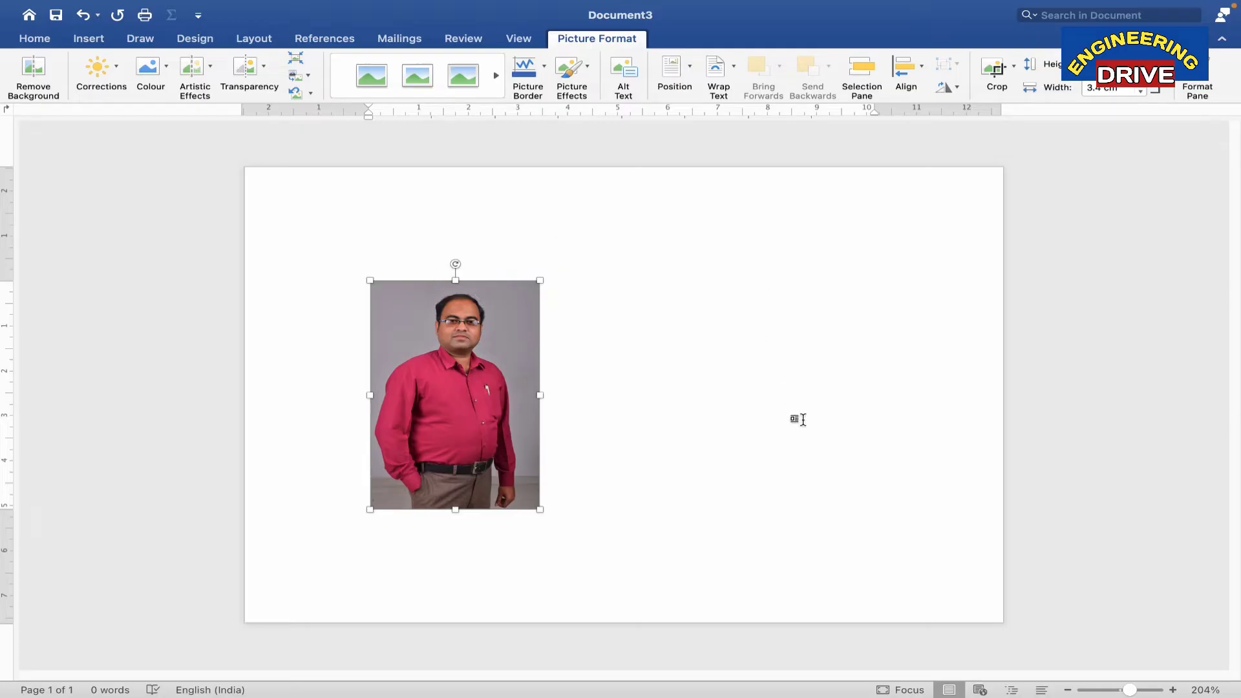
{"action": "mouse_move", "coordinate": [489, 388]}
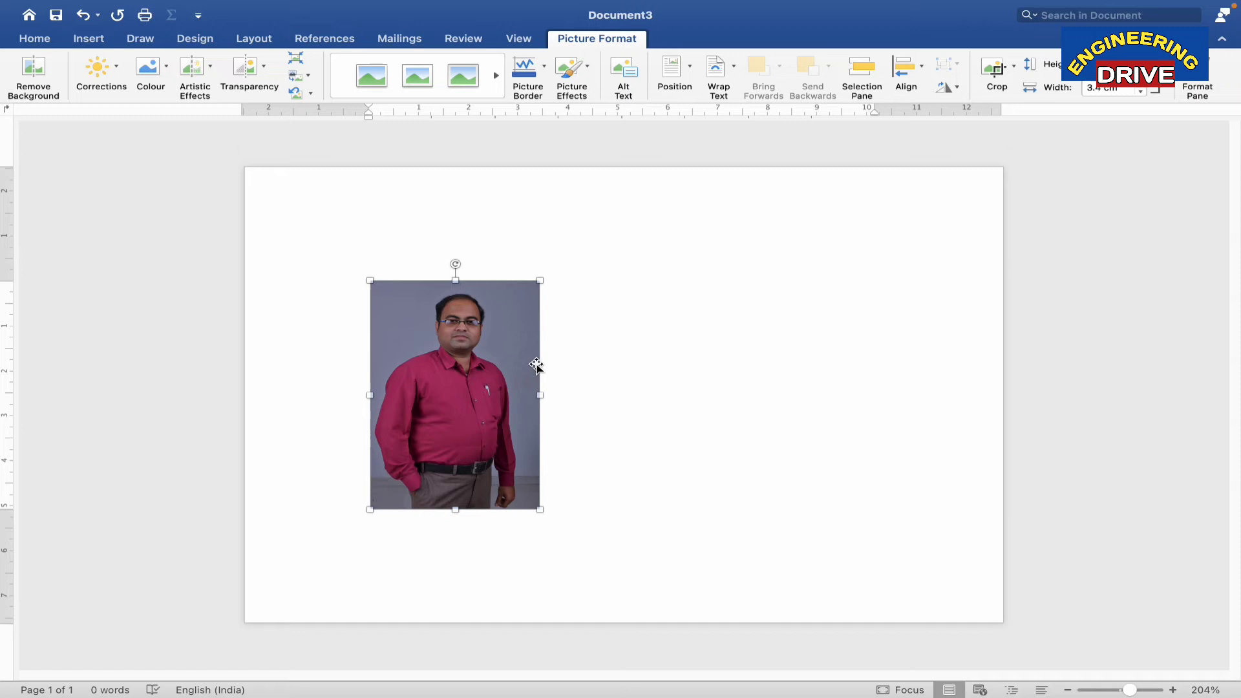
{"action": "mouse_move", "coordinate": [702, 342]}
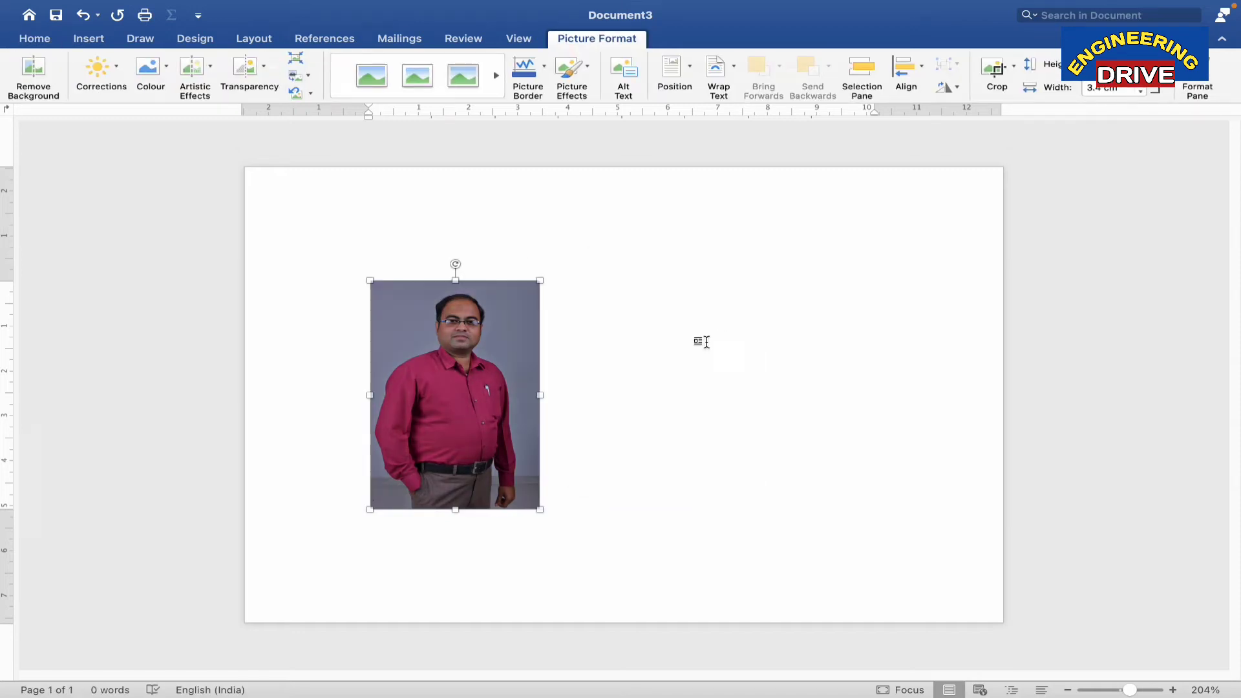
Set the photo's wrapping to In Front of Text and drag it up and right.
{"action": "left_click", "coordinate": [1197, 75]}
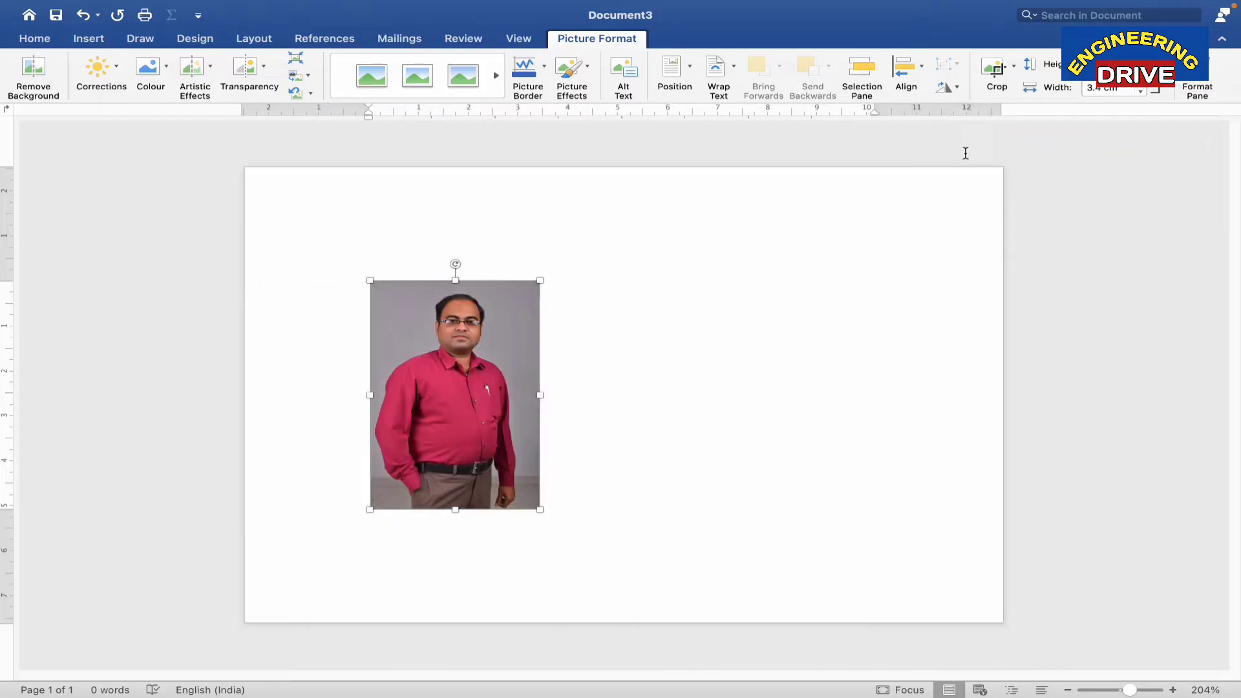
{"action": "left_click", "coordinate": [718, 70]}
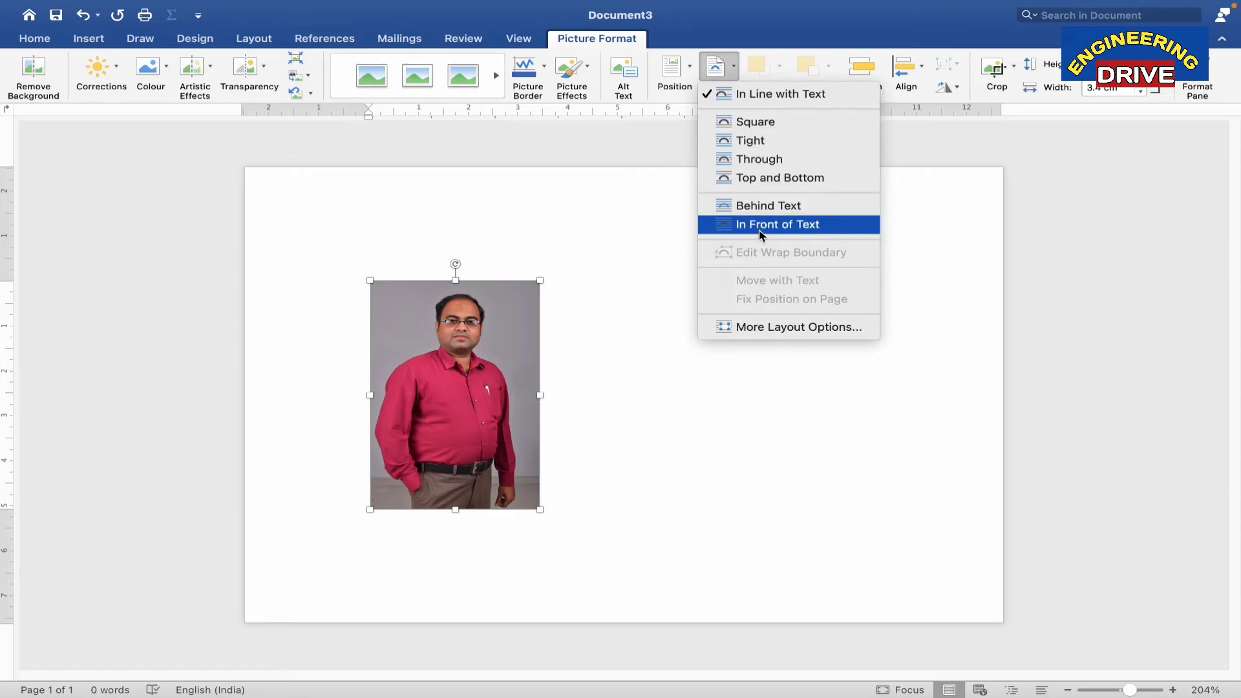
{"action": "mouse_move", "coordinate": [768, 232]}
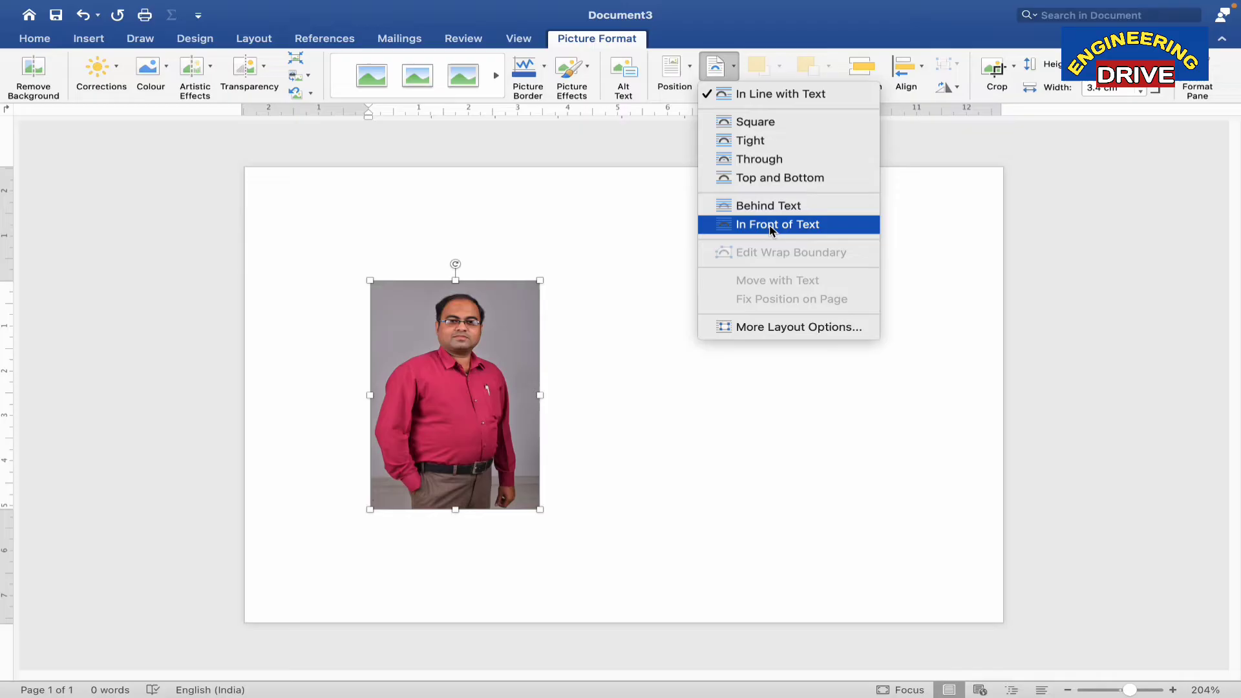
{"action": "left_click", "coordinate": [777, 224]}
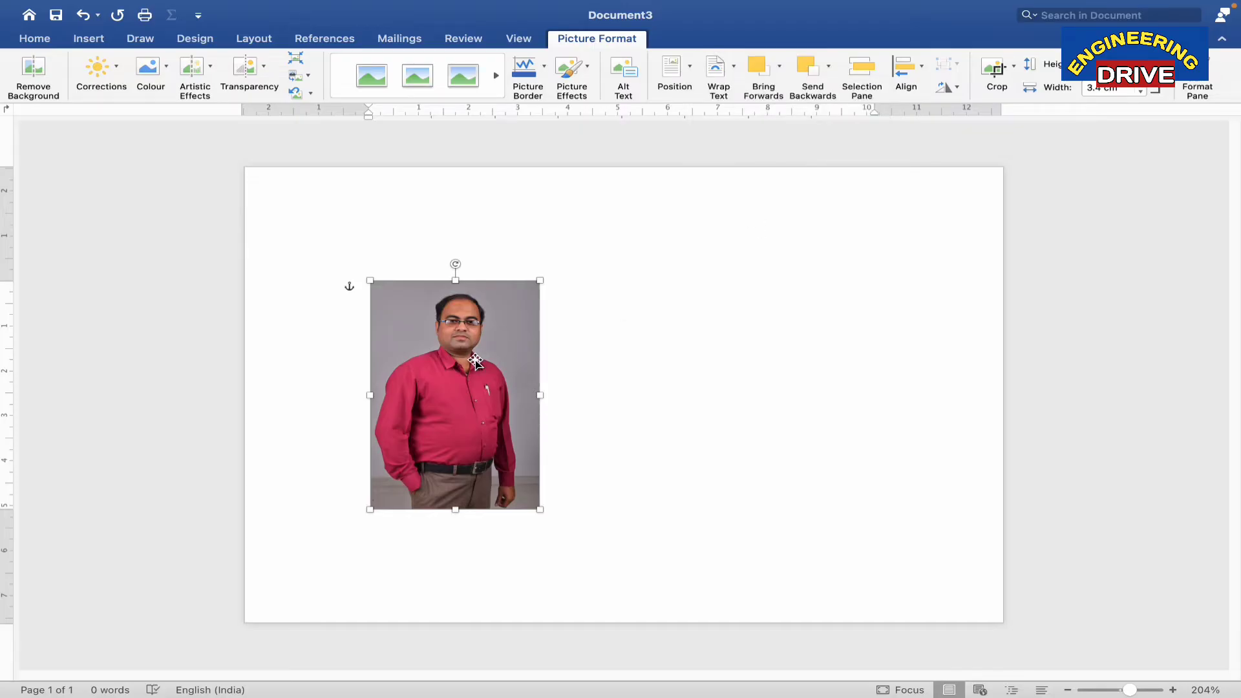
{"action": "left_click_drag", "start_coordinate": [475, 360], "coordinate": [677, 309]}
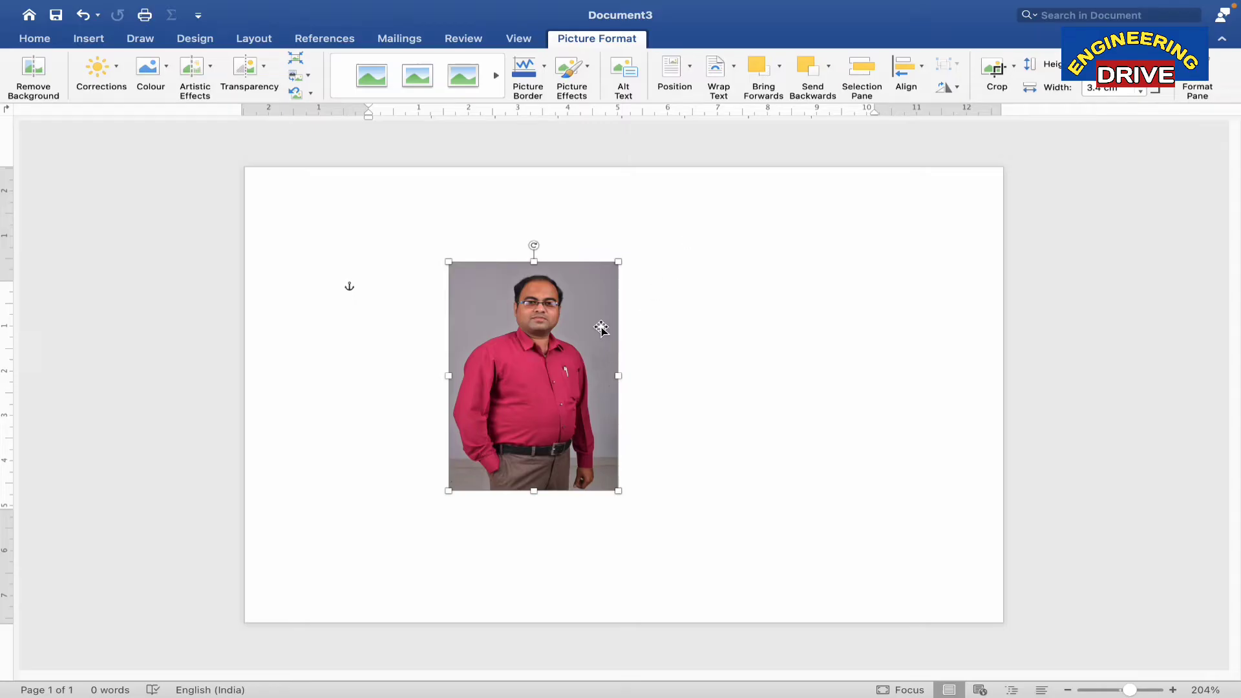
{"action": "mouse_move", "coordinate": [659, 421]}
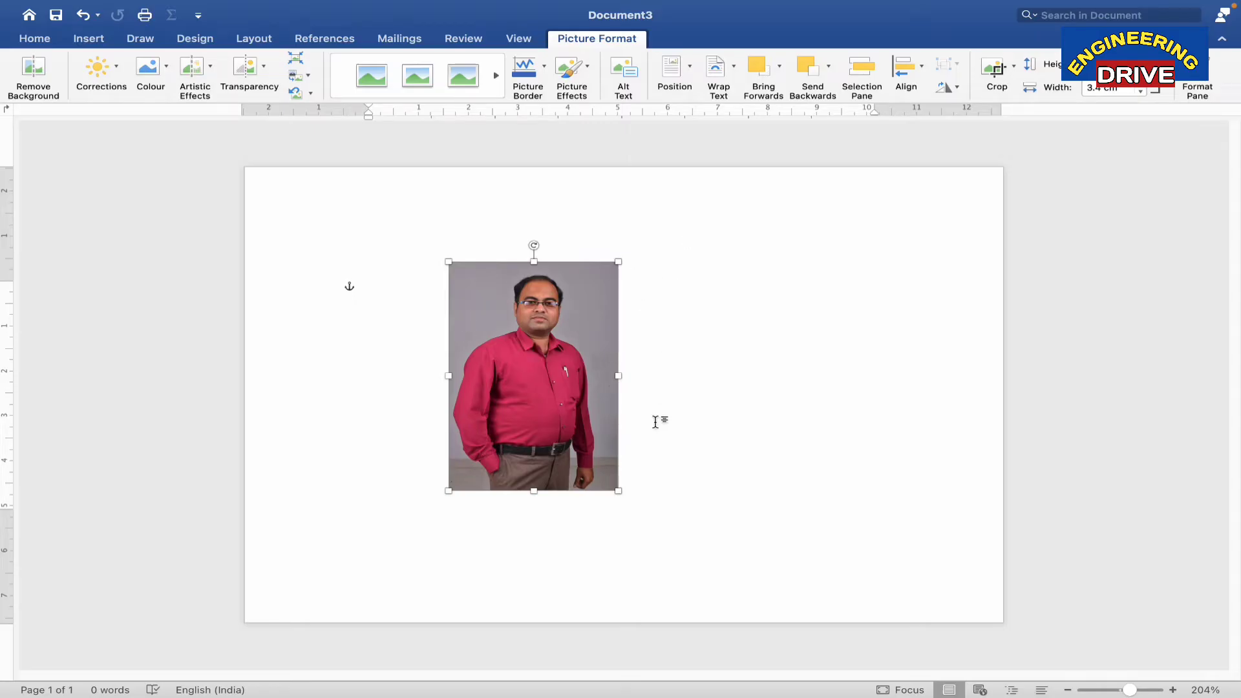
{"action": "mouse_move", "coordinate": [585, 341]}
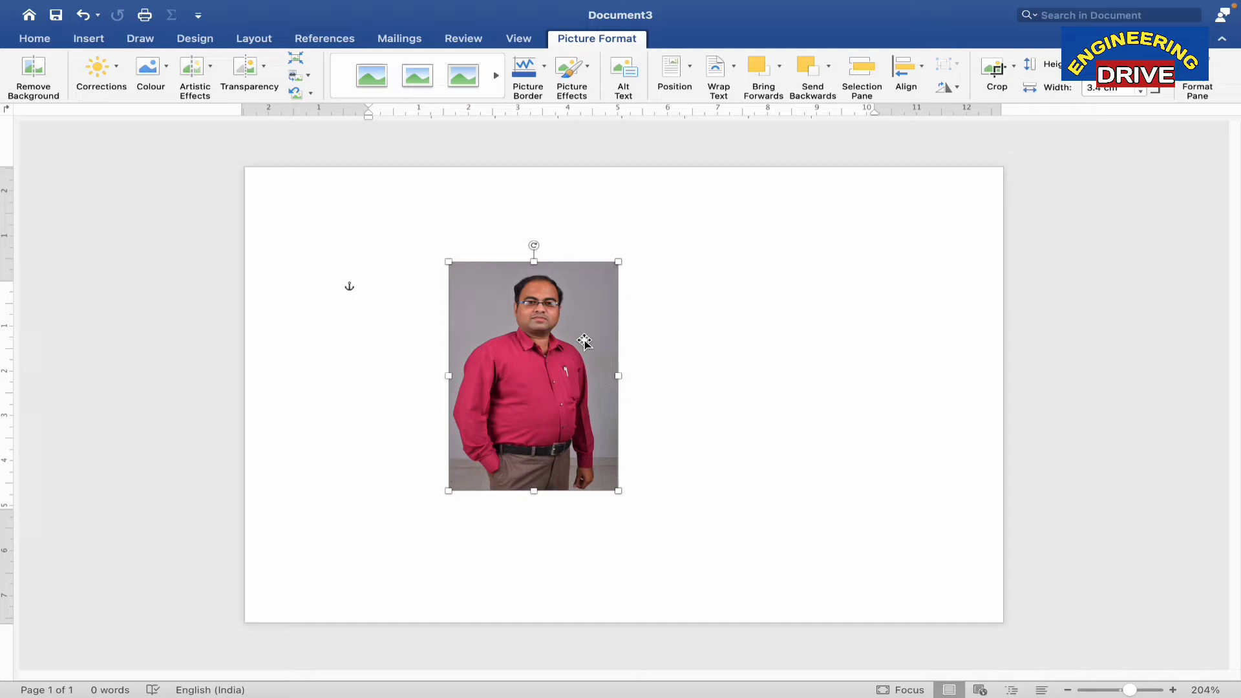
{"action": "mouse_move", "coordinate": [584, 313]}
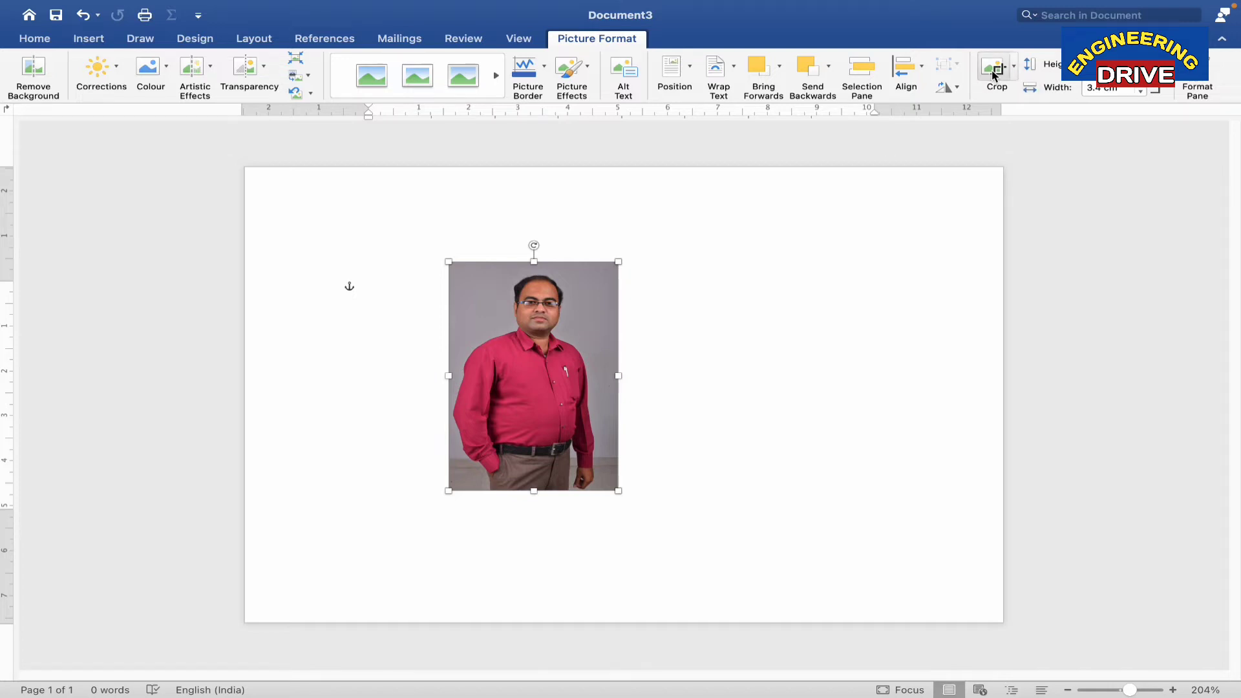
Crop the photo's bottom and side to leave a head-and-shoulders portrait.
{"action": "left_click", "coordinate": [995, 71]}
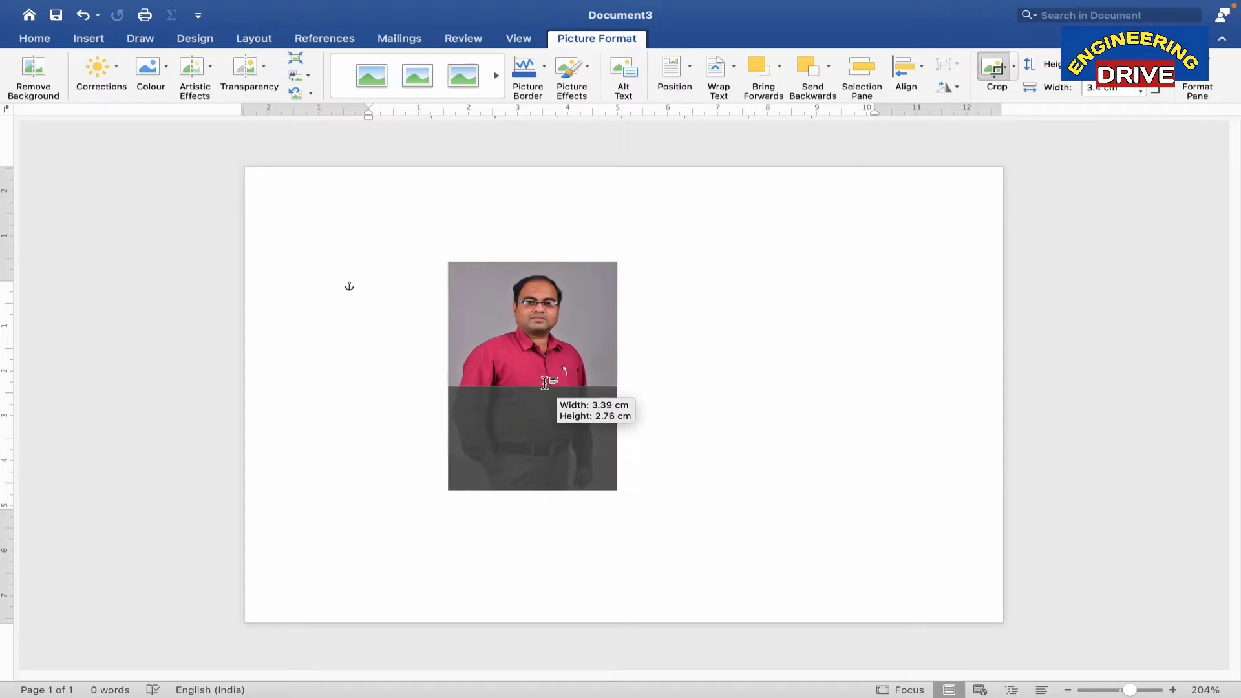
{"action": "left_click_drag", "start_coordinate": [545, 384], "coordinate": [544, 374]}
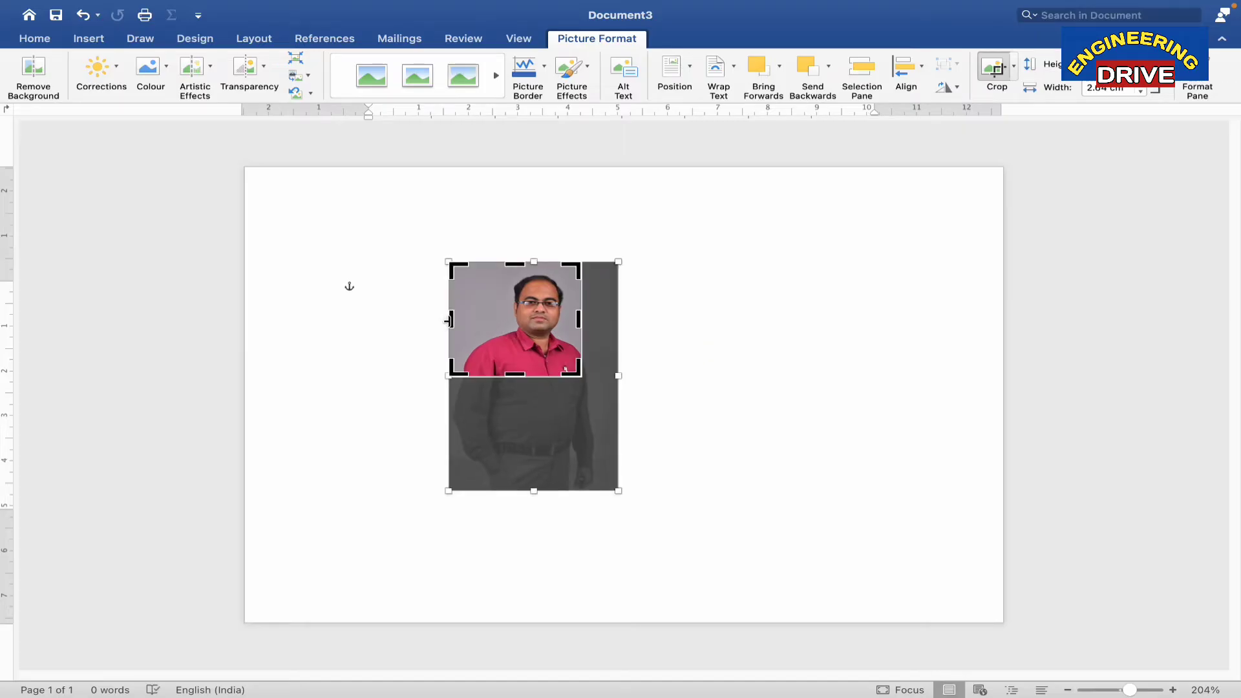
{"action": "left_click_drag", "start_coordinate": [447, 318], "coordinate": [475, 319]}
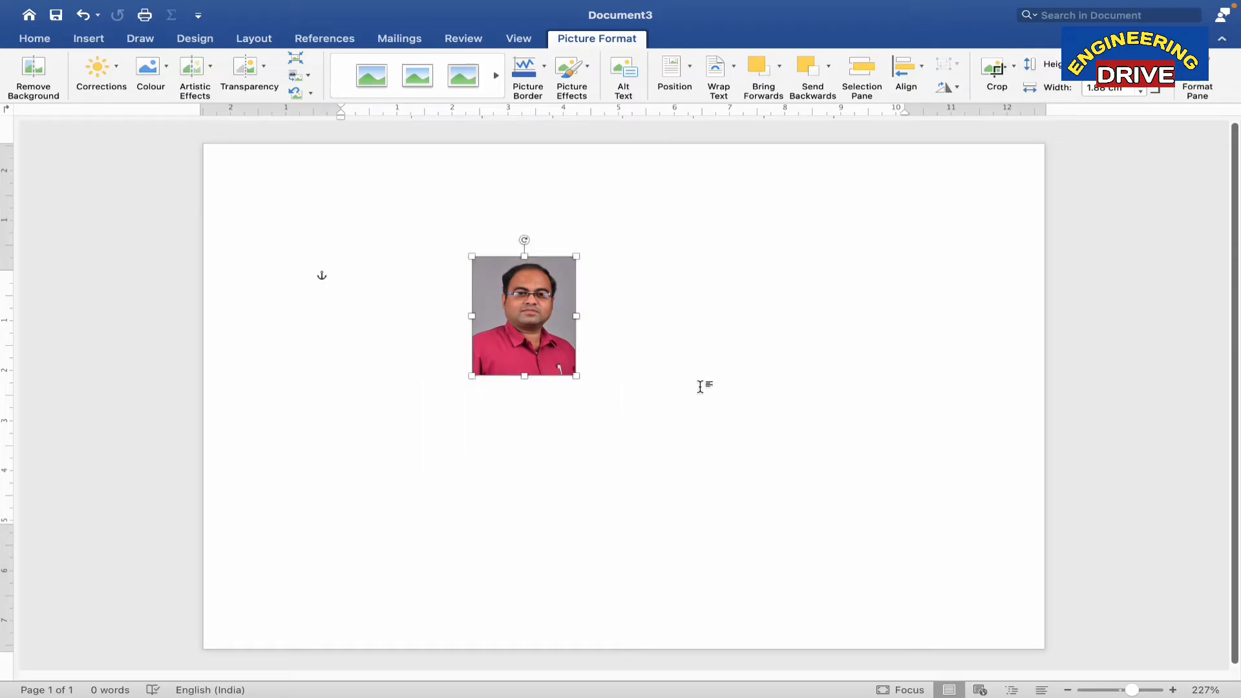
Move the cropped photo top-left and enlarge it to about 2.8 × 3.6 cm.
{"action": "left_click_drag", "start_coordinate": [524, 315], "coordinate": [316, 230]}
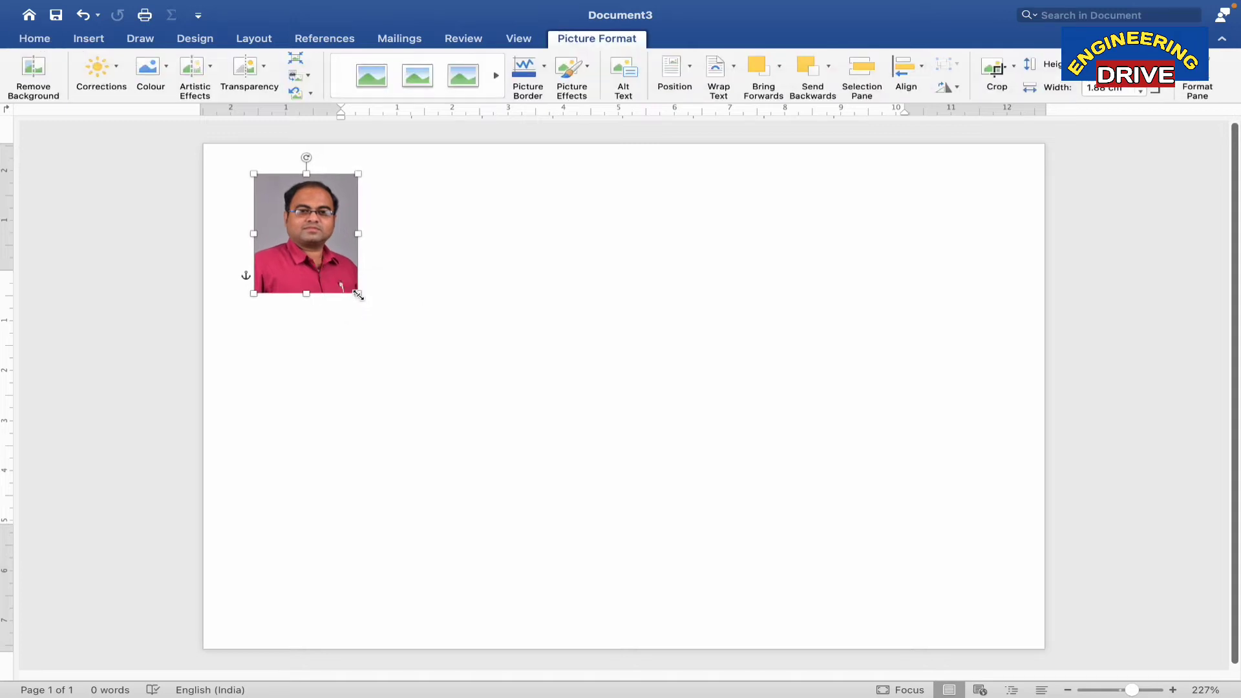
{"action": "left_click_drag", "start_coordinate": [359, 294], "coordinate": [411, 353]}
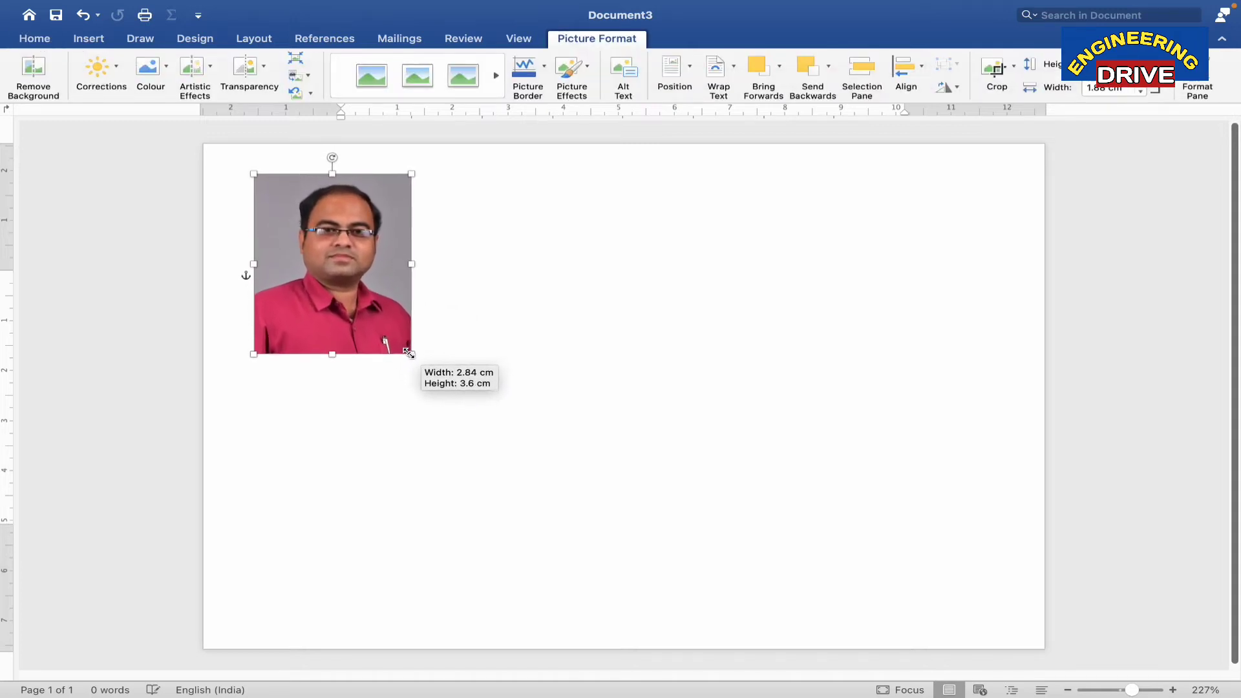
{"action": "left_click_drag", "start_coordinate": [410, 353], "coordinate": [408, 358]}
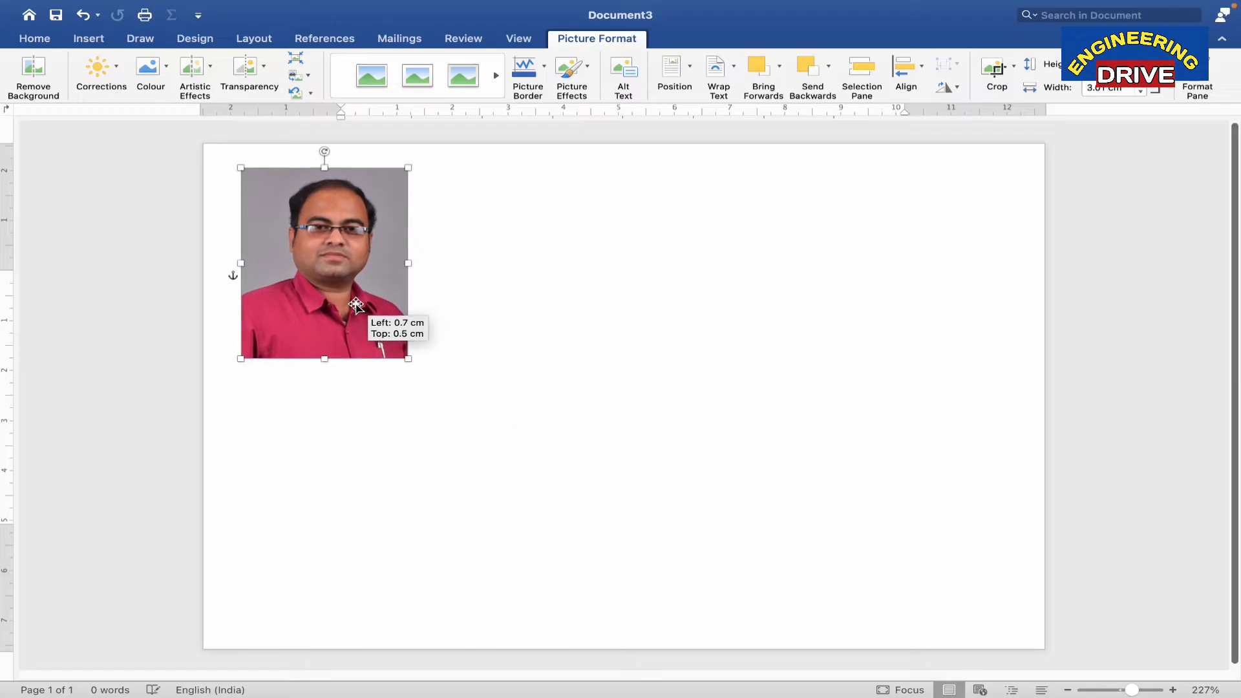
{"action": "left_click_drag", "start_coordinate": [356, 304], "coordinate": [347, 306]}
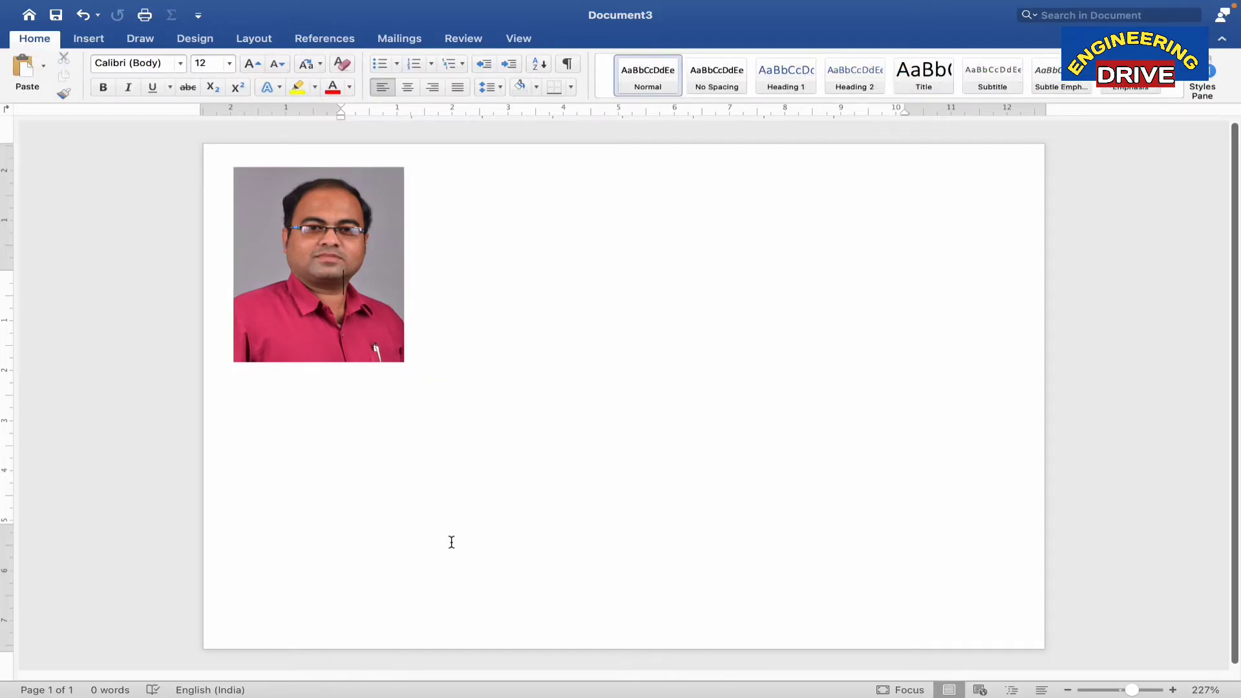
Paste copies of the photo and line up four side by side along the top.
{"action": "left_click", "coordinate": [318, 265]}
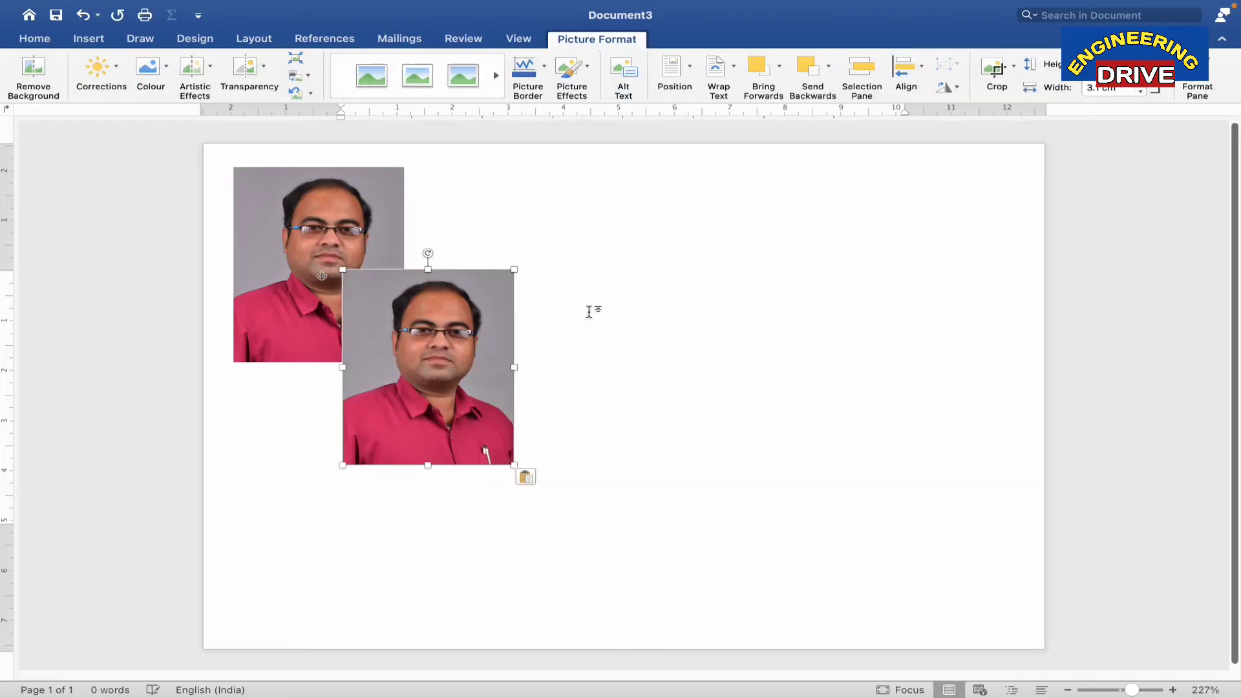
{"action": "right_click", "coordinate": [439, 380]}
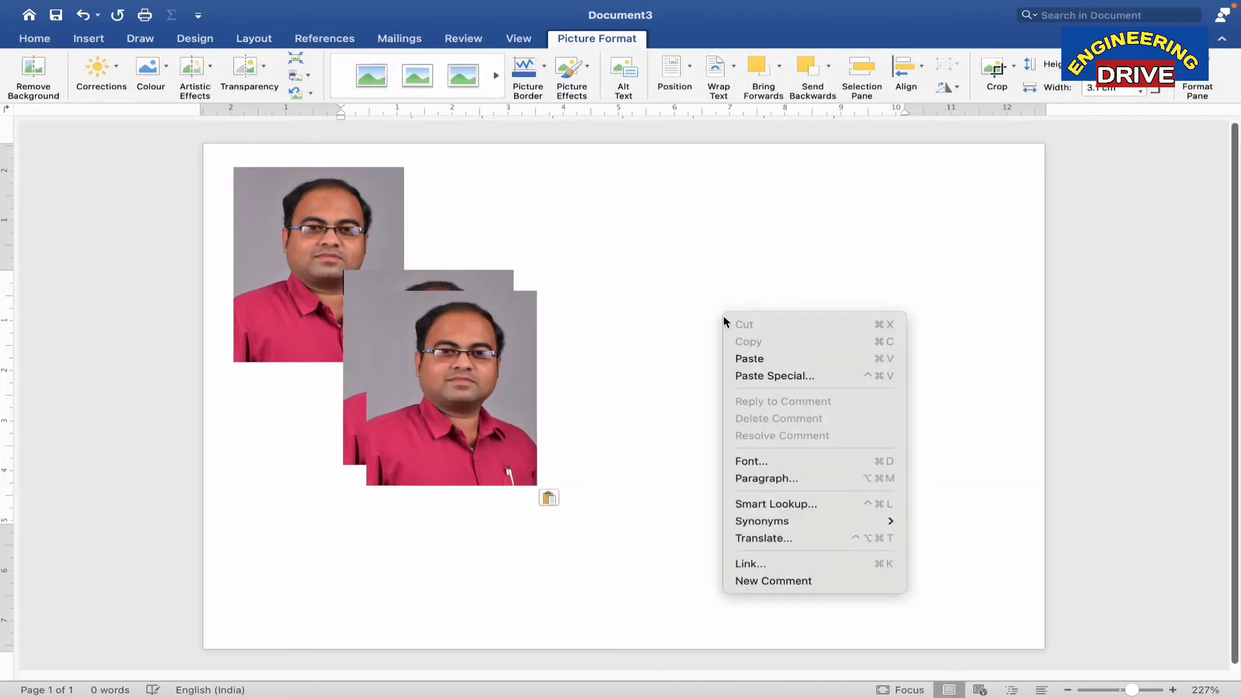
{"action": "left_click", "coordinate": [748, 358]}
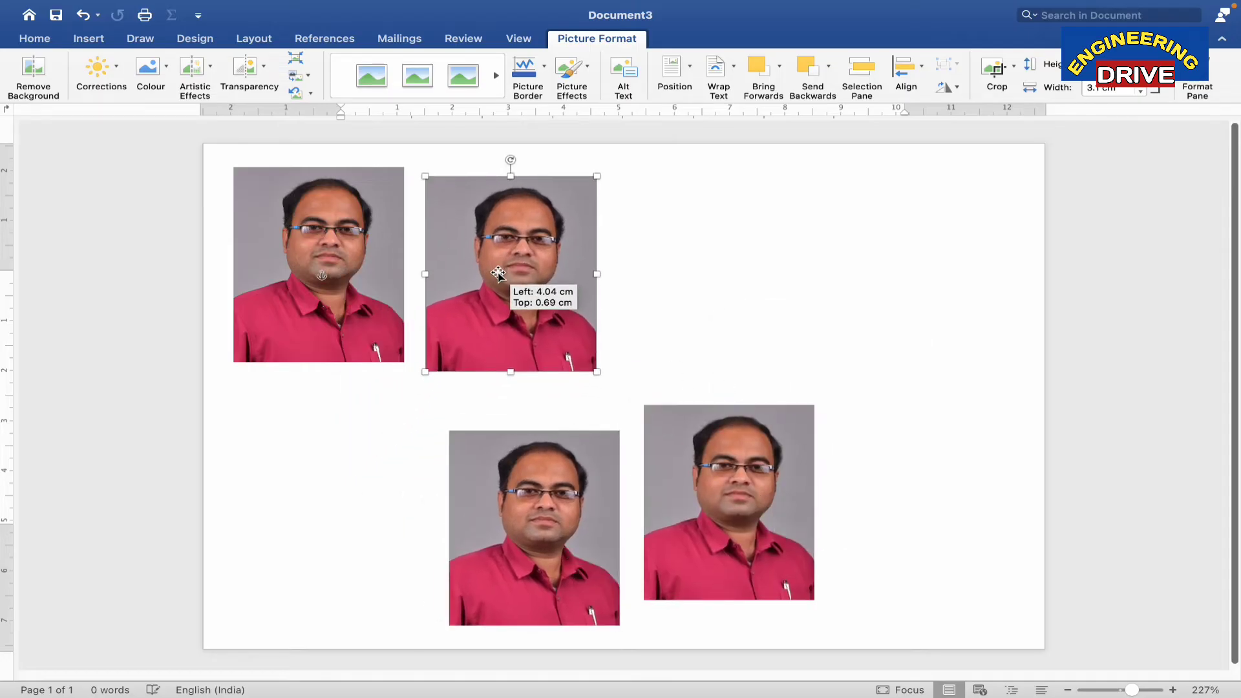
{"action": "left_click_drag", "start_coordinate": [510, 273], "coordinate": [511, 265]}
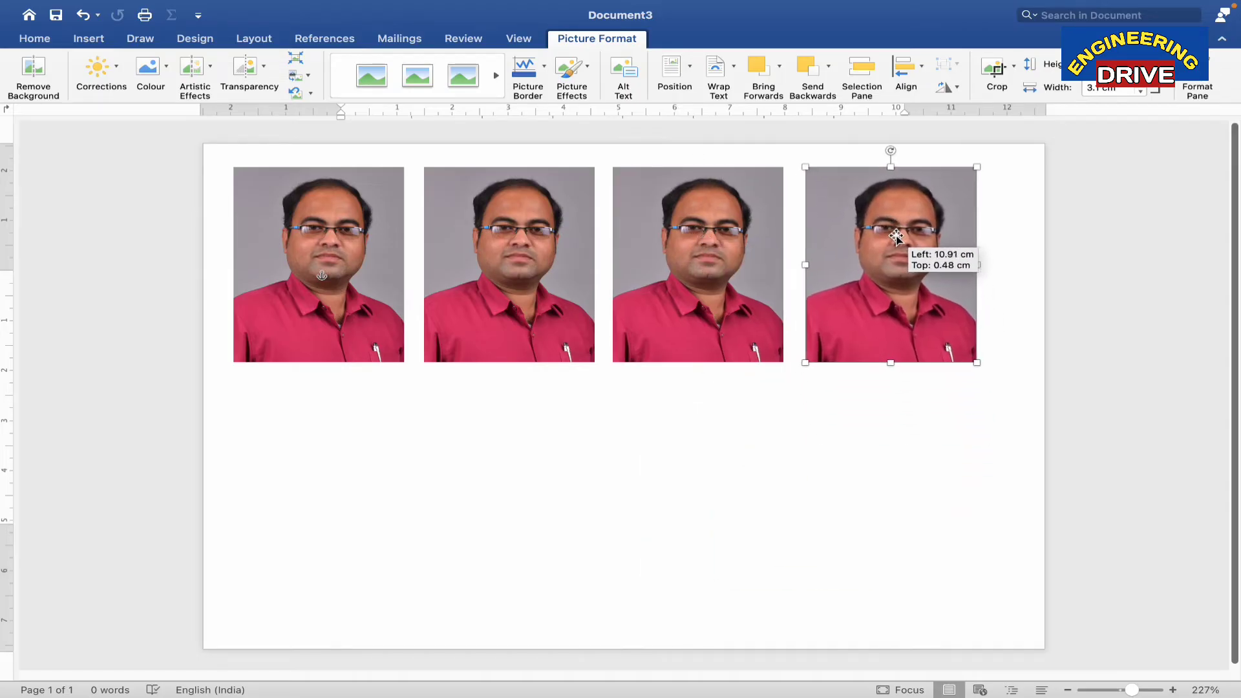
{"action": "left_click_drag", "start_coordinate": [895, 237], "coordinate": [891, 237]}
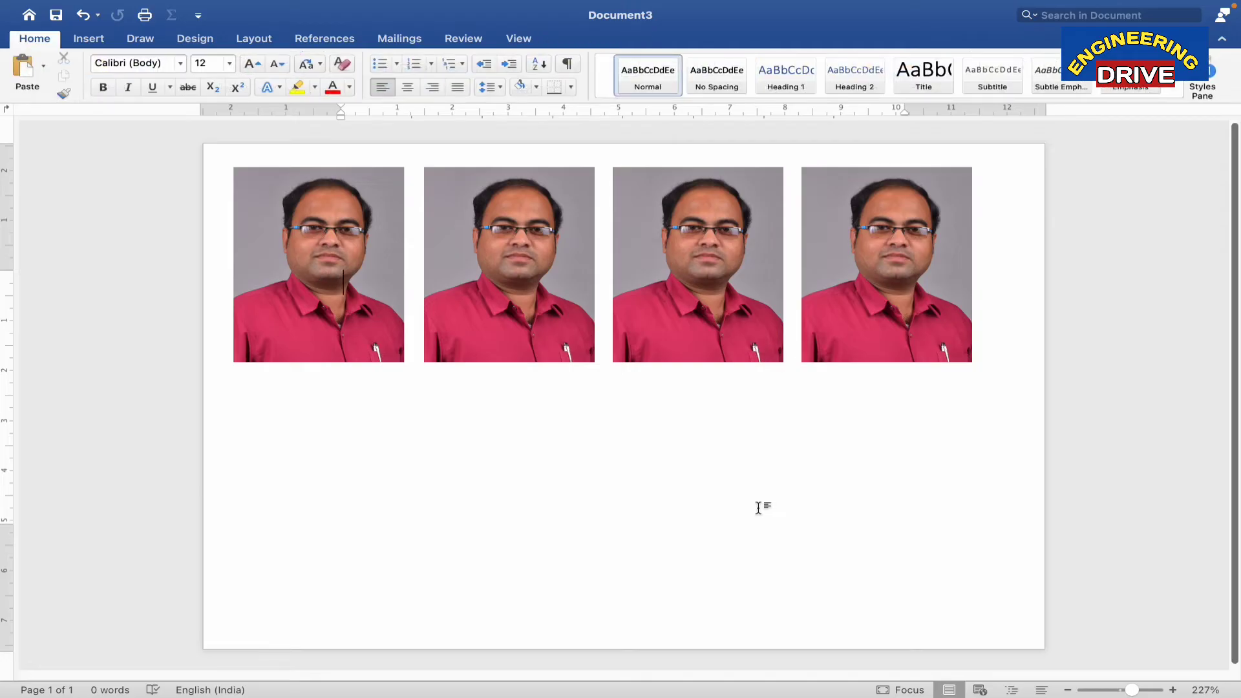
Group the four top-row photos into one object and nudge it near the page top.
{"action": "left_click", "coordinate": [367, 320]}
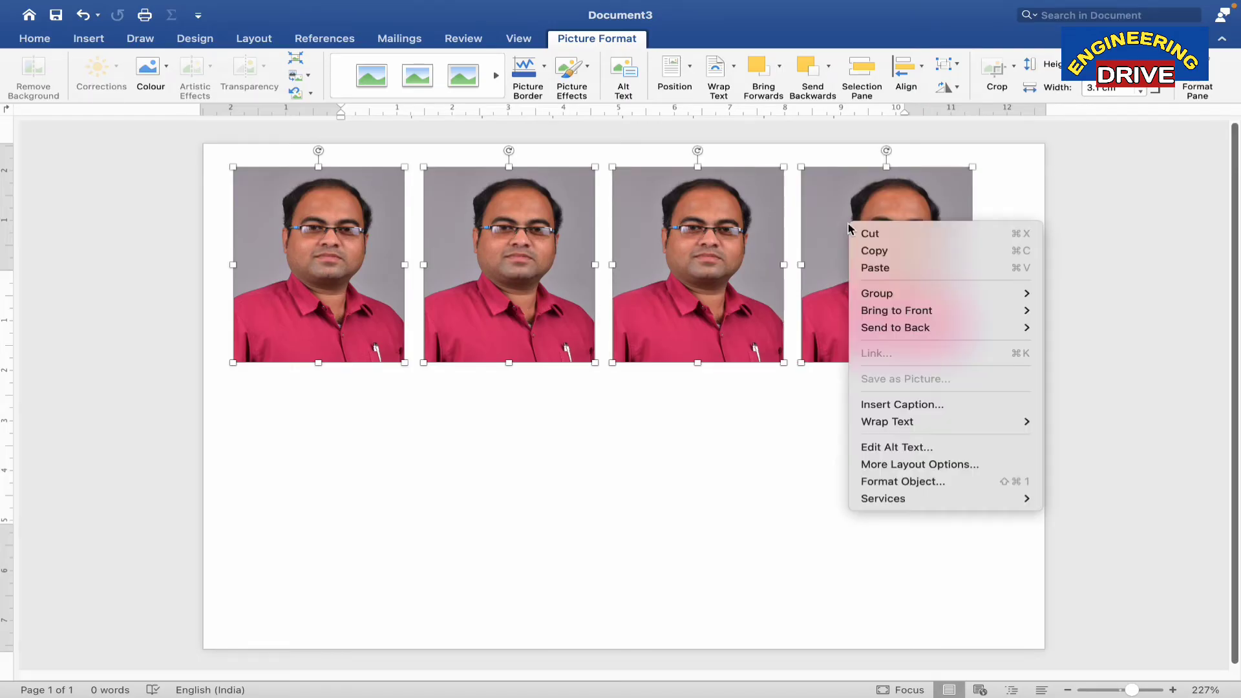
{"action": "mouse_move", "coordinate": [877, 292]}
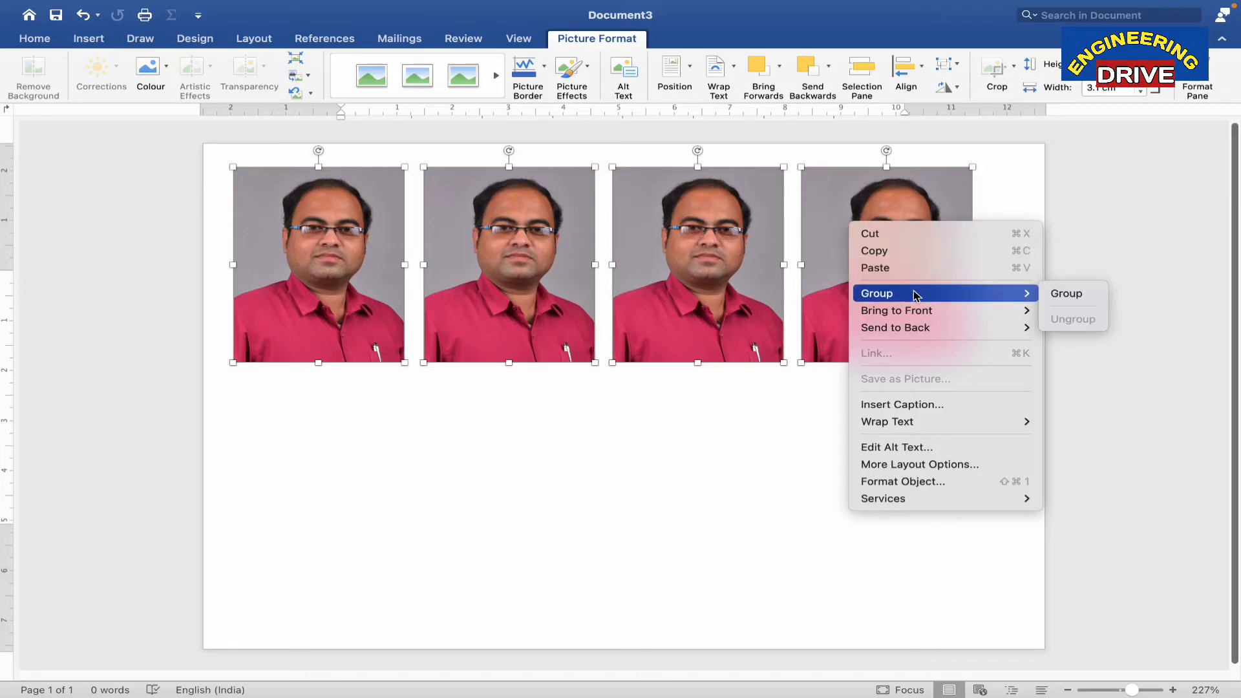
{"action": "mouse_move", "coordinate": [1006, 295]}
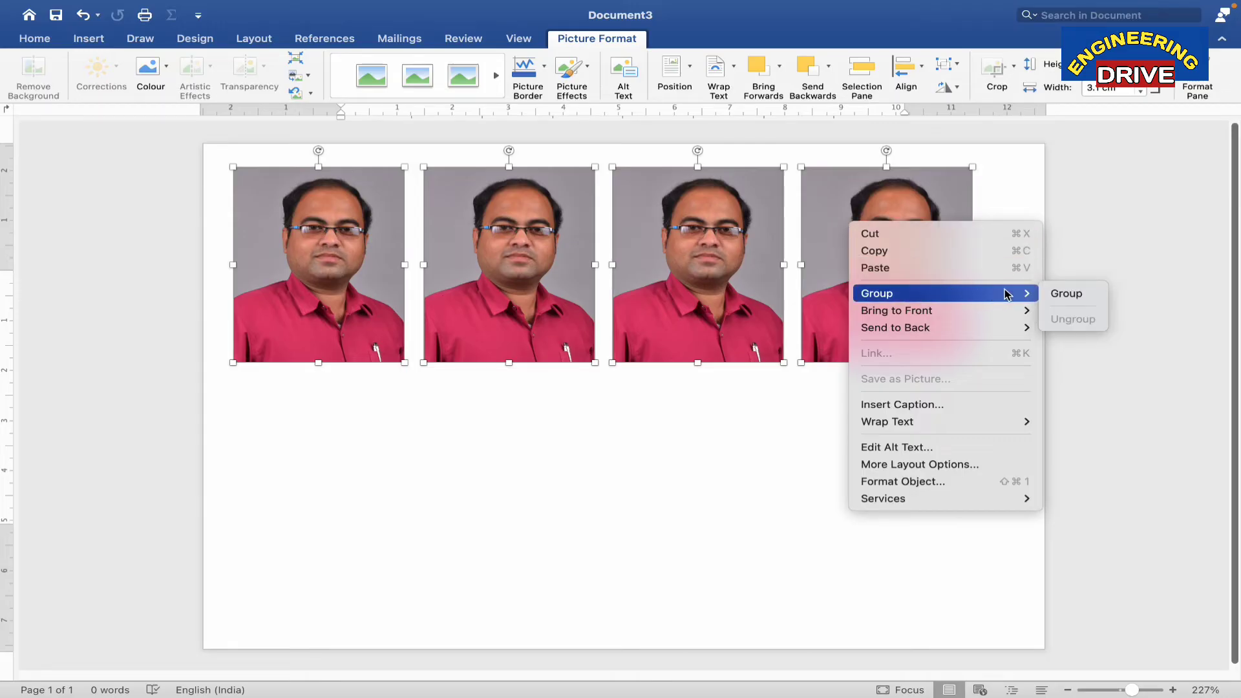
{"action": "mouse_move", "coordinate": [1066, 293]}
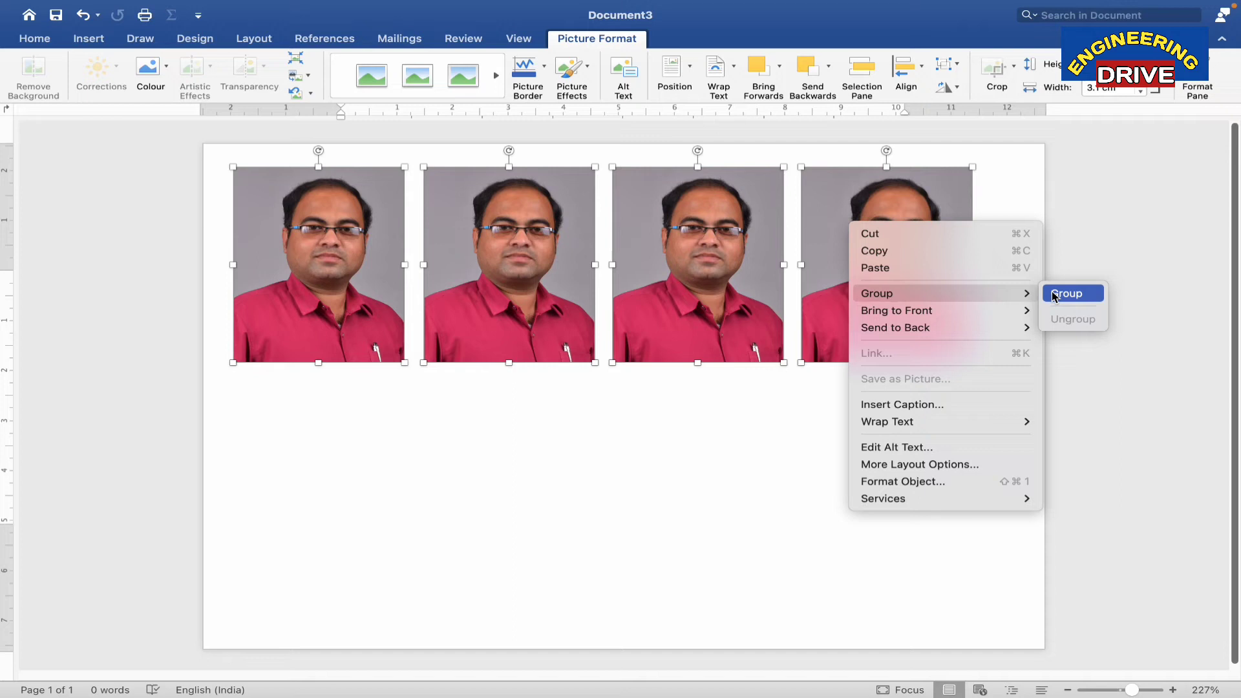
{"action": "left_click", "coordinate": [1068, 294]}
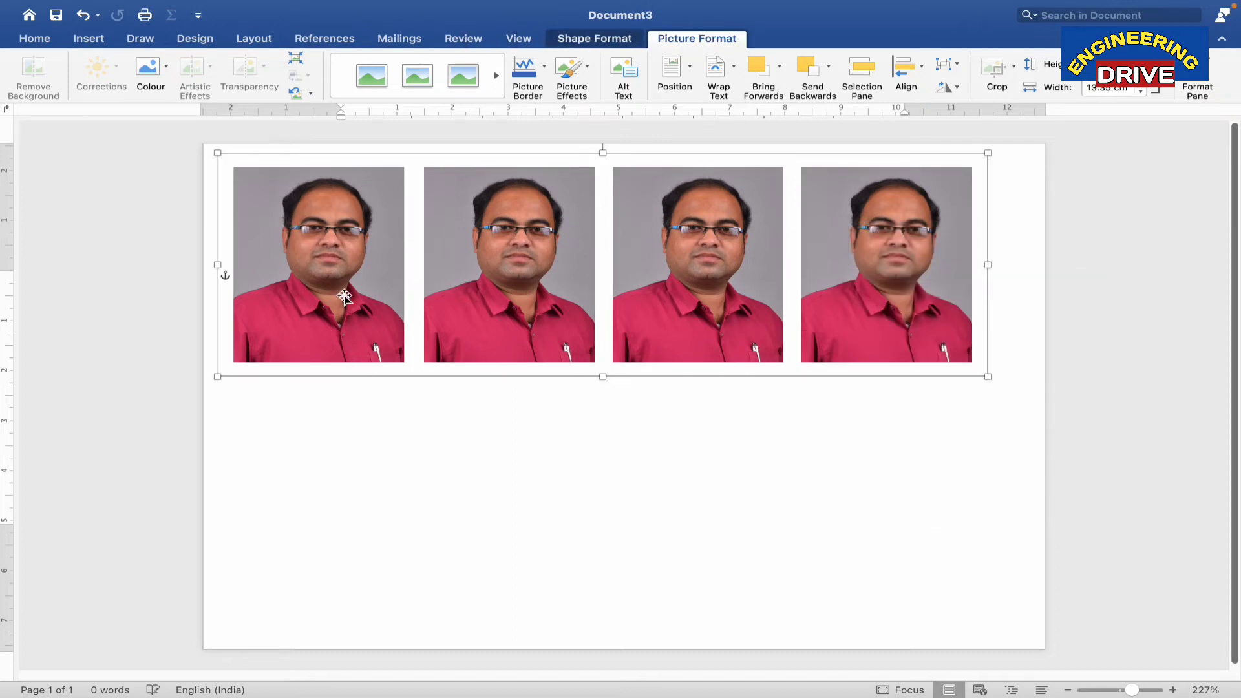
{"action": "left_click_drag", "start_coordinate": [345, 297], "coordinate": [558, 340]}
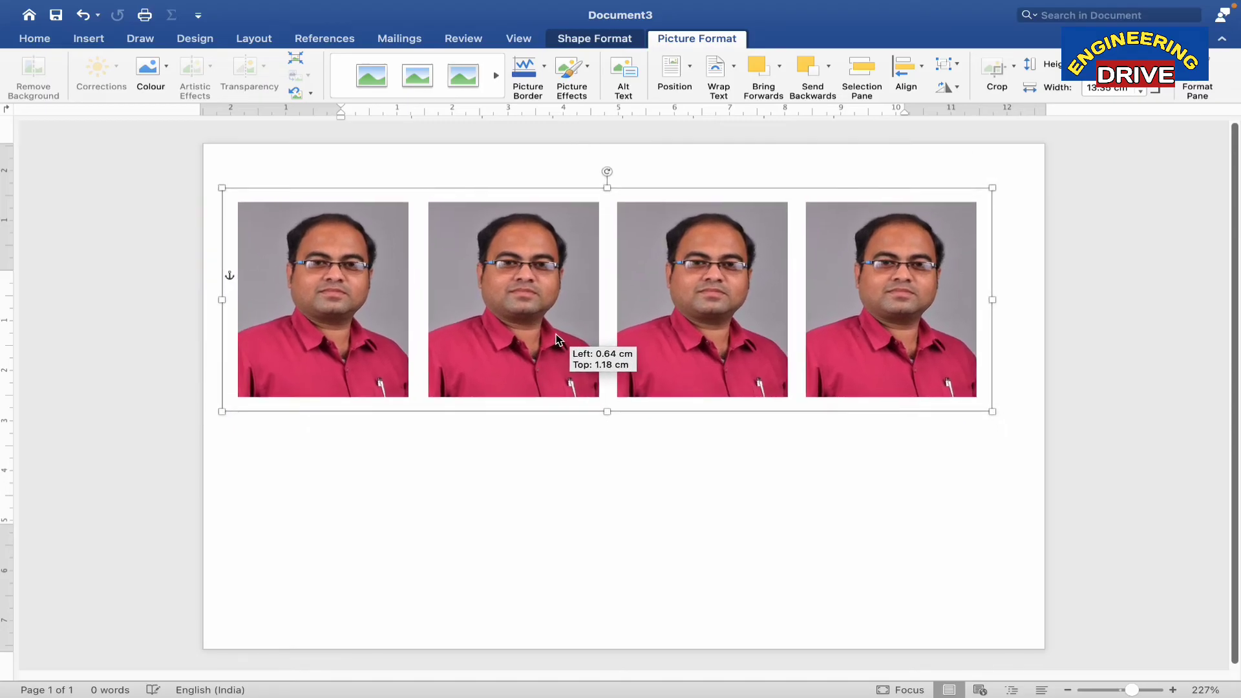
{"action": "left_click_drag", "start_coordinate": [558, 341], "coordinate": [544, 322]}
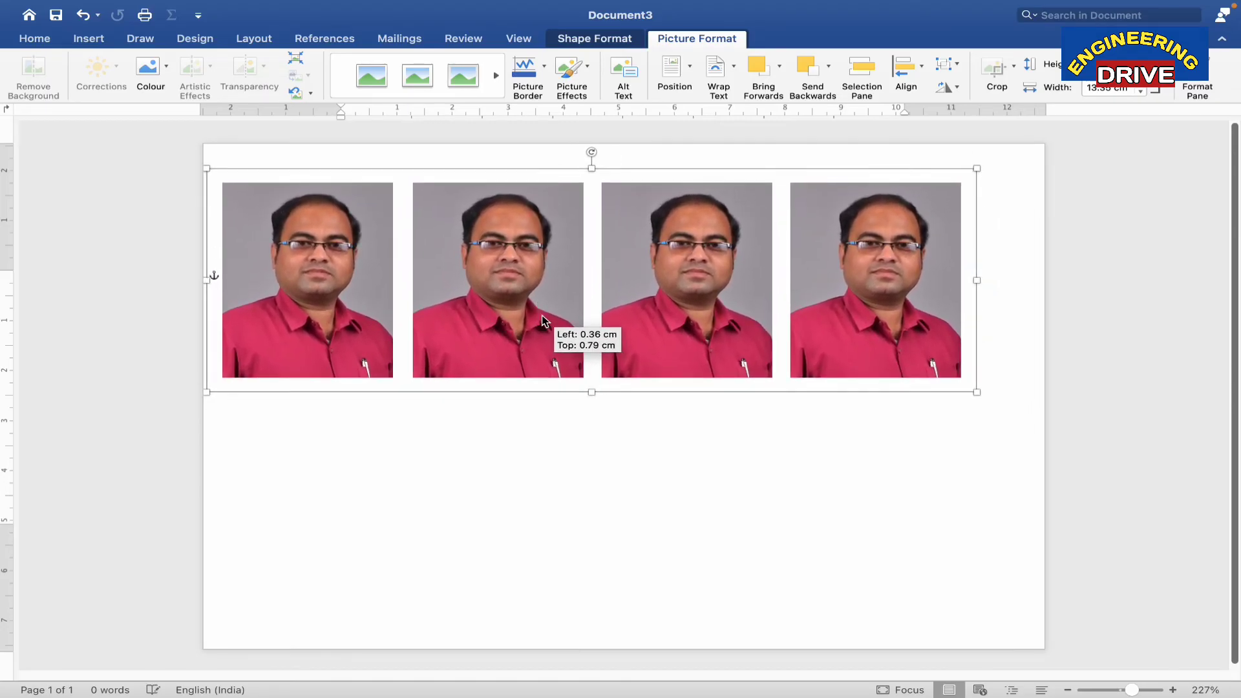
{"action": "left_click_drag", "start_coordinate": [544, 320], "coordinate": [572, 304]}
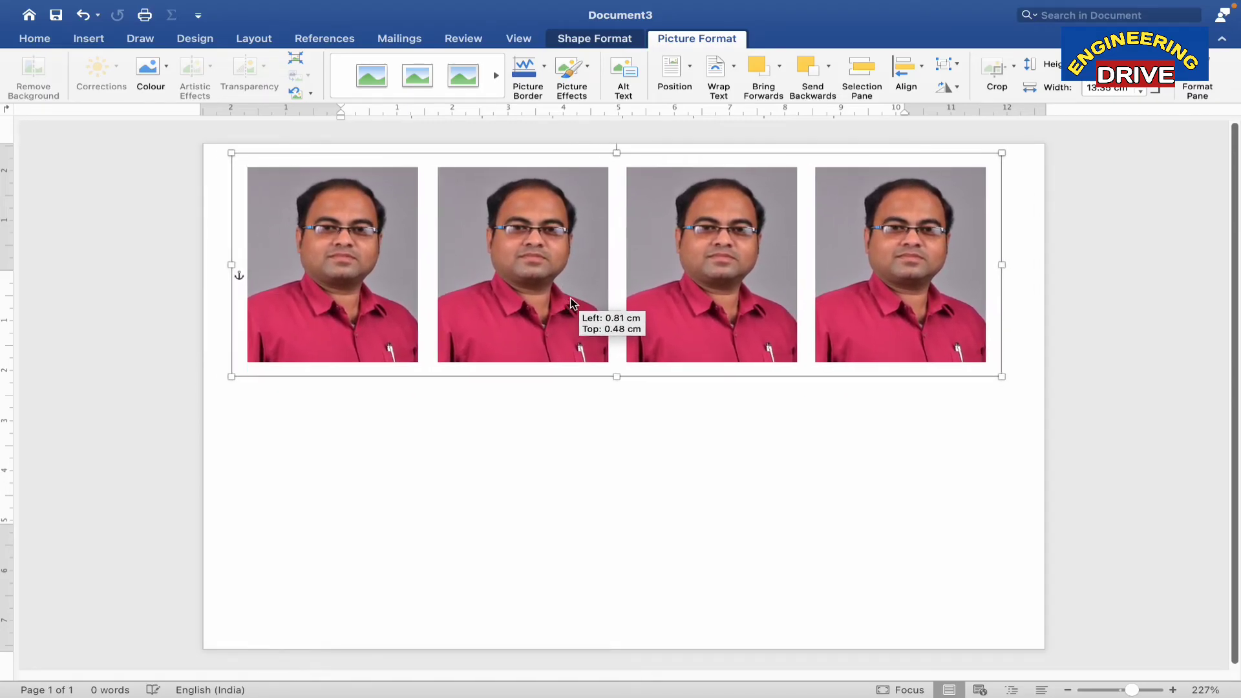
{"action": "left_click_drag", "start_coordinate": [578, 305], "coordinate": [566, 305]}
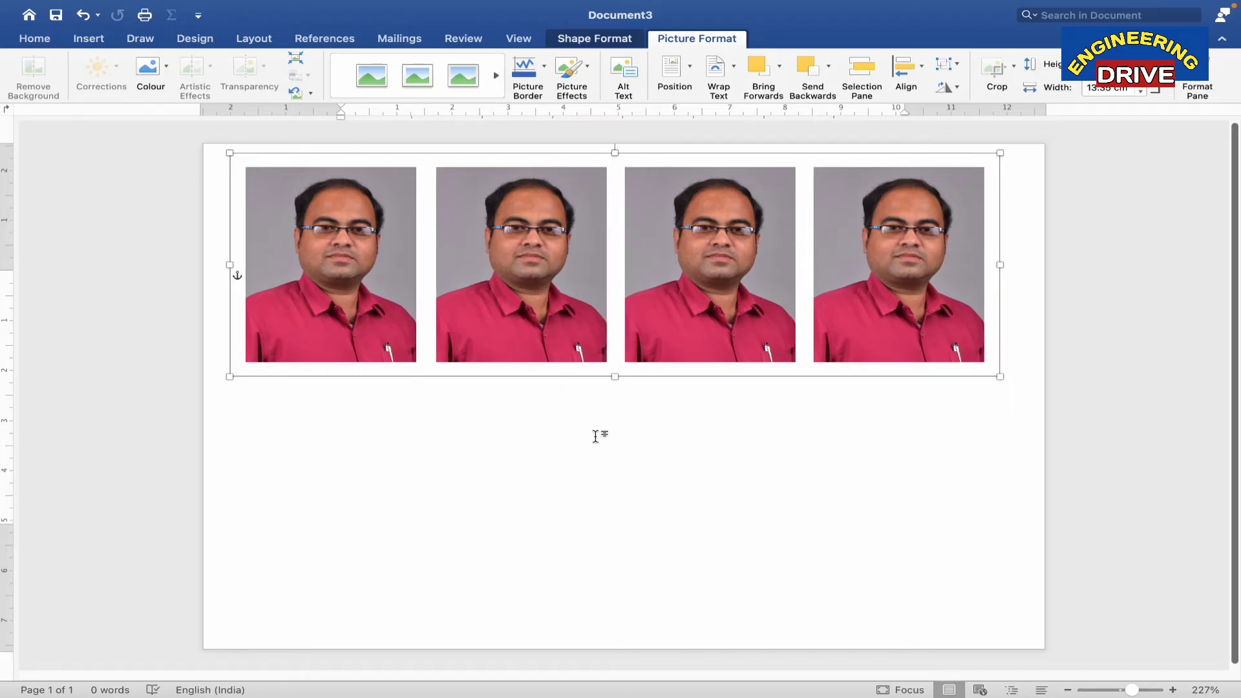
{"action": "mouse_move", "coordinate": [549, 289]}
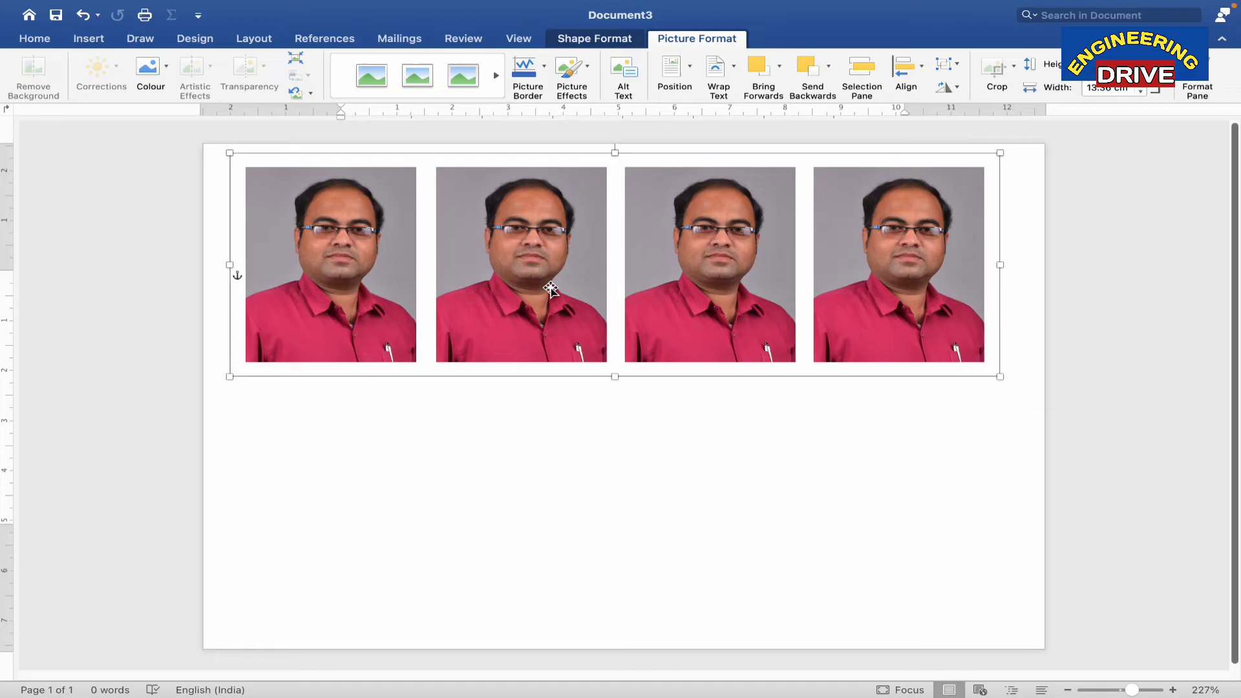
Paste a copy of the grouped row and align it directly beneath the first.
{"action": "right_click", "coordinate": [550, 289]}
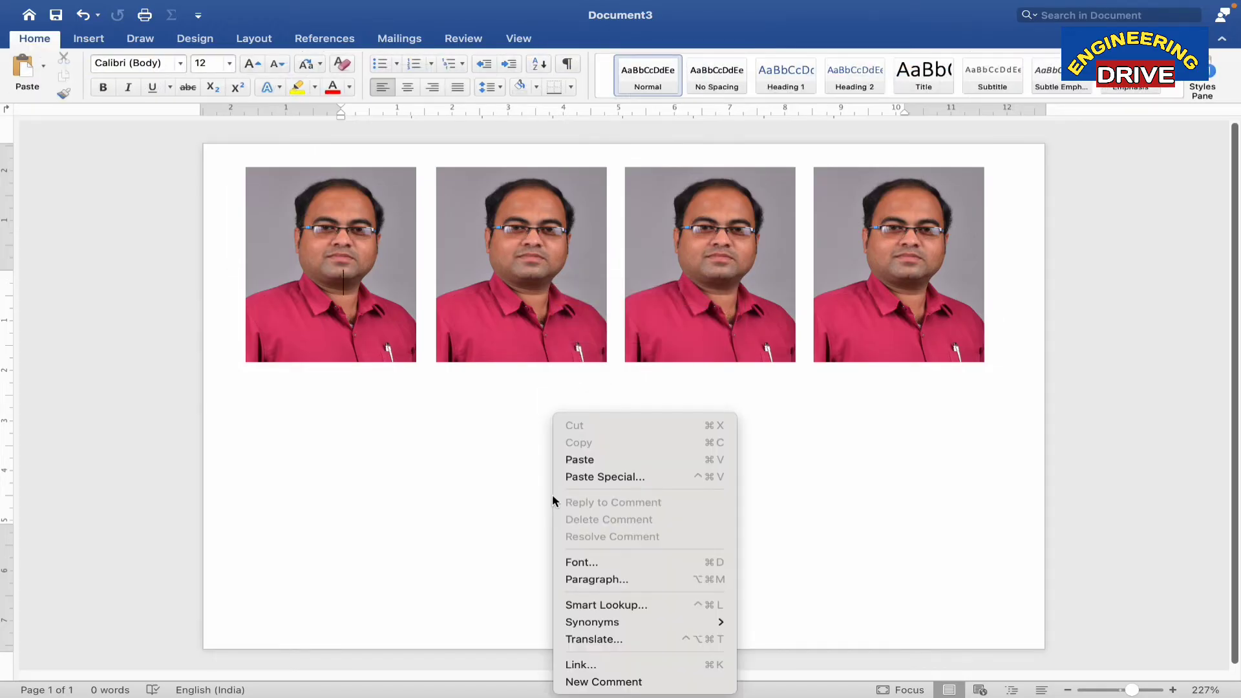
{"action": "left_click", "coordinate": [579, 460]}
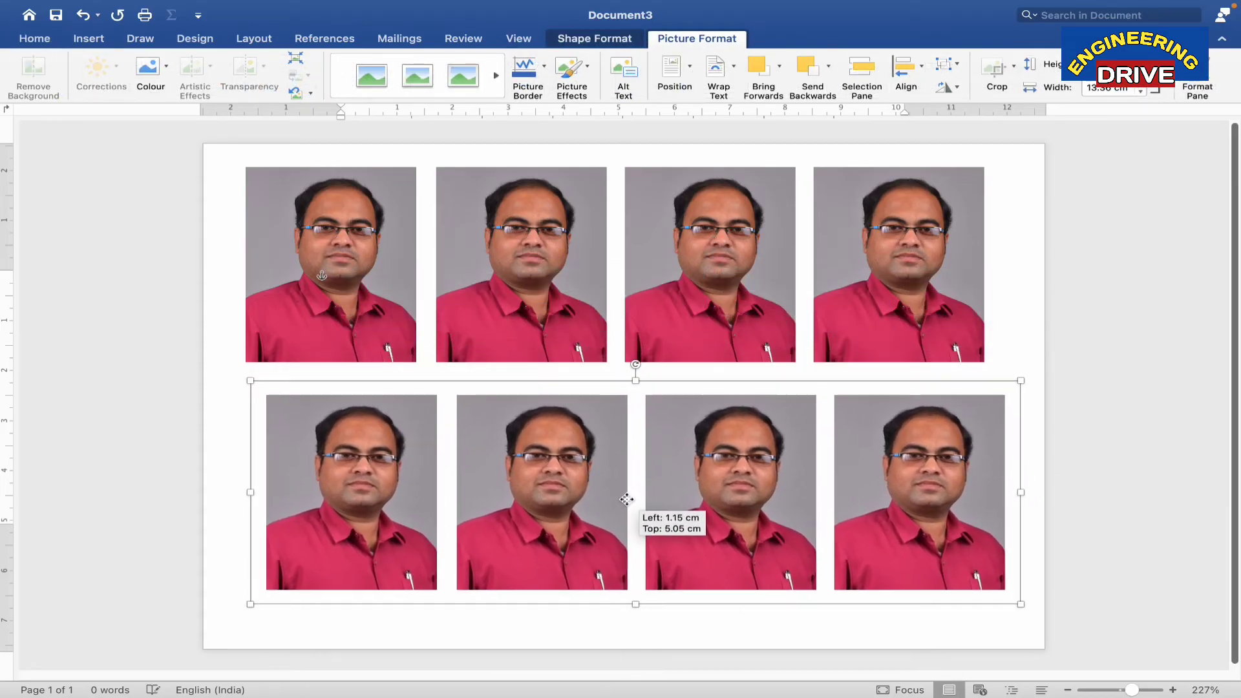
{"action": "left_click_drag", "start_coordinate": [625, 498], "coordinate": [605, 501]}
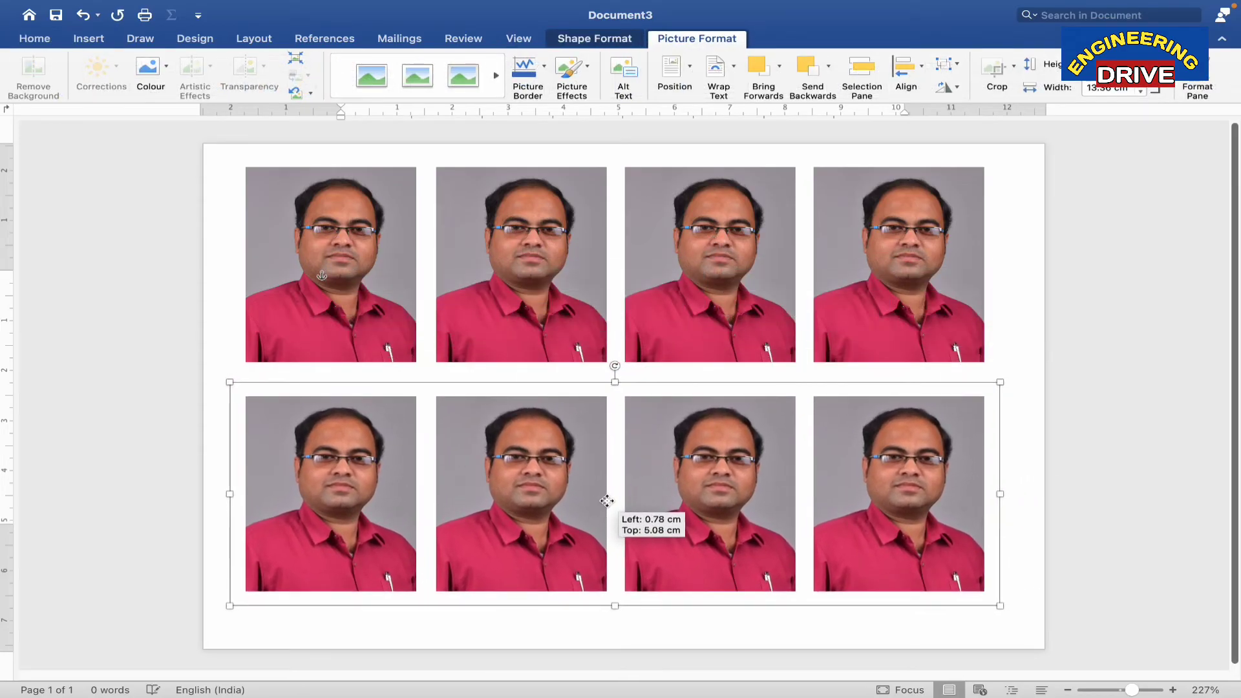
{"action": "left_click_drag", "start_coordinate": [614, 501], "coordinate": [603, 491]}
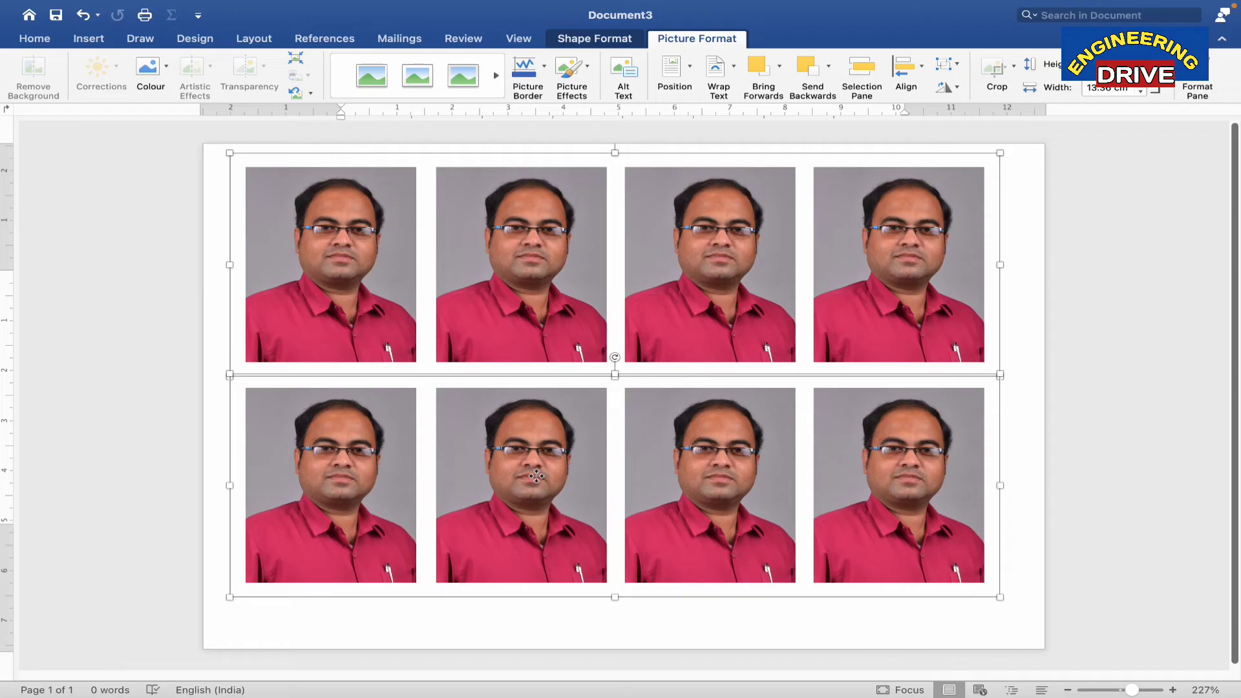
{"action": "mouse_move", "coordinate": [514, 317]}
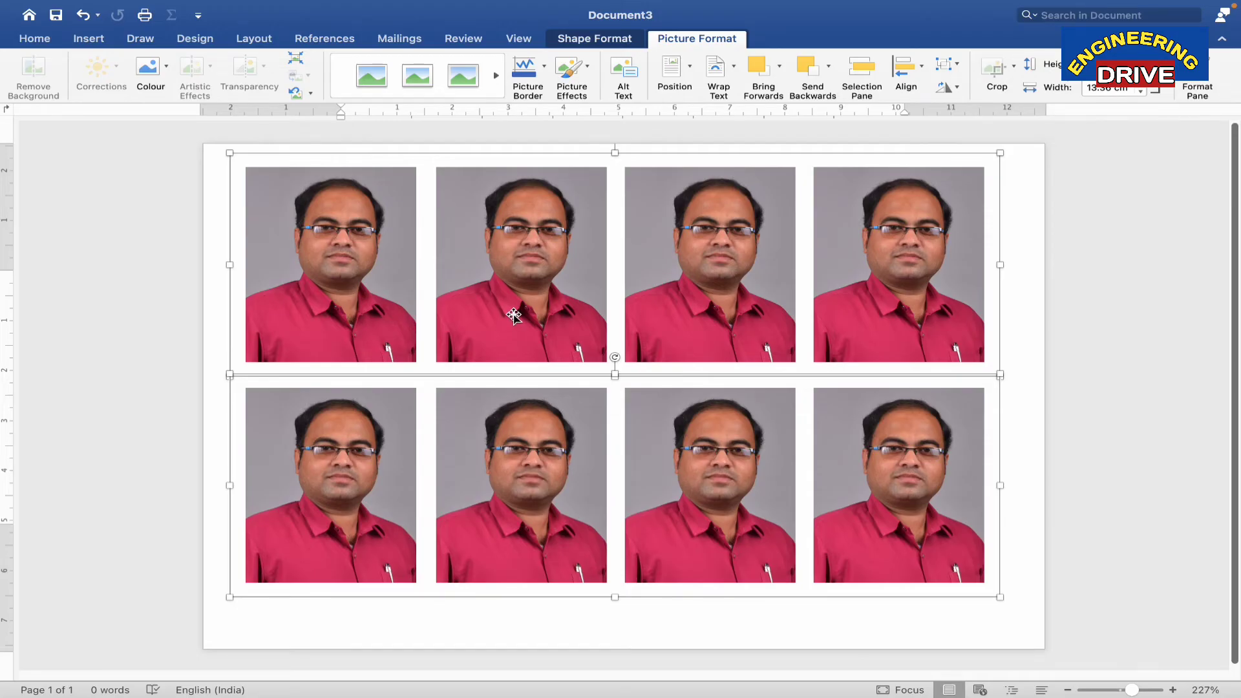
{"action": "mouse_move", "coordinate": [624, 414]}
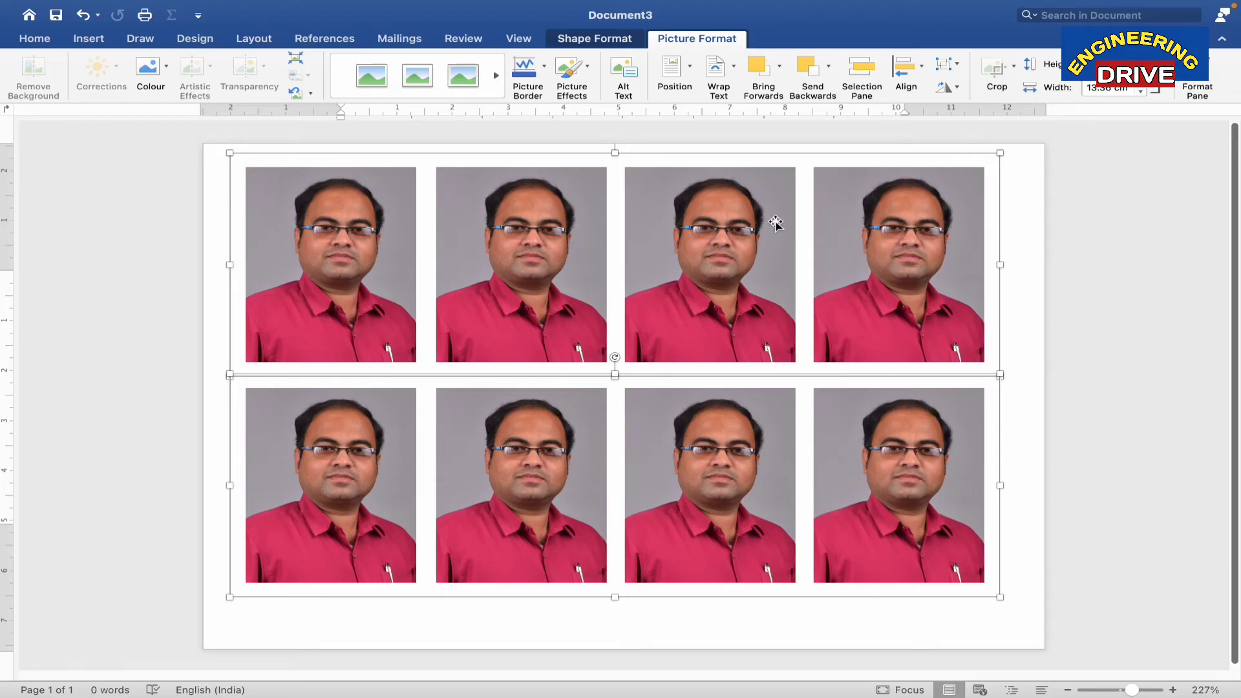
Group both rows into one eight-photo block and fine-tune its position.
{"action": "right_click", "coordinate": [776, 223]}
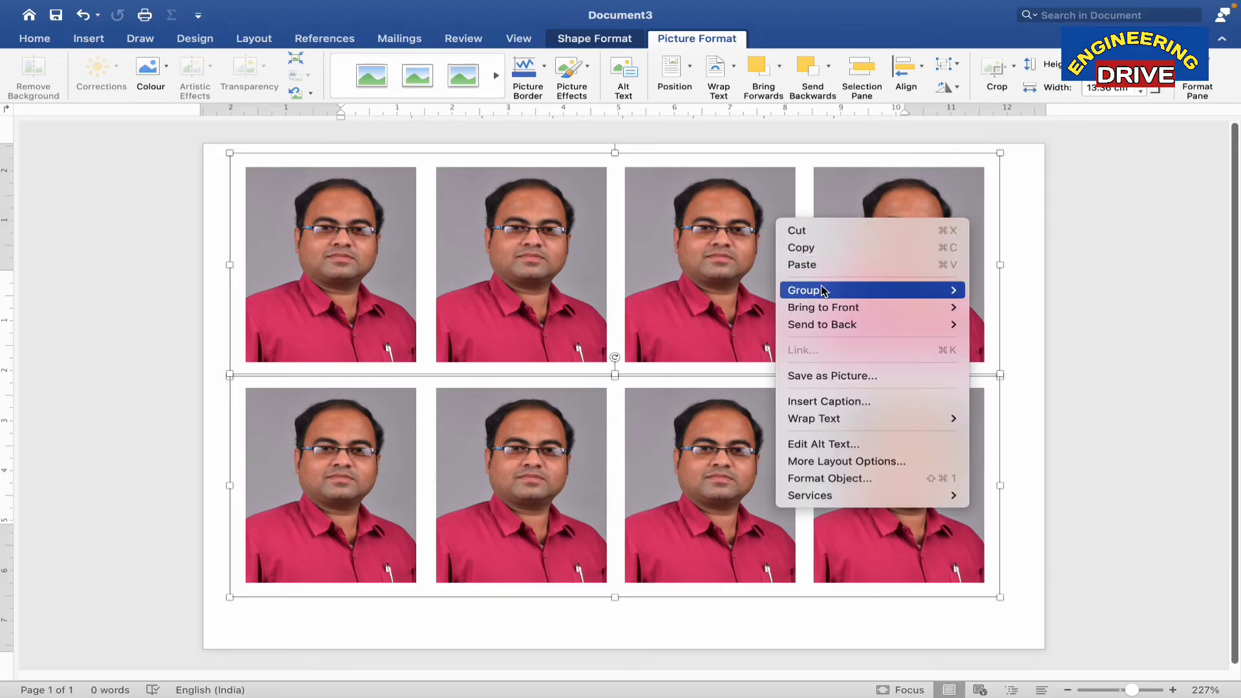
{"action": "mouse_move", "coordinate": [805, 290]}
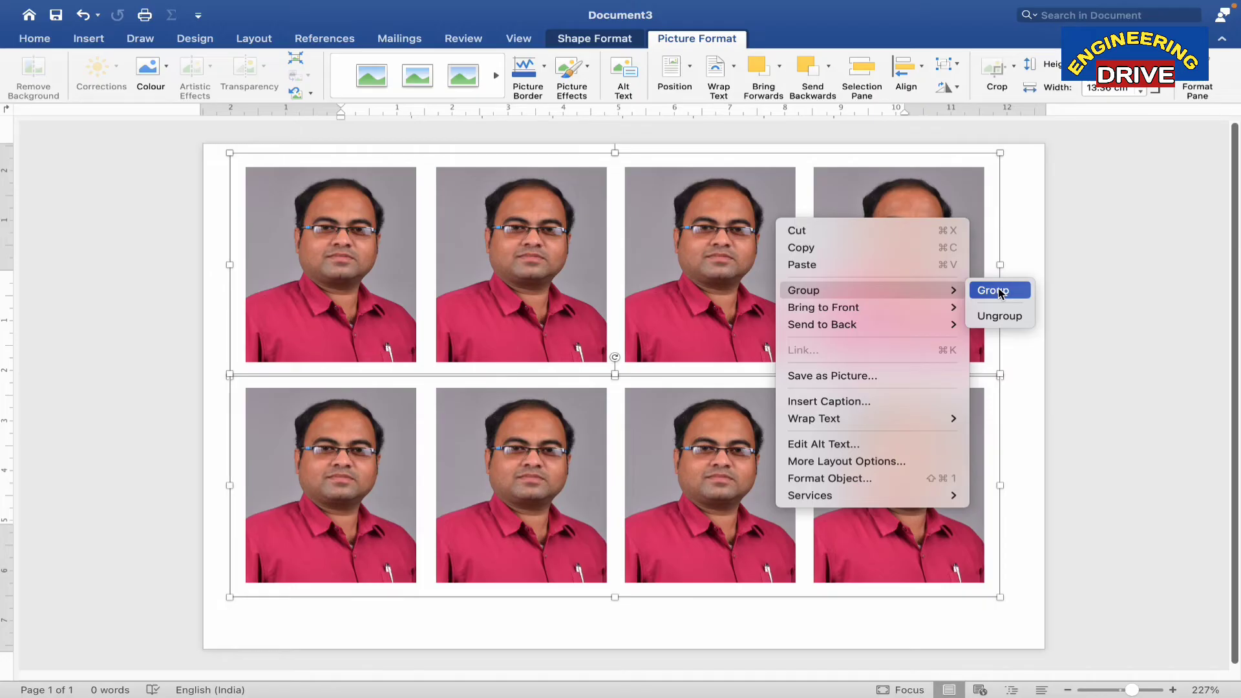
{"action": "left_click", "coordinate": [993, 290]}
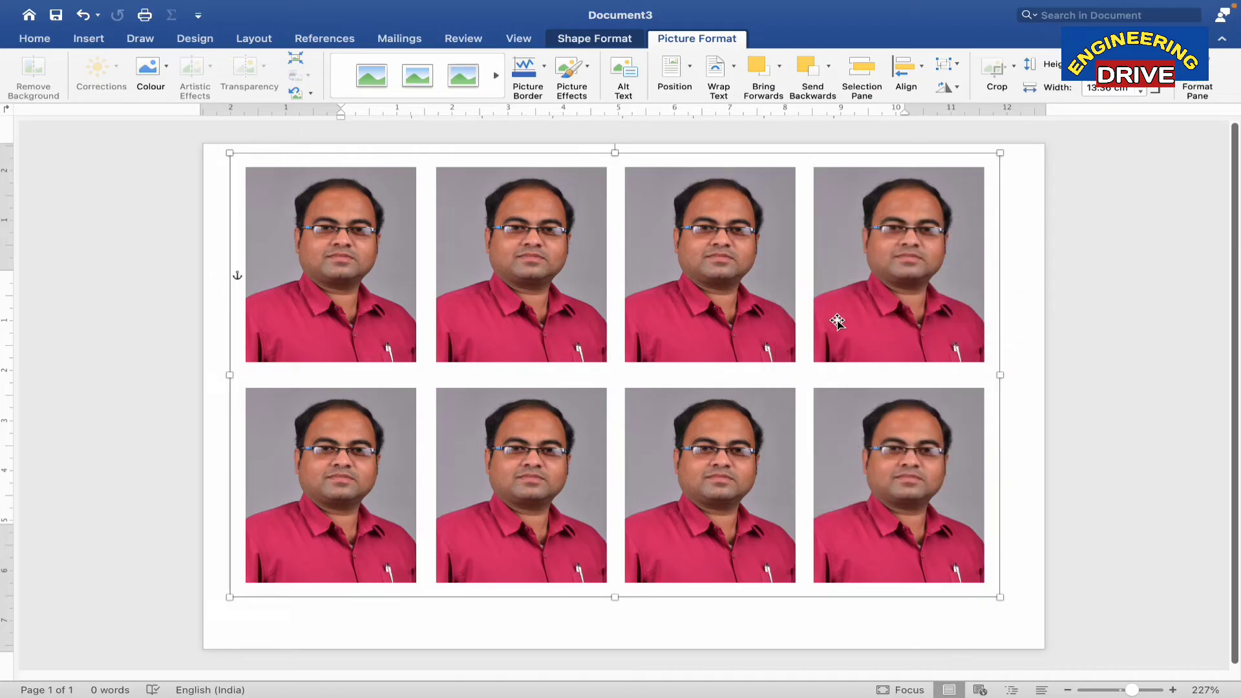
{"action": "left_click_drag", "start_coordinate": [838, 322], "coordinate": [768, 340]}
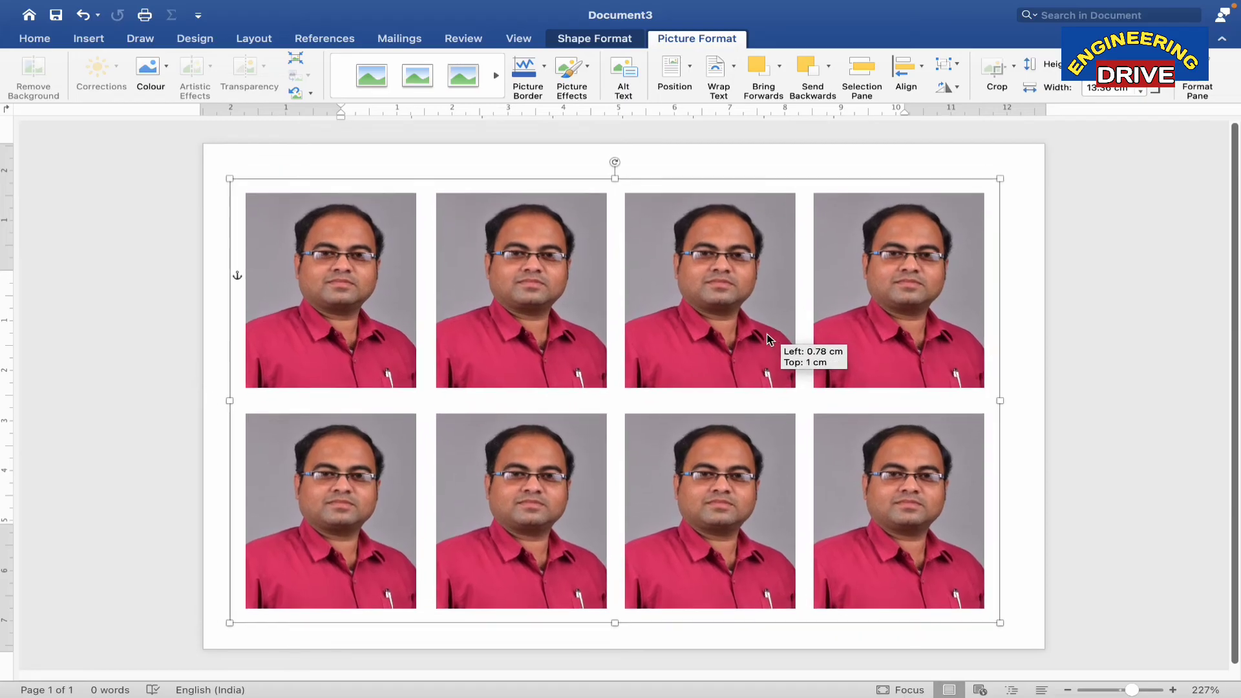
{"action": "left_click_drag", "start_coordinate": [768, 341], "coordinate": [758, 313]}
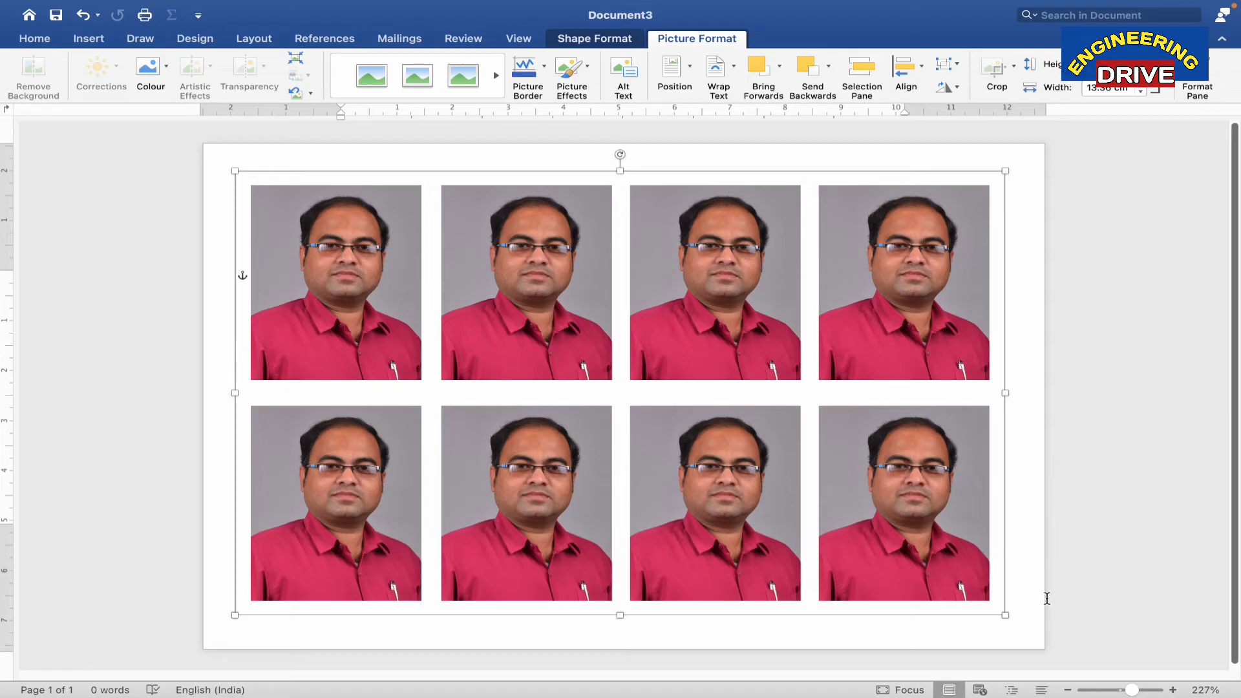
{"action": "mouse_move", "coordinate": [849, 158]}
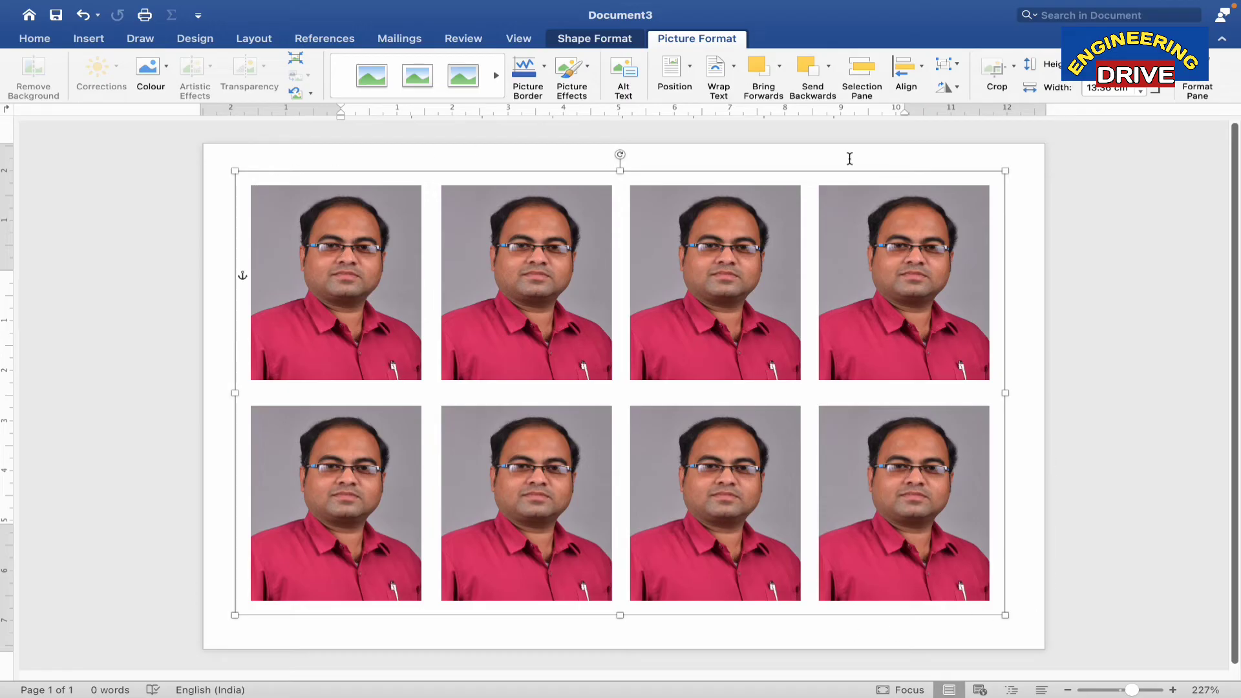
{"action": "mouse_move", "coordinate": [660, 256]}
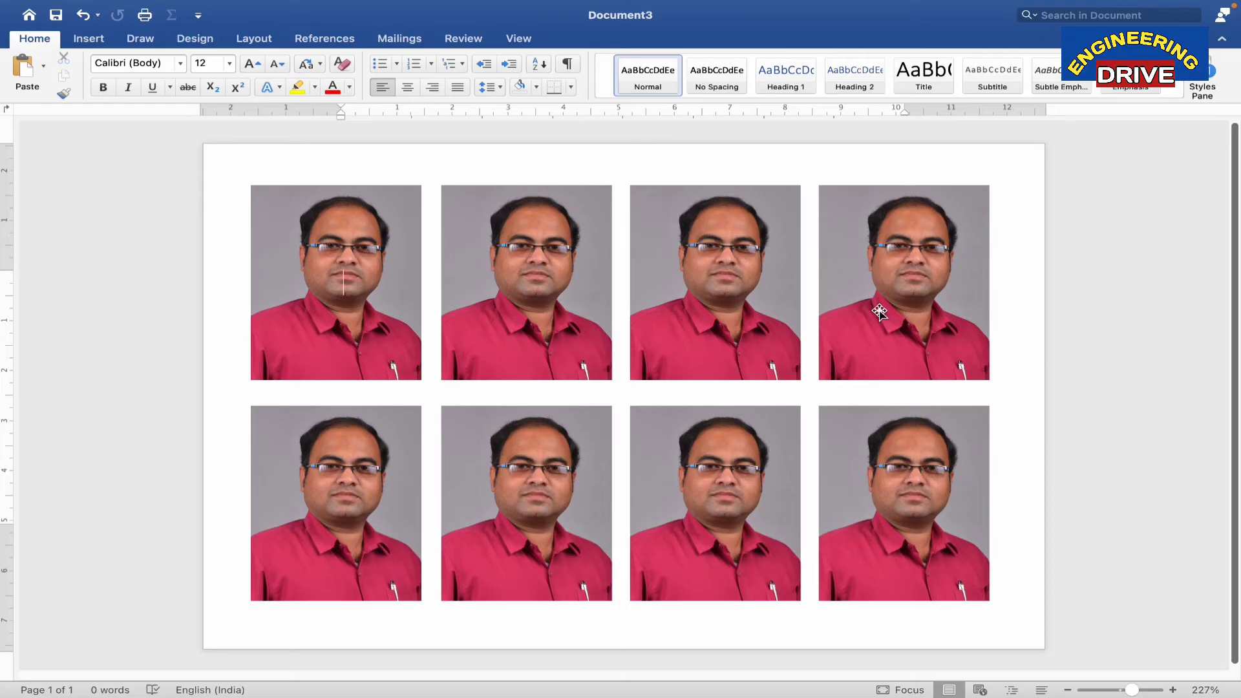
{"action": "mouse_move", "coordinate": [867, 236]}
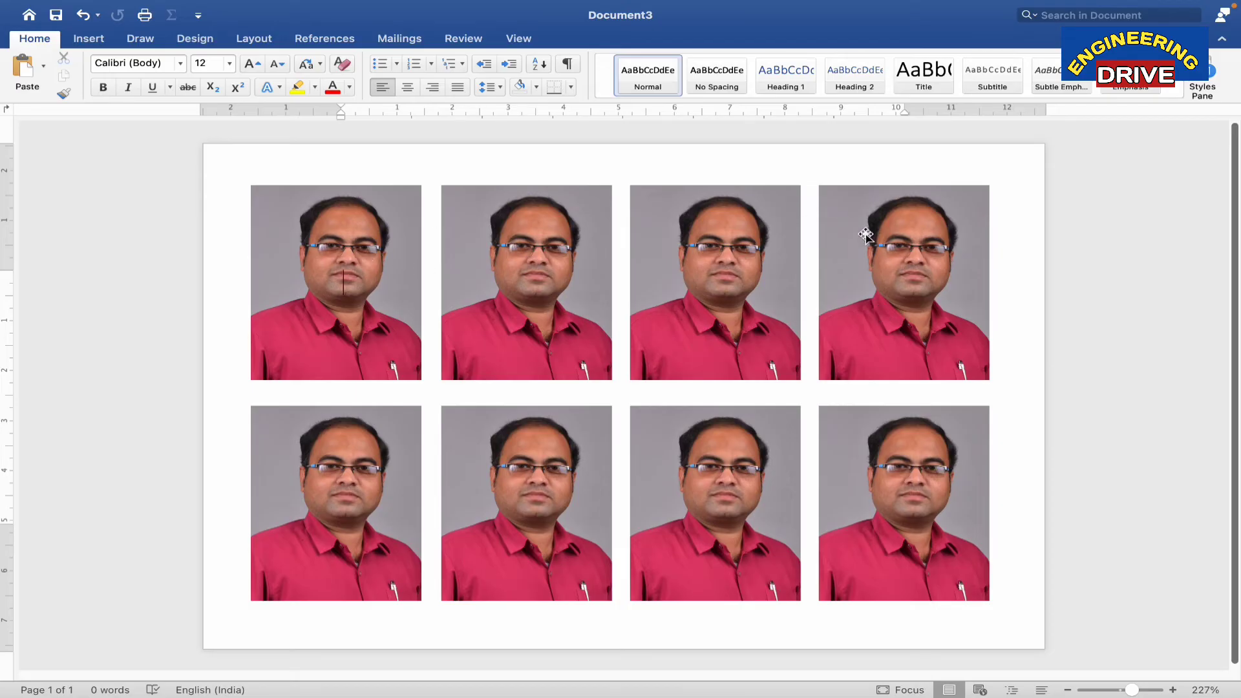
{"action": "mouse_move", "coordinate": [564, 239]}
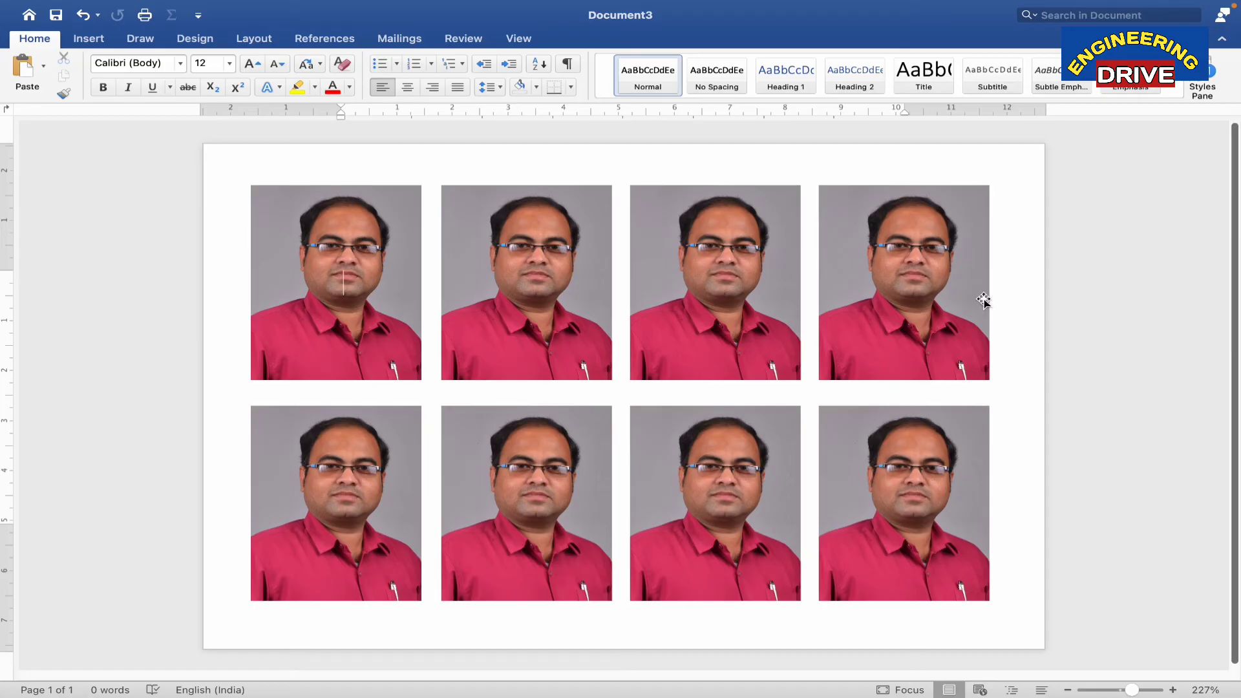
{"action": "mouse_move", "coordinate": [782, 344]}
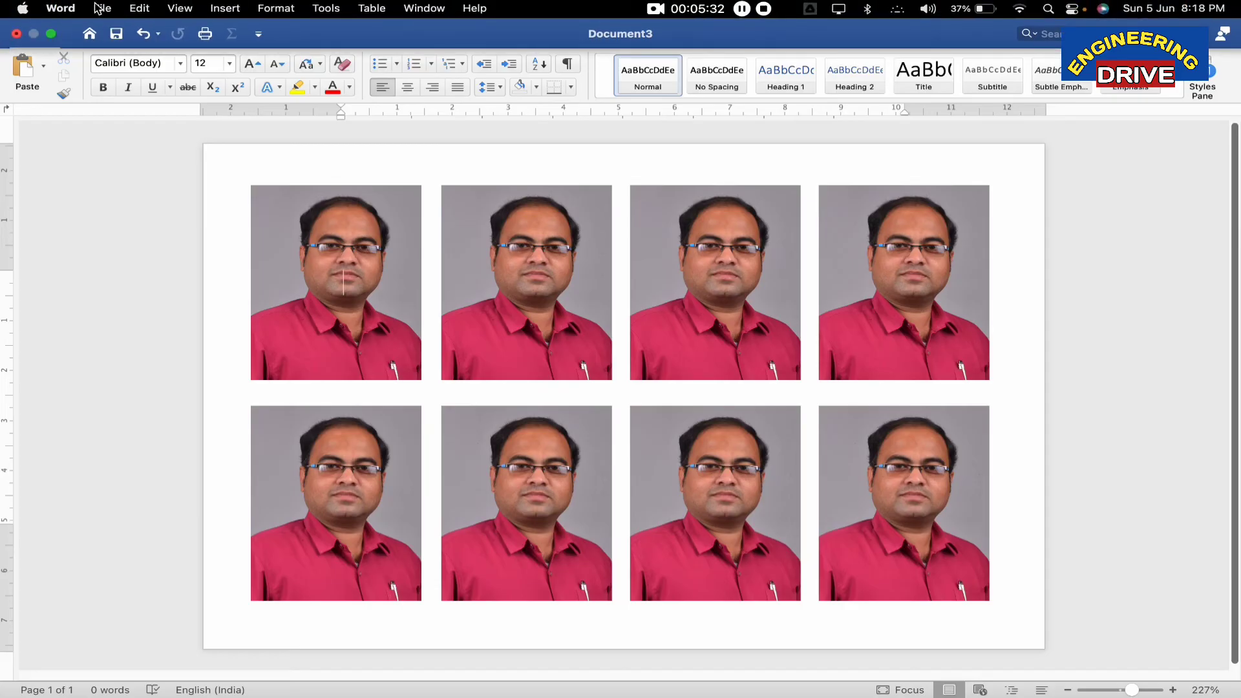
Save a PDF copy named Passport Photos, accepting the paper size warning.
{"action": "left_click", "coordinate": [102, 9]}
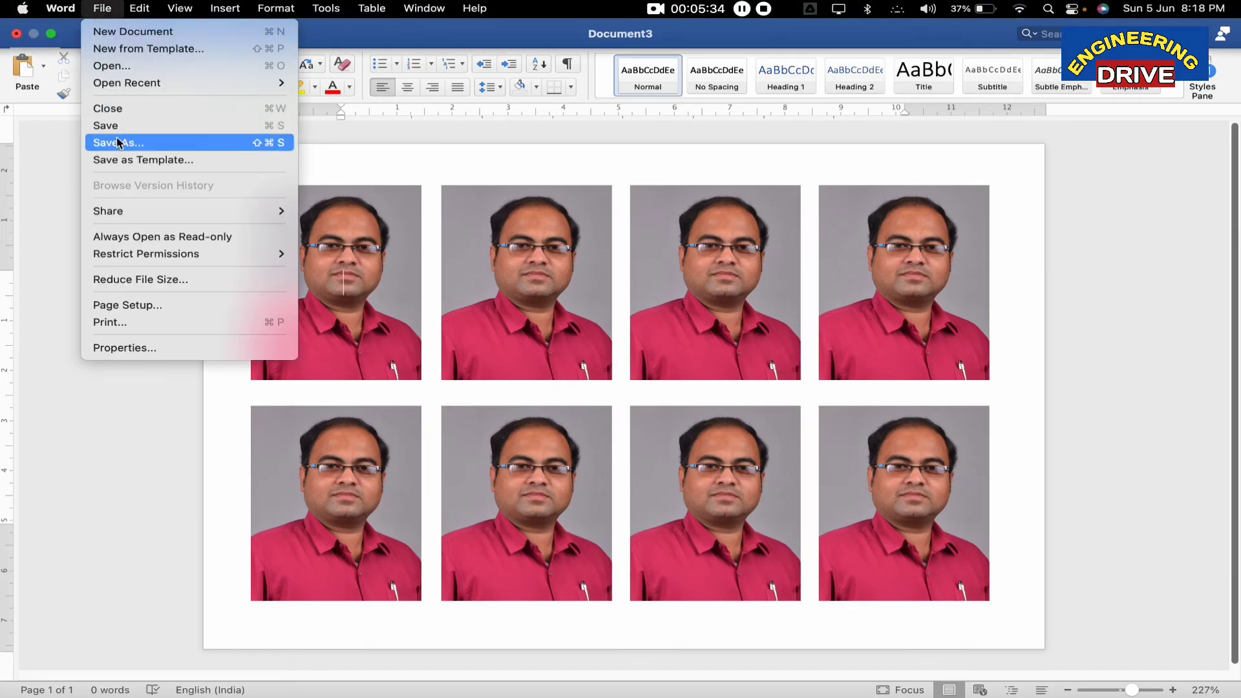
{"action": "left_click", "coordinate": [117, 142]}
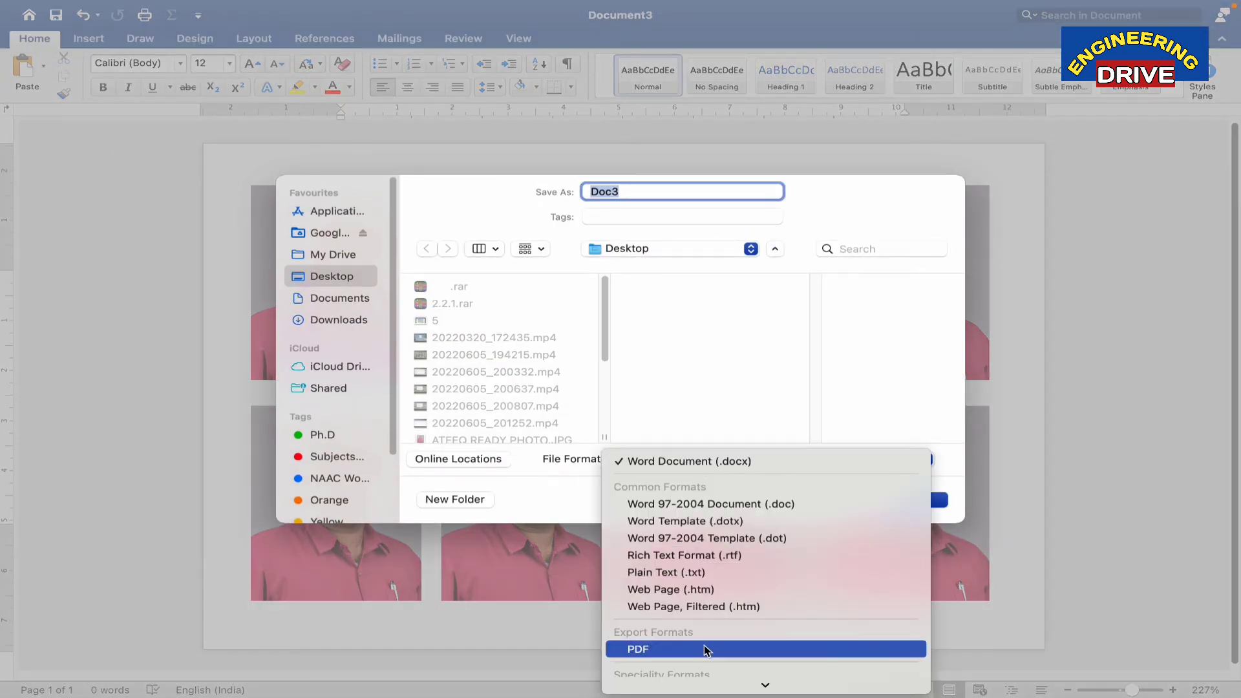
{"action": "left_click", "coordinate": [638, 649]}
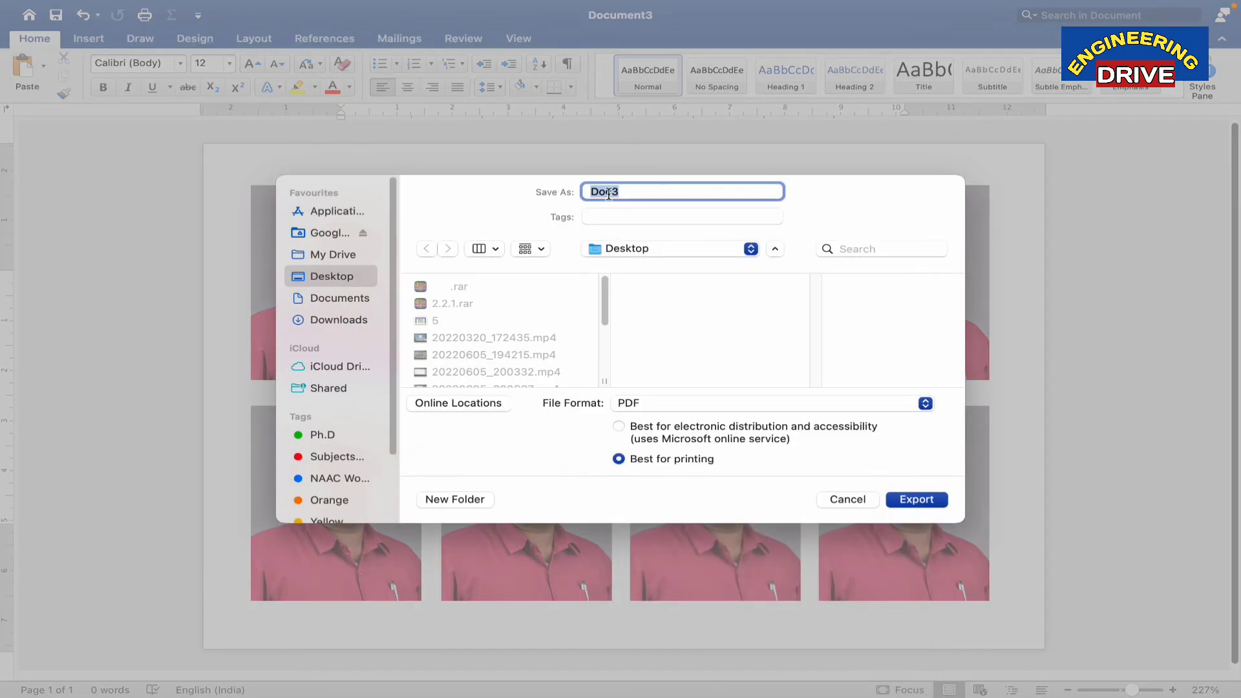
{"action": "type", "text": "Passport Pho"}
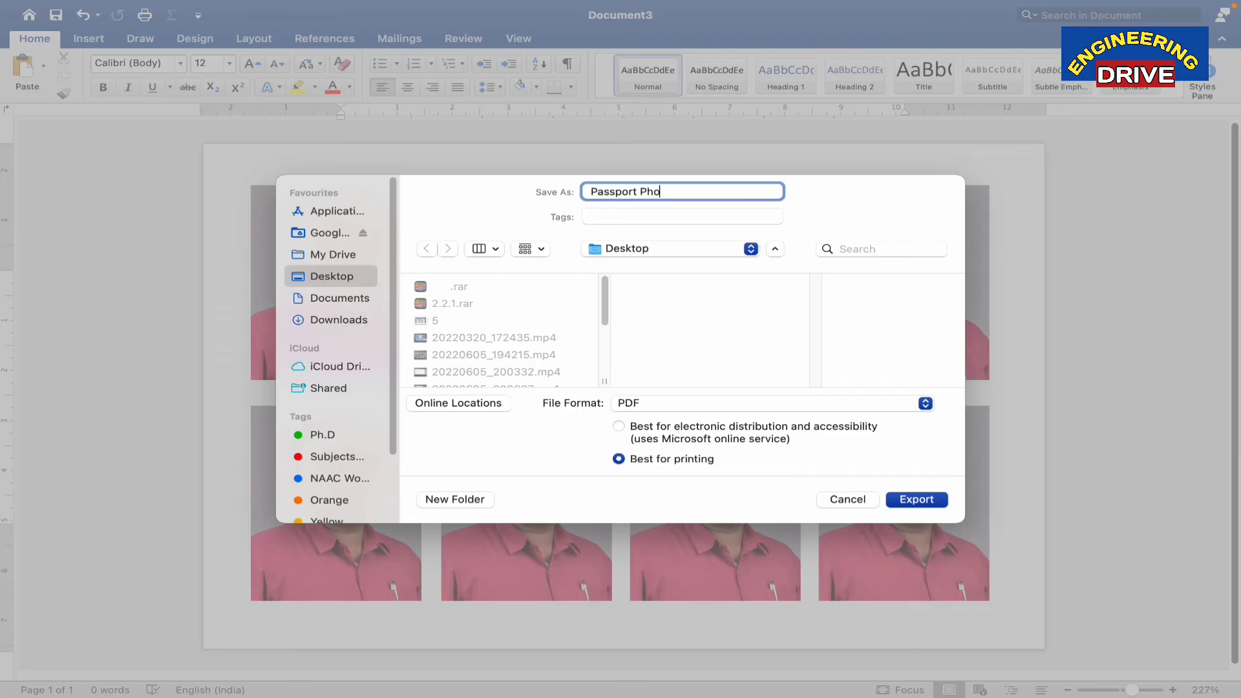
{"action": "type", "text": "tos"}
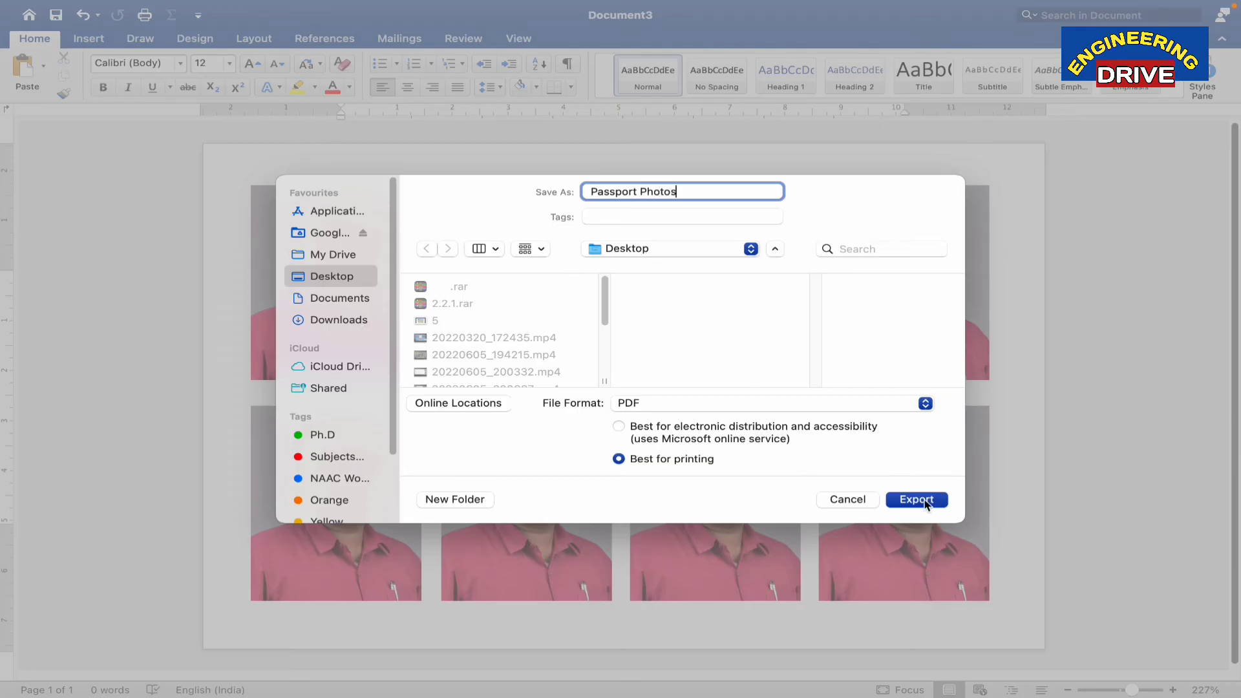
{"action": "left_click", "coordinate": [916, 500]}
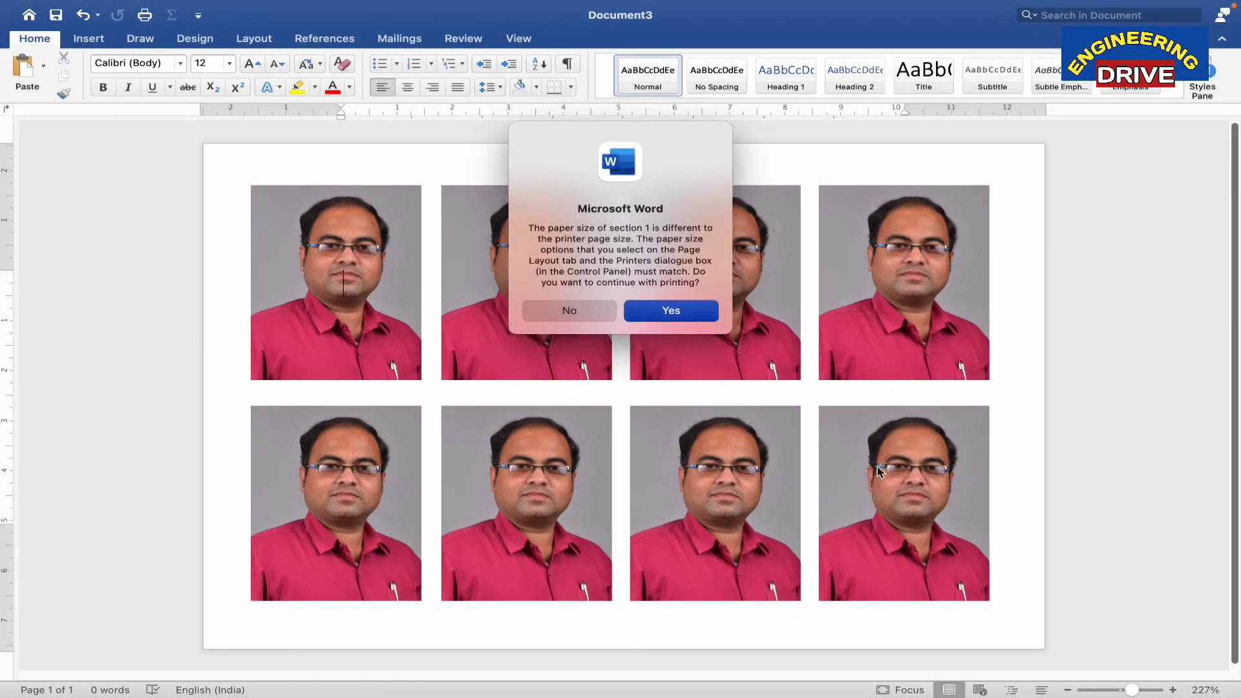
{"action": "left_click", "coordinate": [670, 311]}
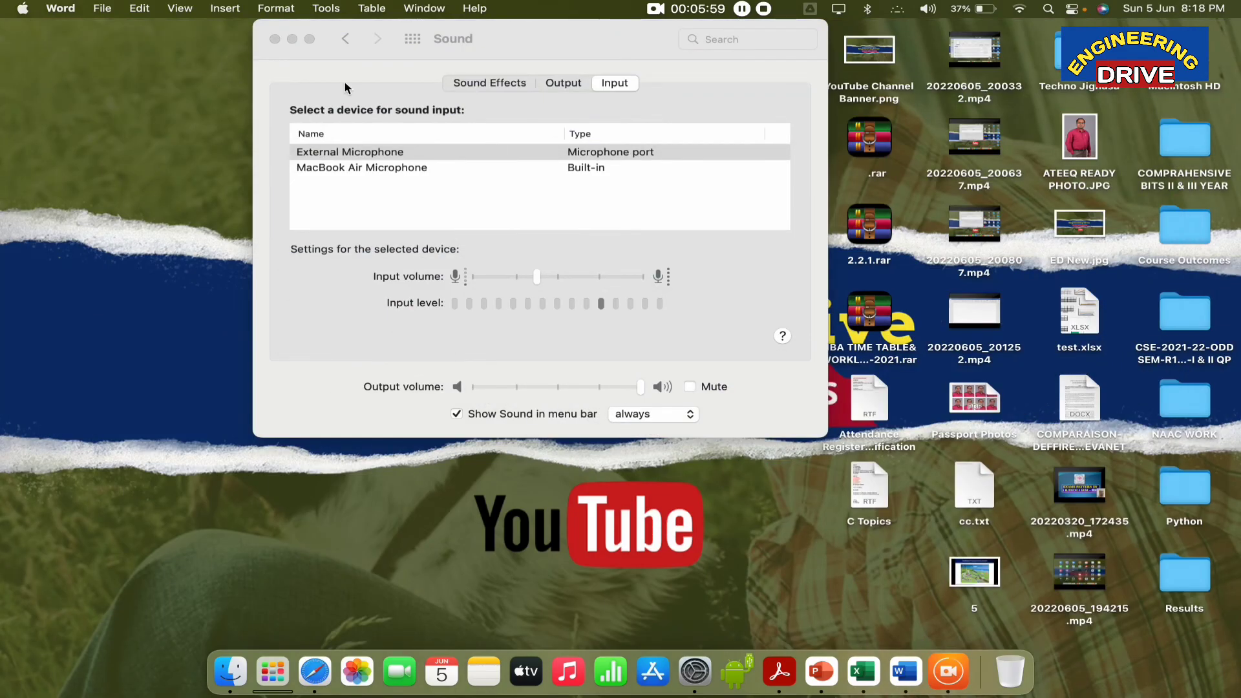
Close the Sound settings and open the Passport Photos PDF from the desktop.
{"action": "left_click", "coordinate": [275, 39]}
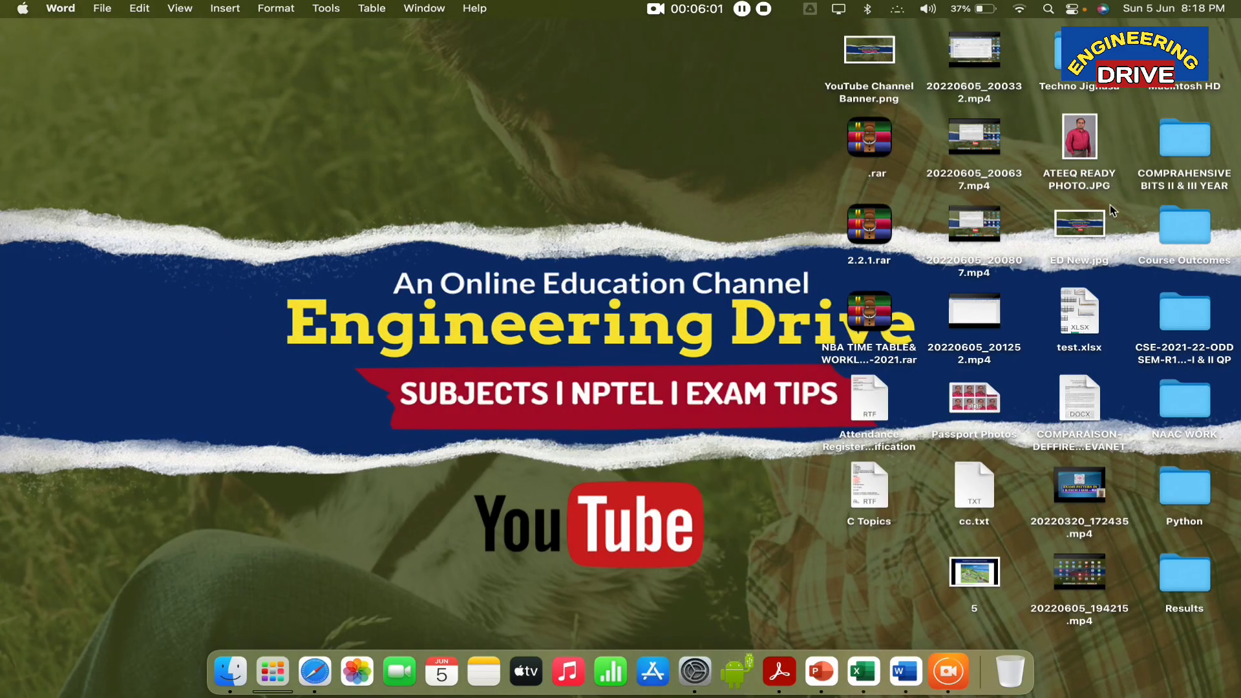
{"action": "mouse_move", "coordinate": [973, 400]}
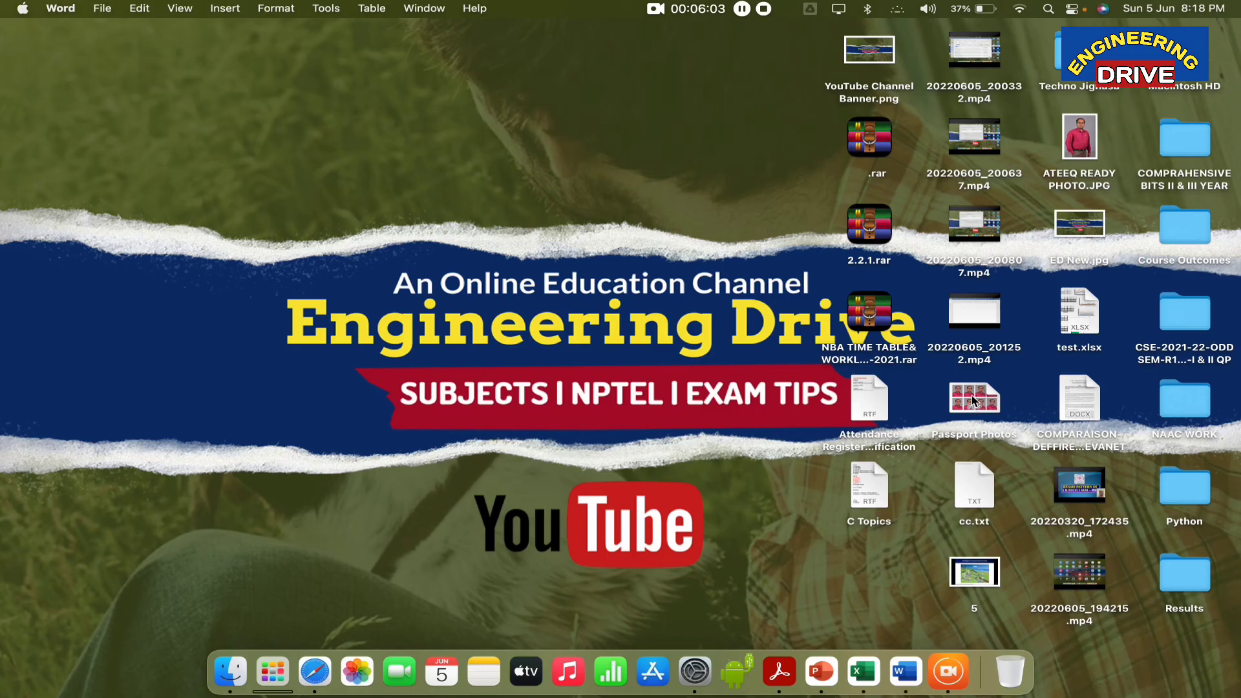
{"action": "left_click", "coordinate": [973, 397]}
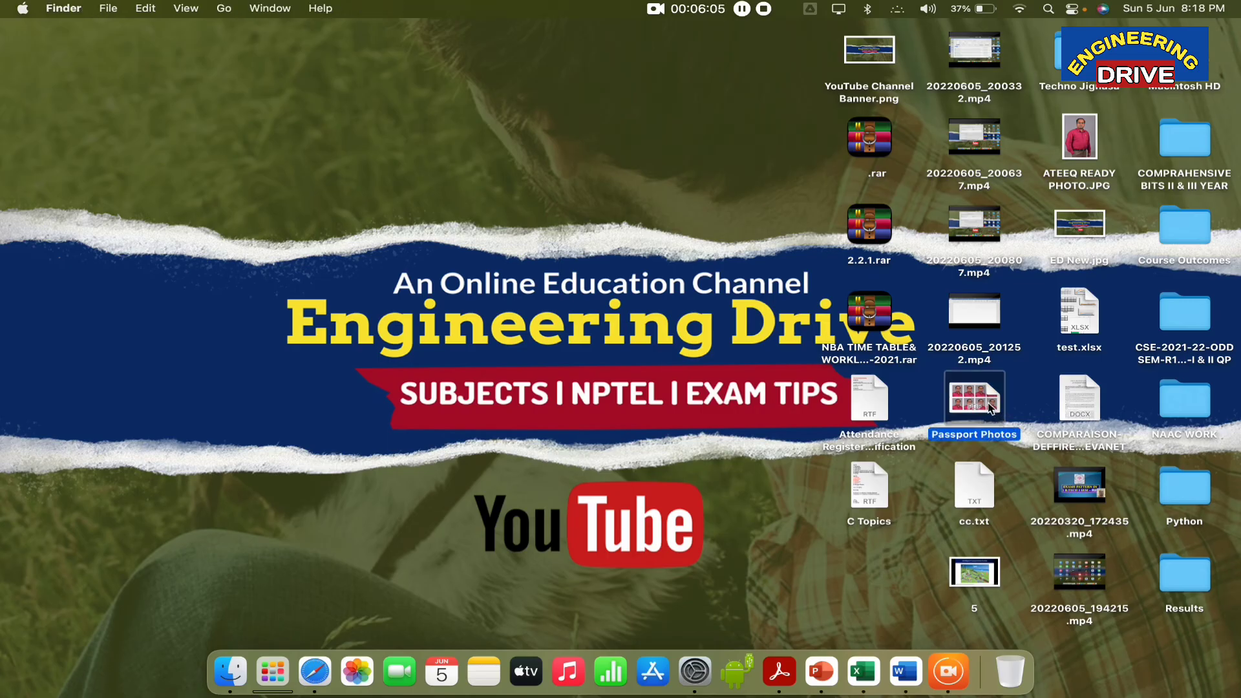
{"action": "mouse_move", "coordinate": [977, 403]}
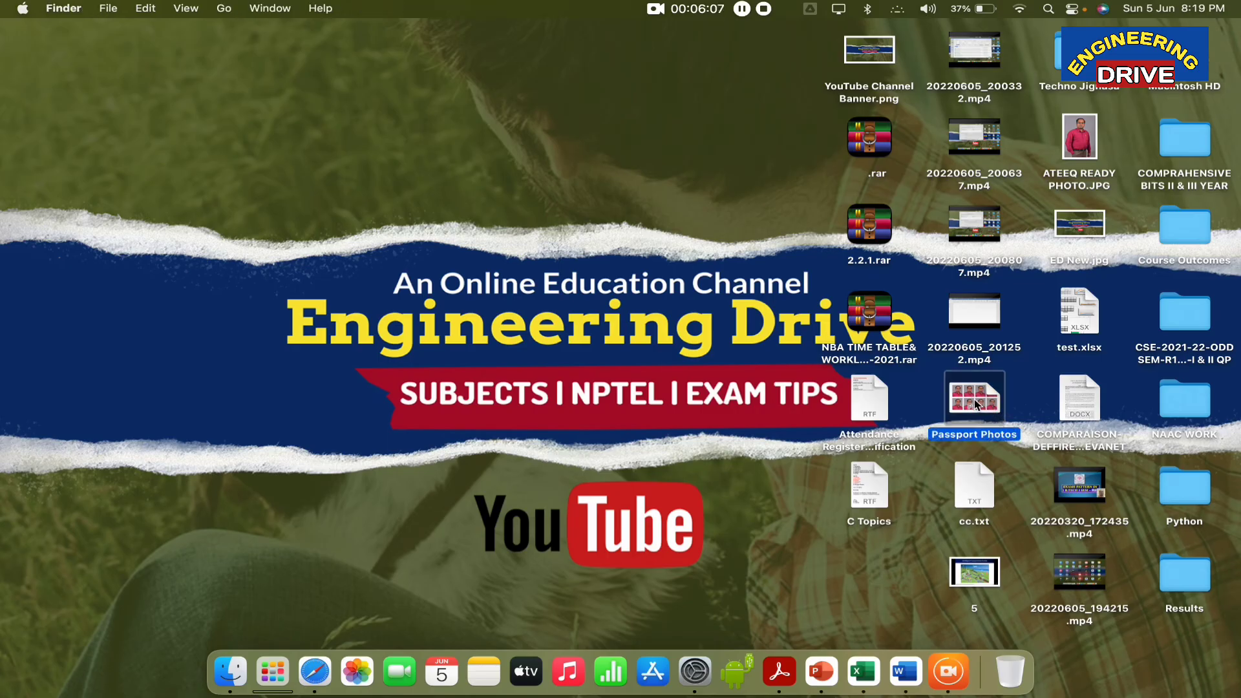
{"action": "double_click", "coordinate": [973, 395]}
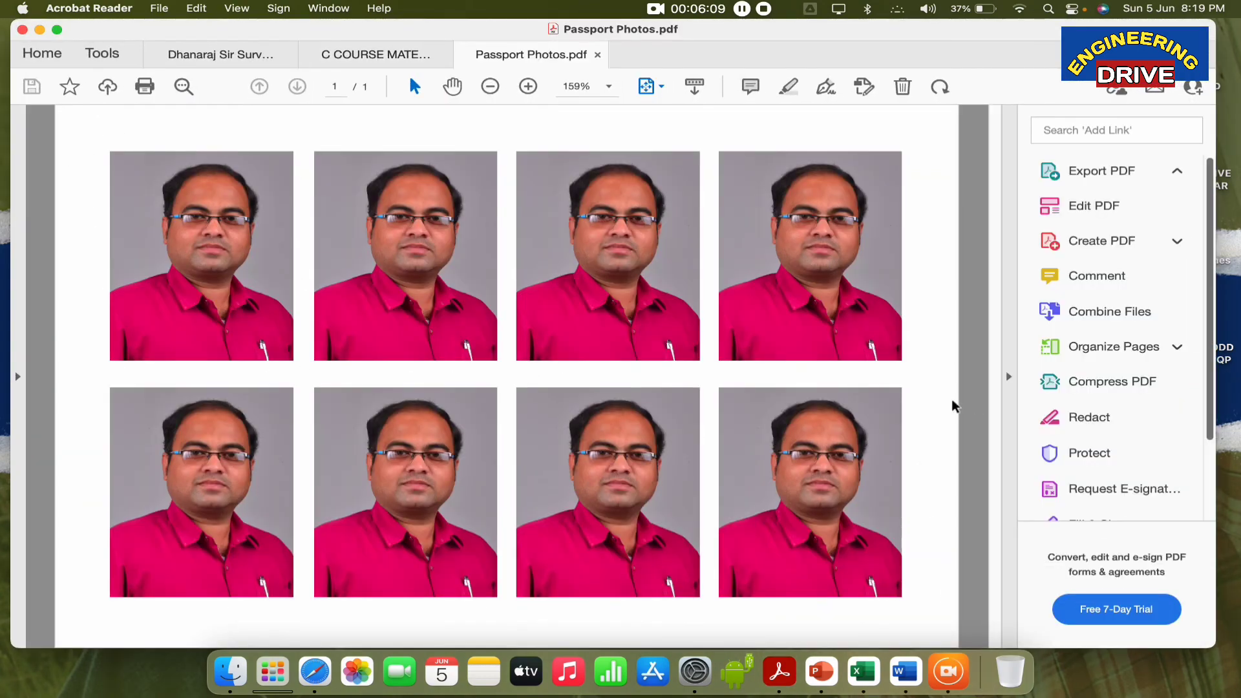
Collapse Acrobat's Tools pane to view the page of eight passport photos.
{"action": "left_click", "coordinate": [1100, 170]}
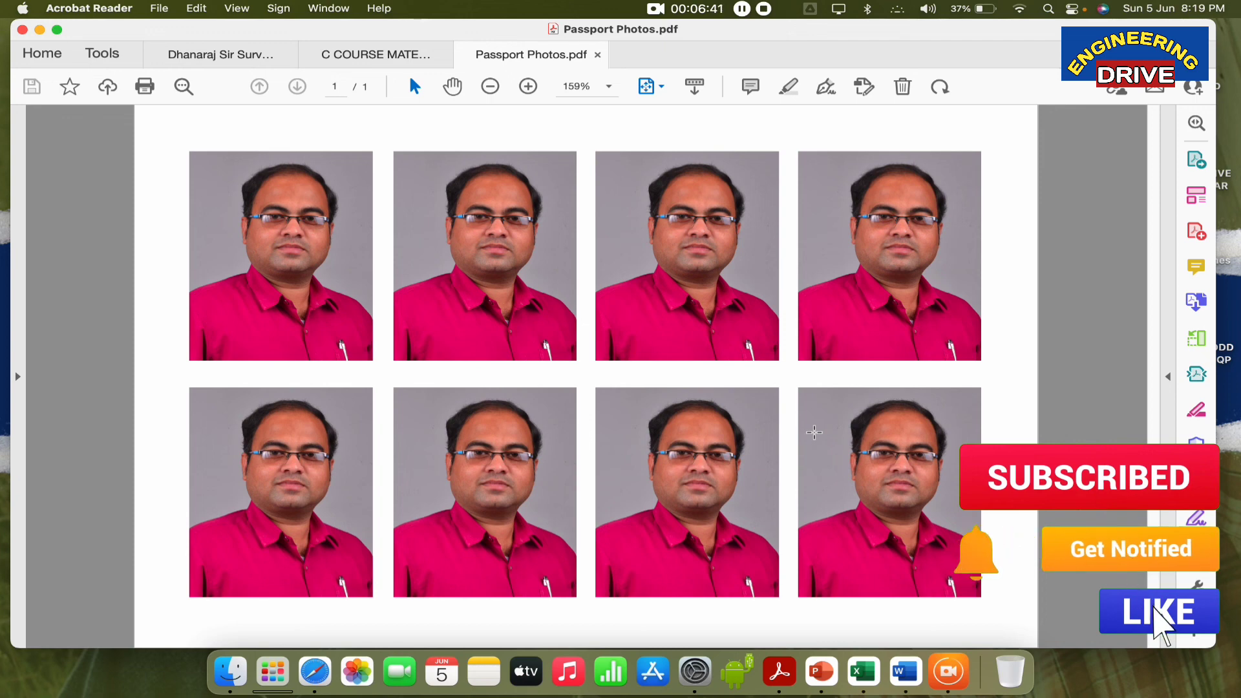
{"action": "left_click", "coordinate": [1157, 610]}
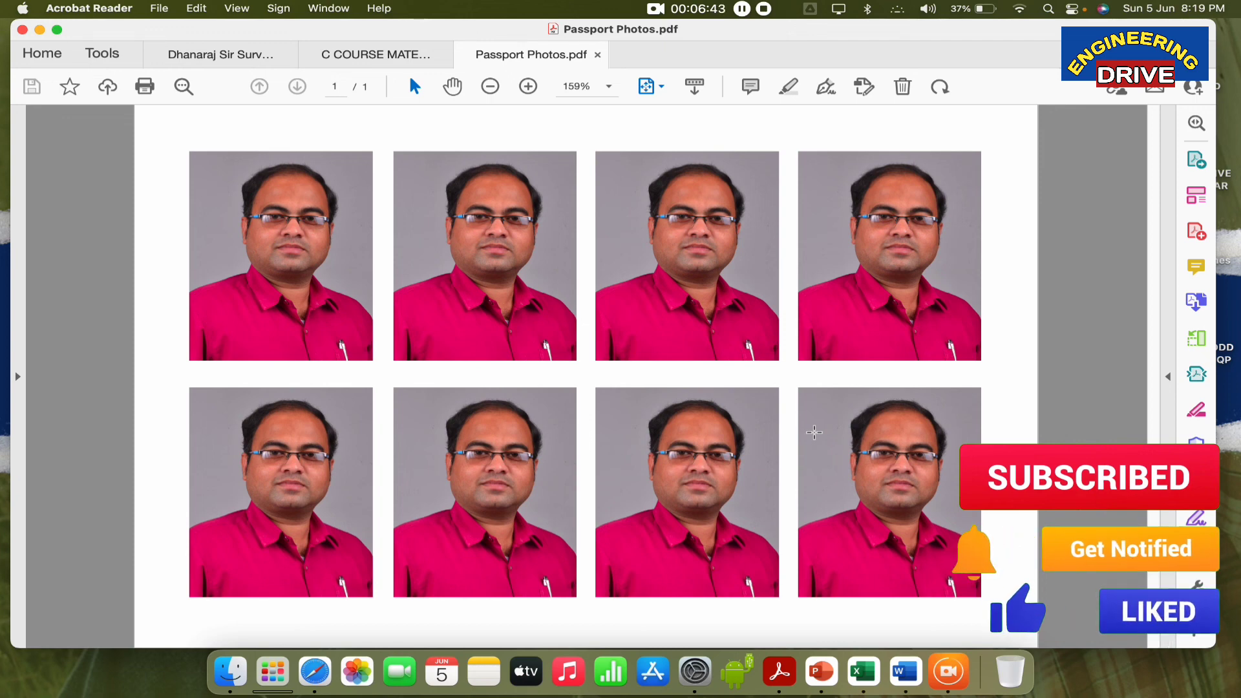